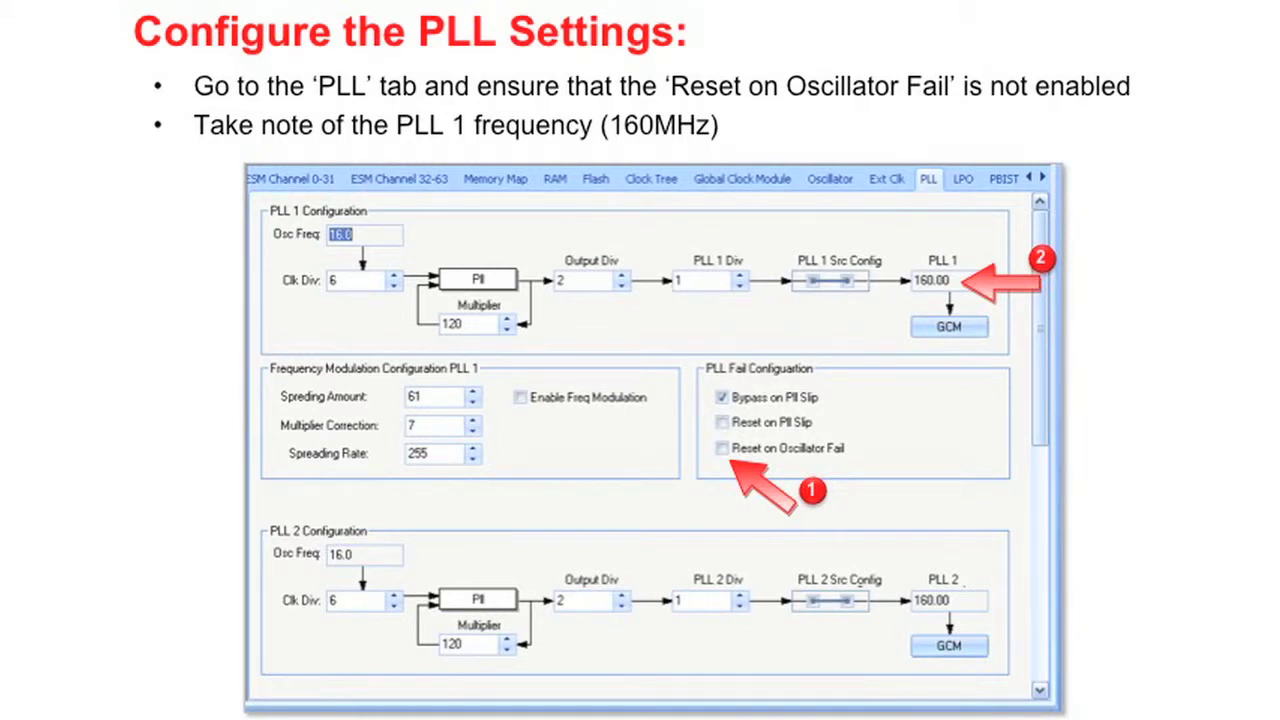
# Step: Advance to the next presentation slide on PLL settings
pyautogui.press('Right')
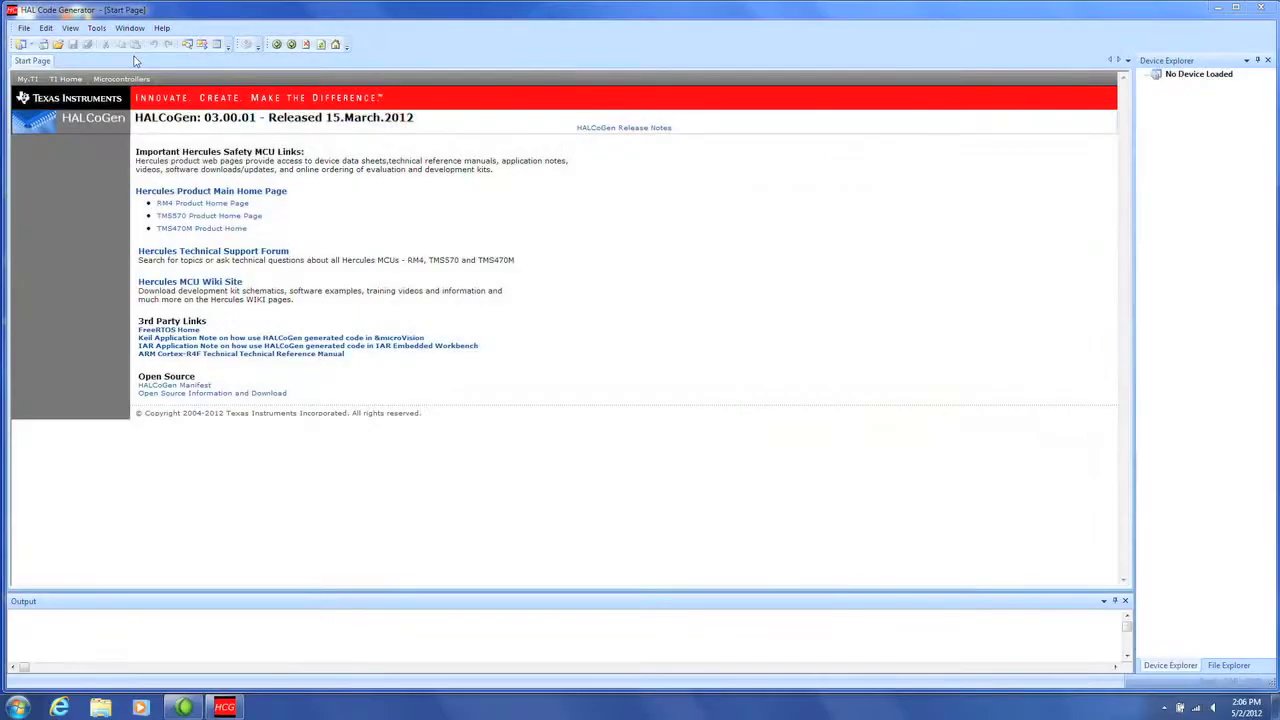
# Step: Start a new HALCoGen project for the TMS570LS31x family, TMS570LS3137PGE device
pyautogui.click(24, 28)
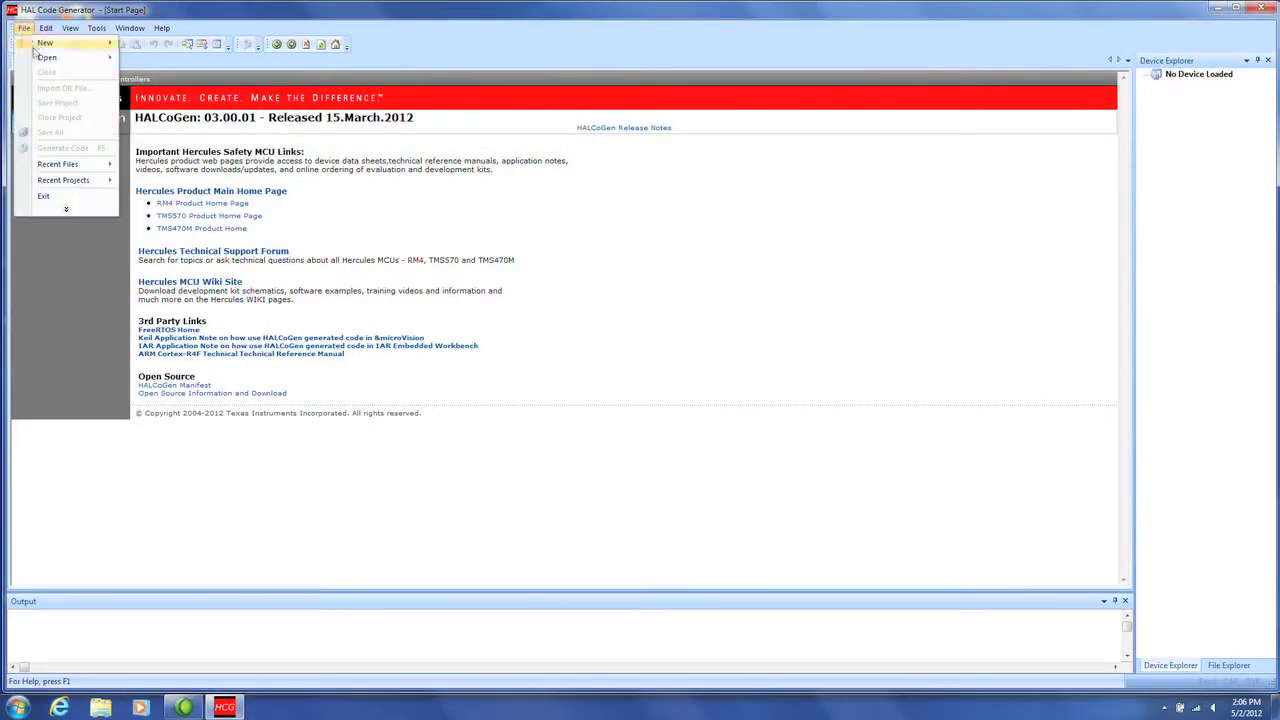
pyautogui.click(44, 44)
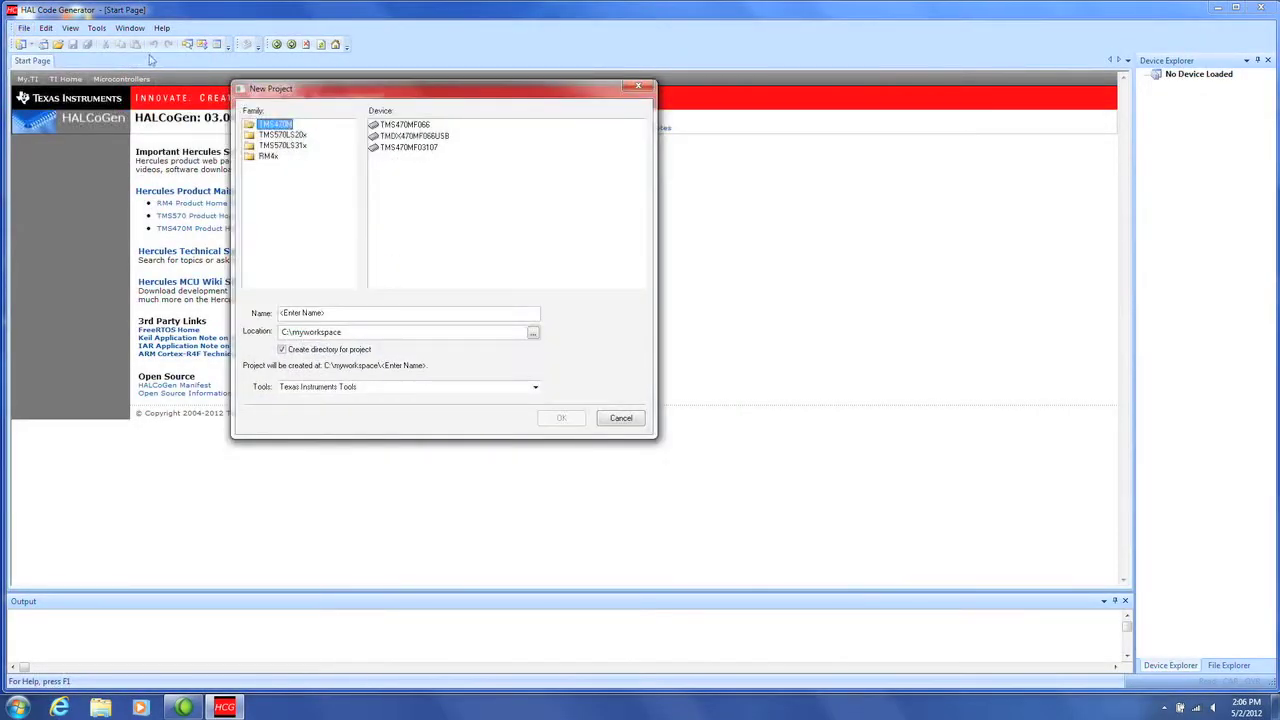
pyautogui.moveTo(290, 150)
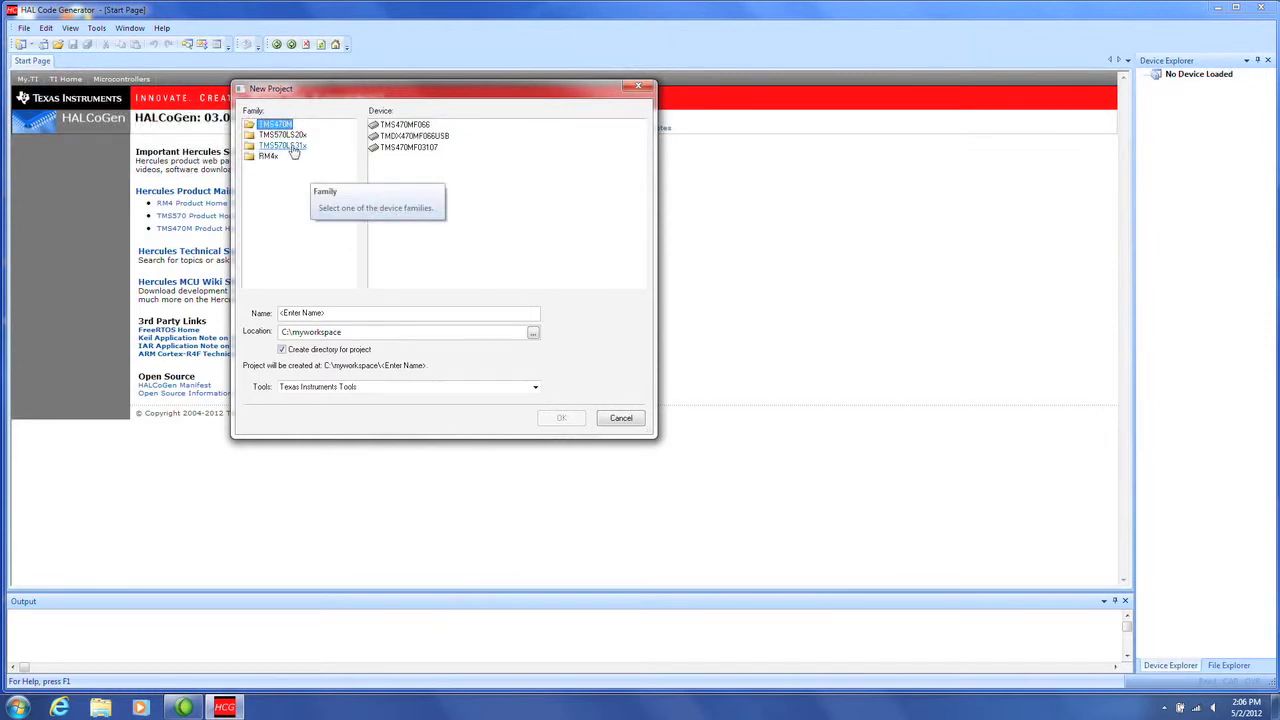
pyautogui.click(280, 144)
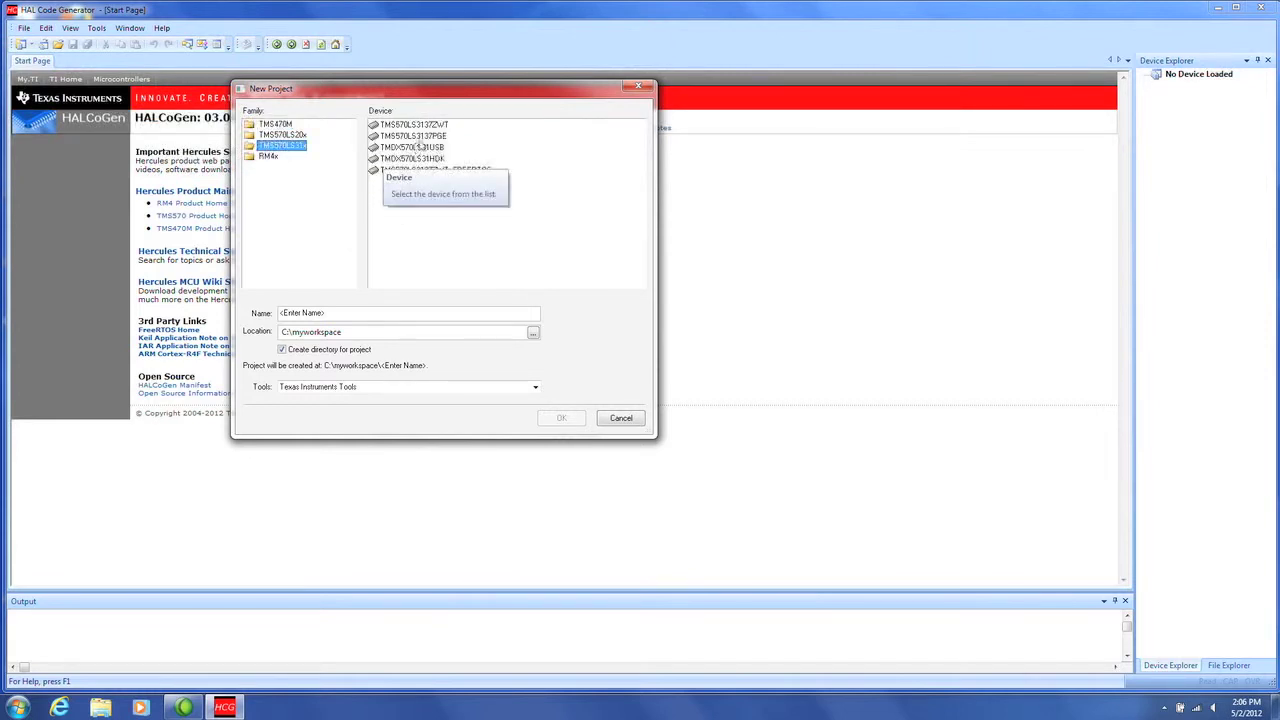
pyautogui.click(412, 136)
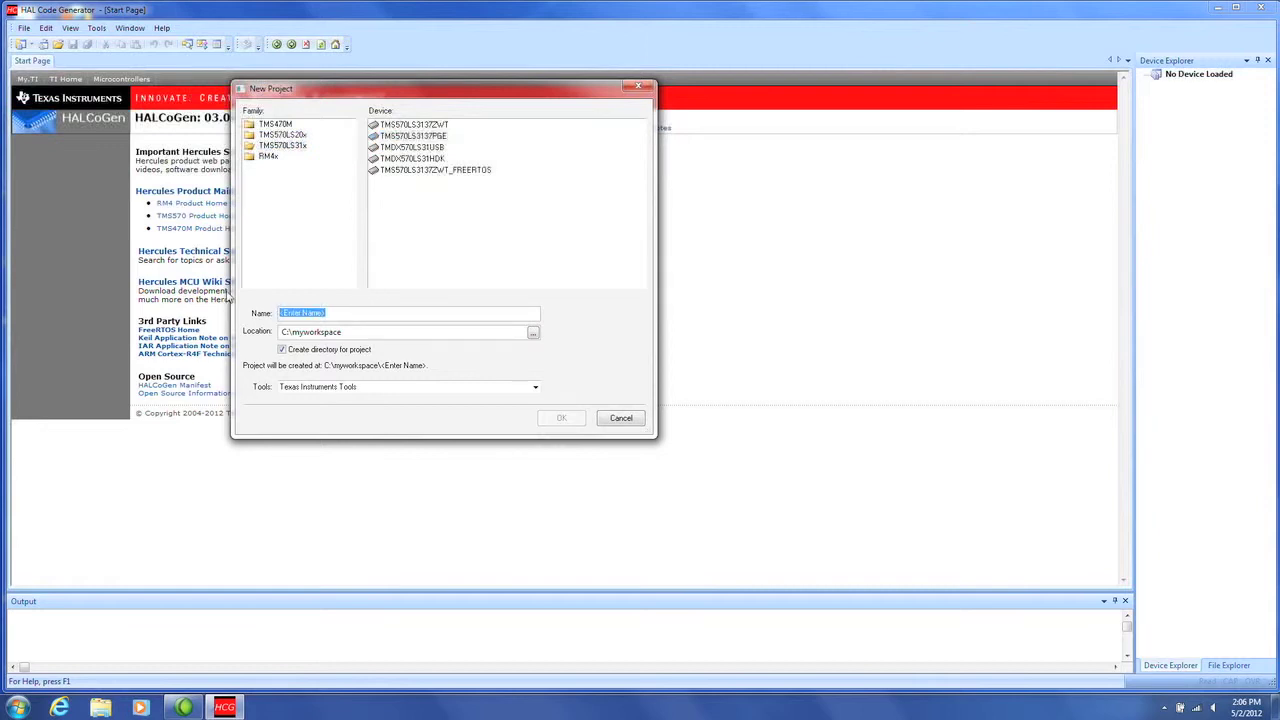
# Step: Name the project LPO, confirm it and create its project directory
pyautogui.write('LP0')
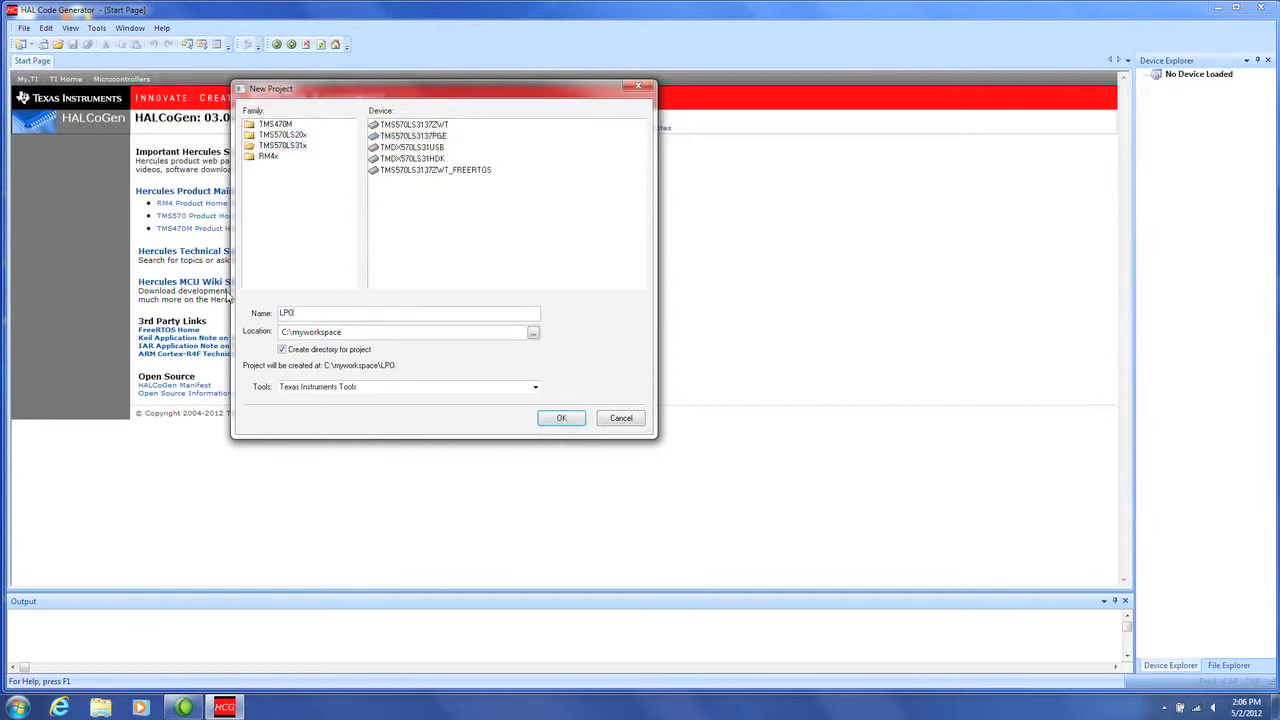
pyautogui.click(560, 418)
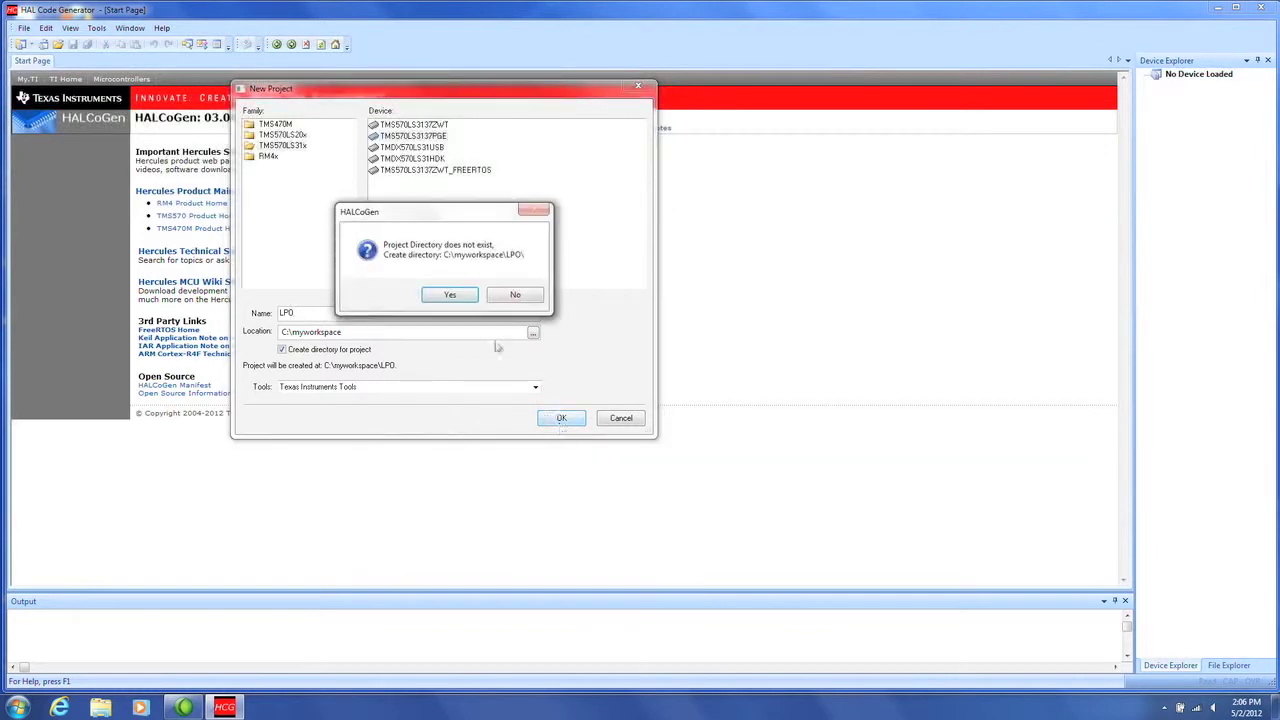
pyautogui.click(448, 294)
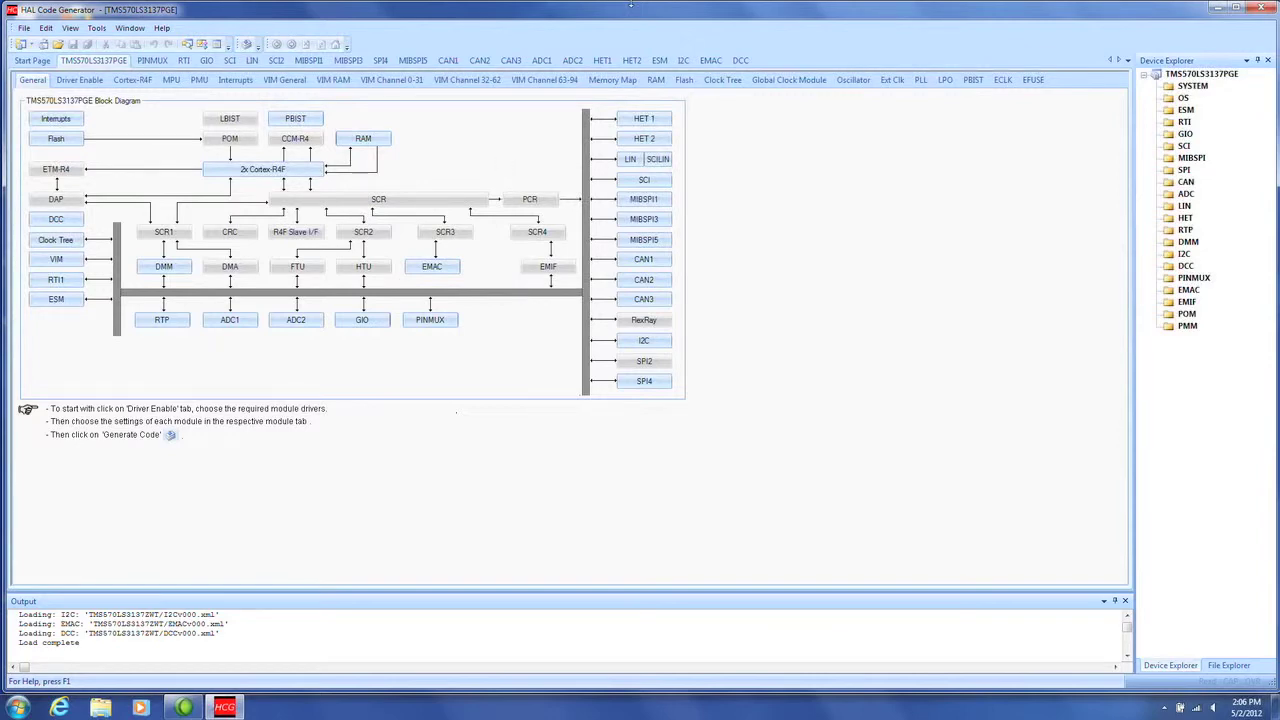
# Step: After checking PLL, unmark all drivers and enable the RTI driver, then view VIM channels 0-31
pyautogui.click(920, 80)
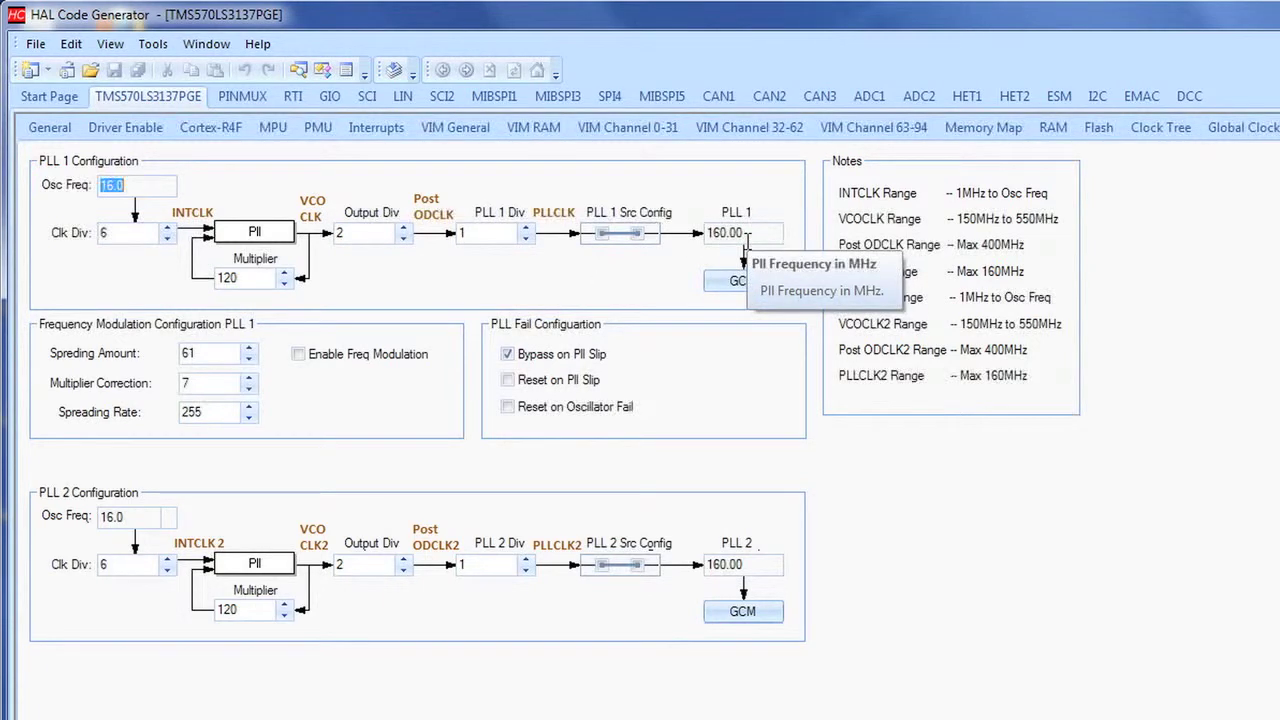
pyautogui.moveTo(416, 178)
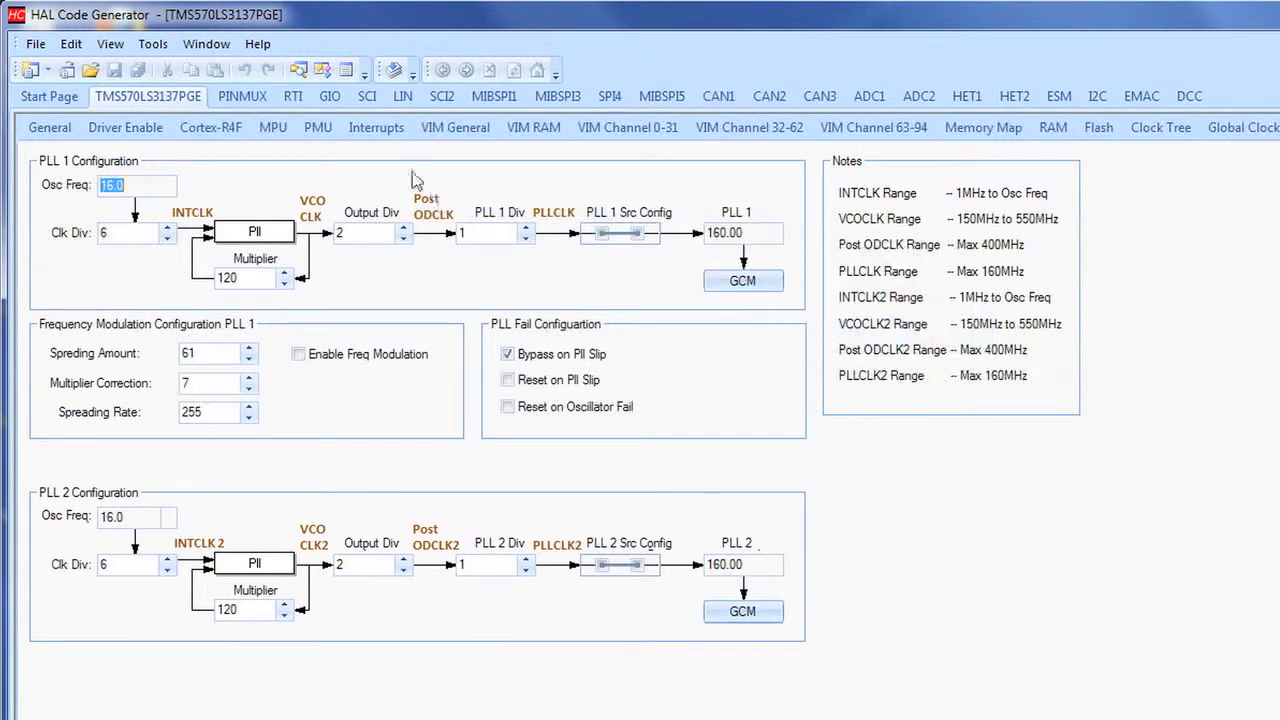
pyautogui.click(124, 128)
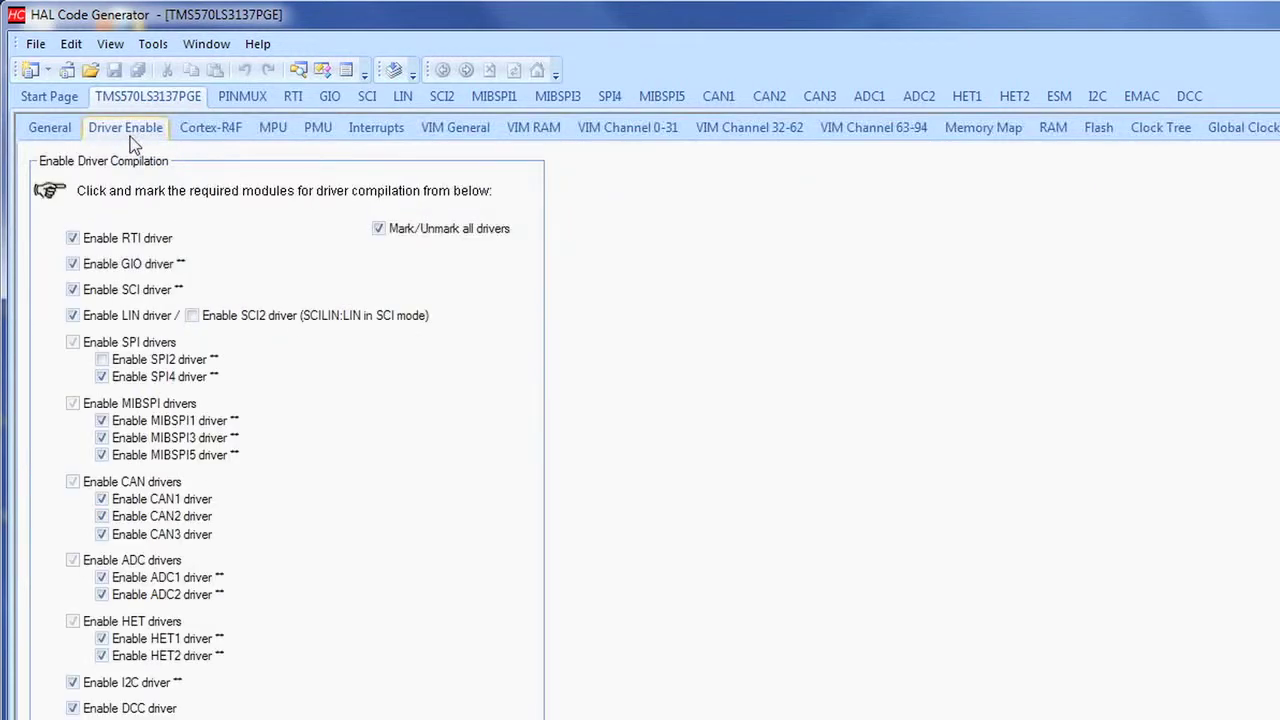
pyautogui.moveTo(260, 240)
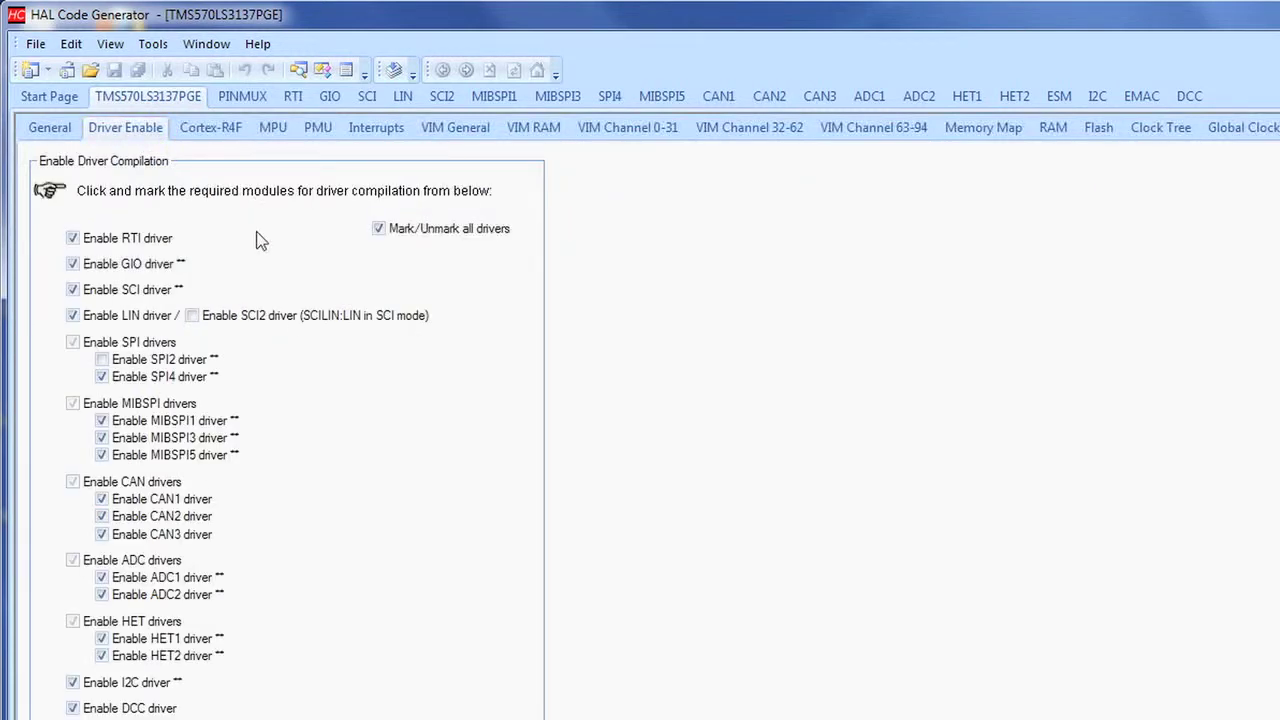
pyautogui.moveTo(388, 266)
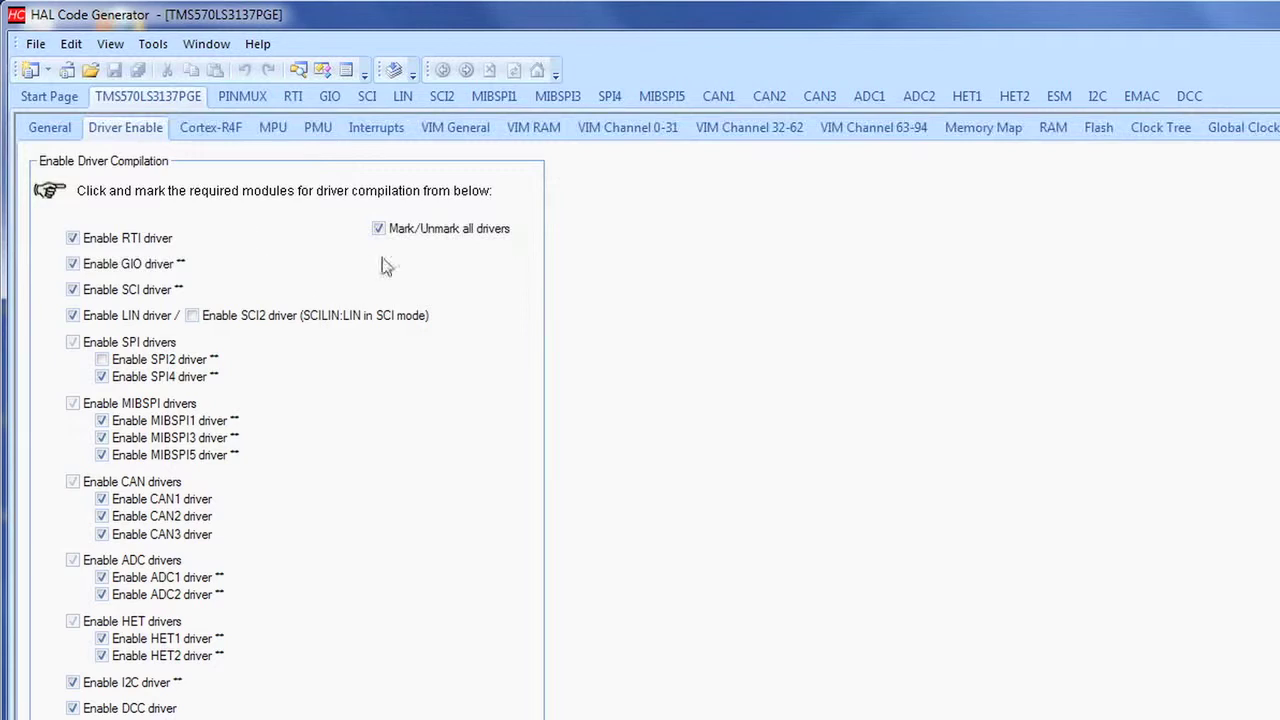
pyautogui.click(378, 228)
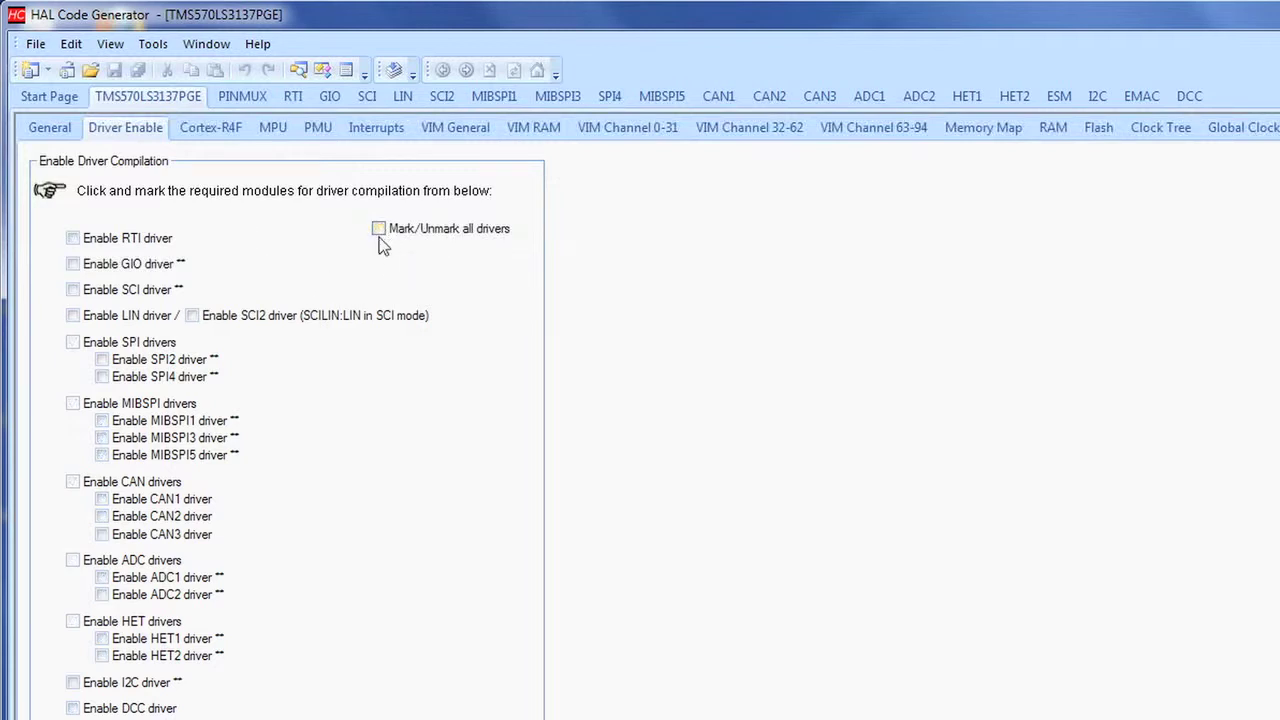
pyautogui.moveTo(72, 238)
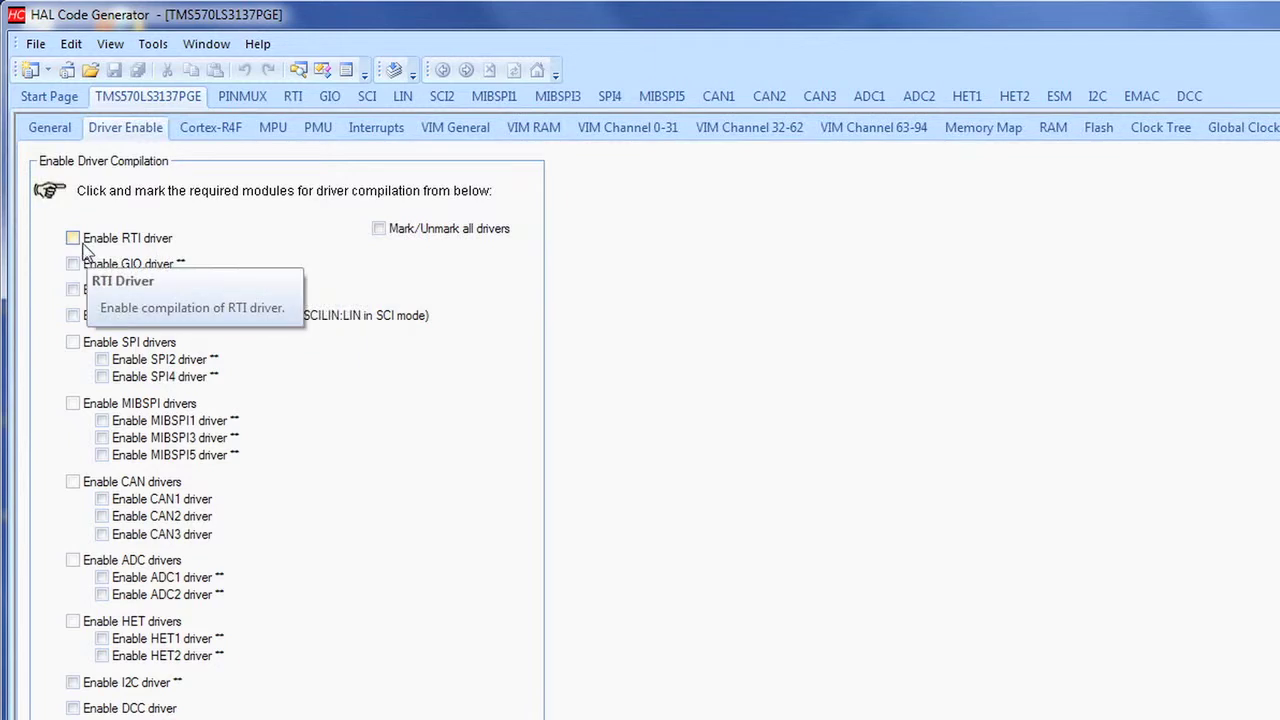
pyautogui.click(72, 238)
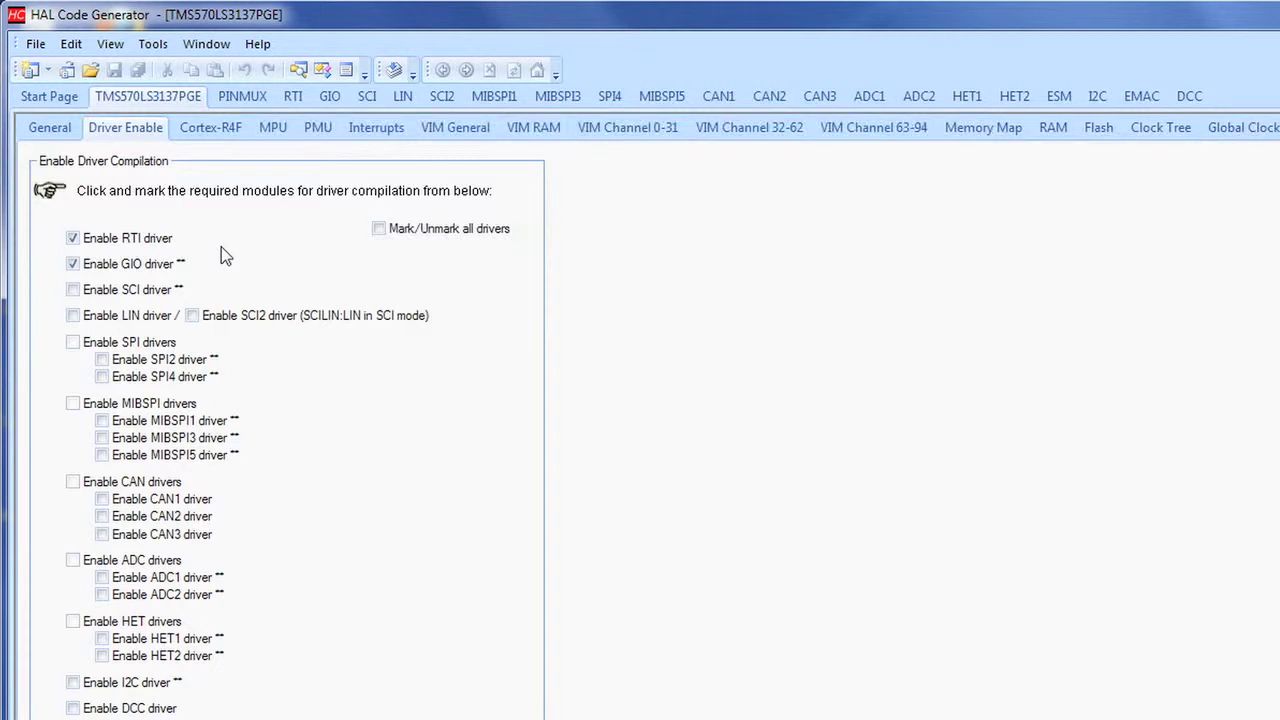
pyautogui.moveTo(596, 80)
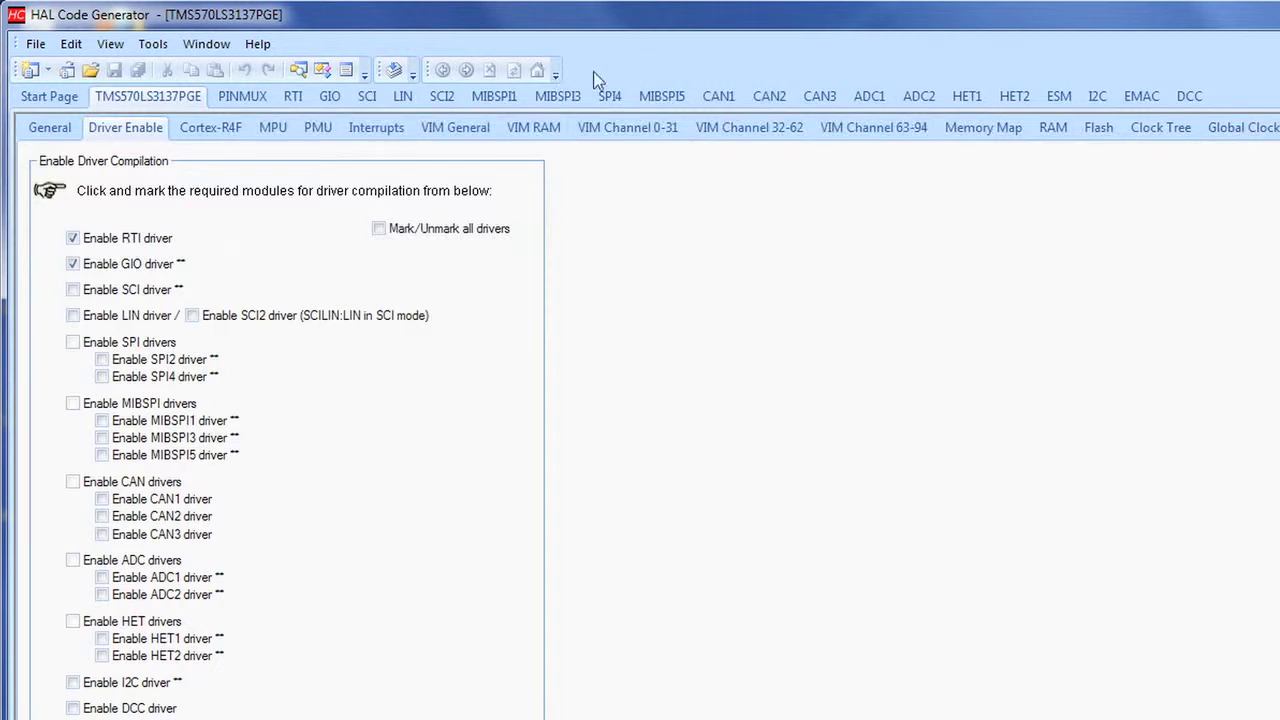
pyautogui.click(628, 128)
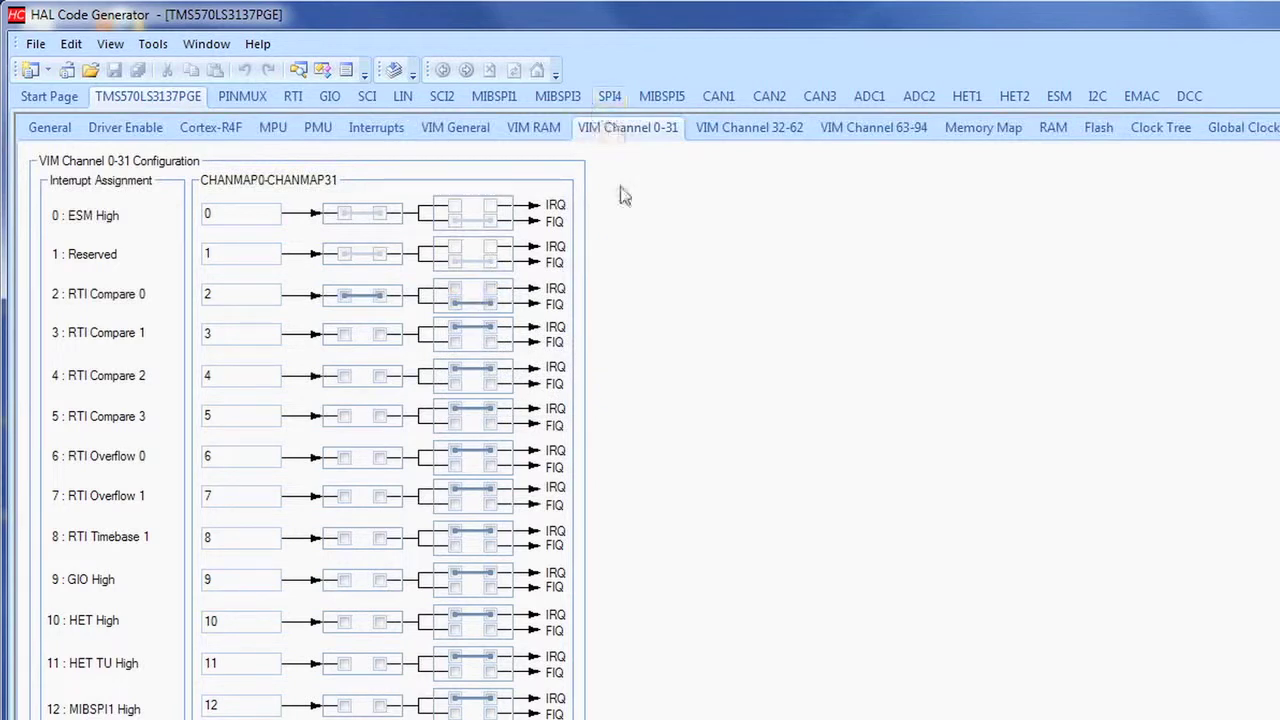
# Step: Set RTI1 Compare 0 period to 1000 and return to VIM channels 0-31
pyautogui.click(292, 96)
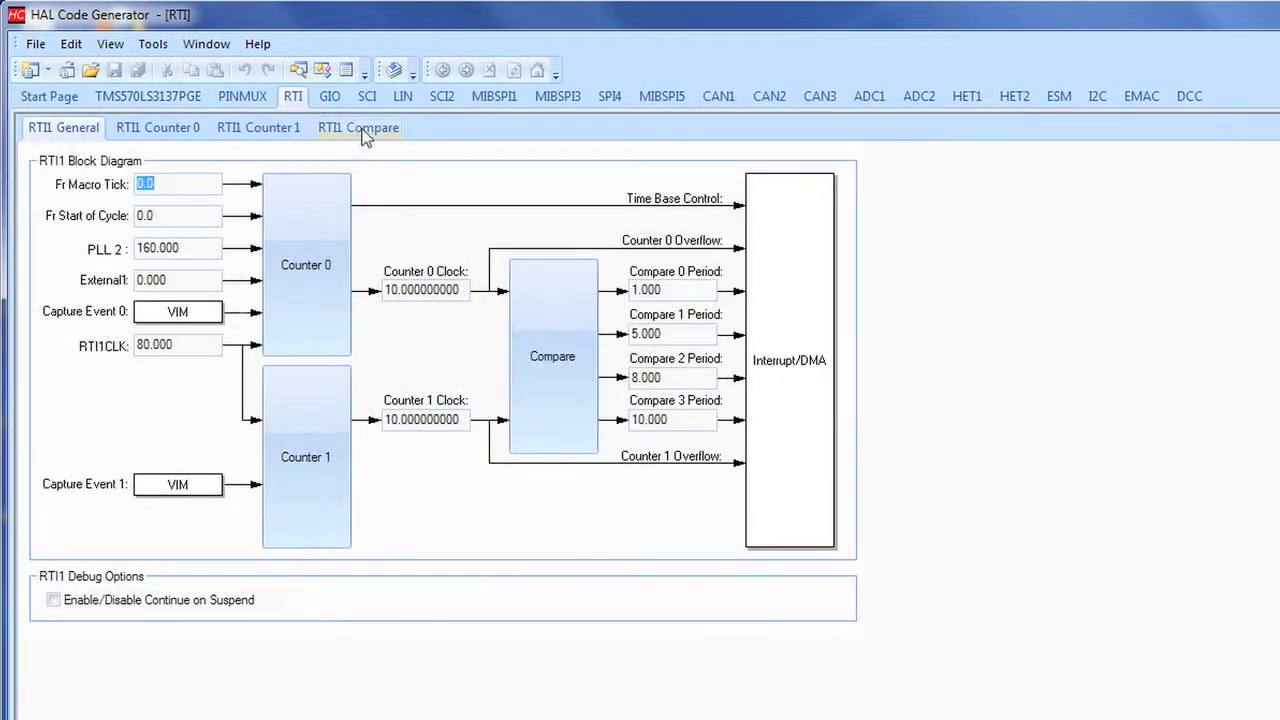
pyautogui.click(358, 128)
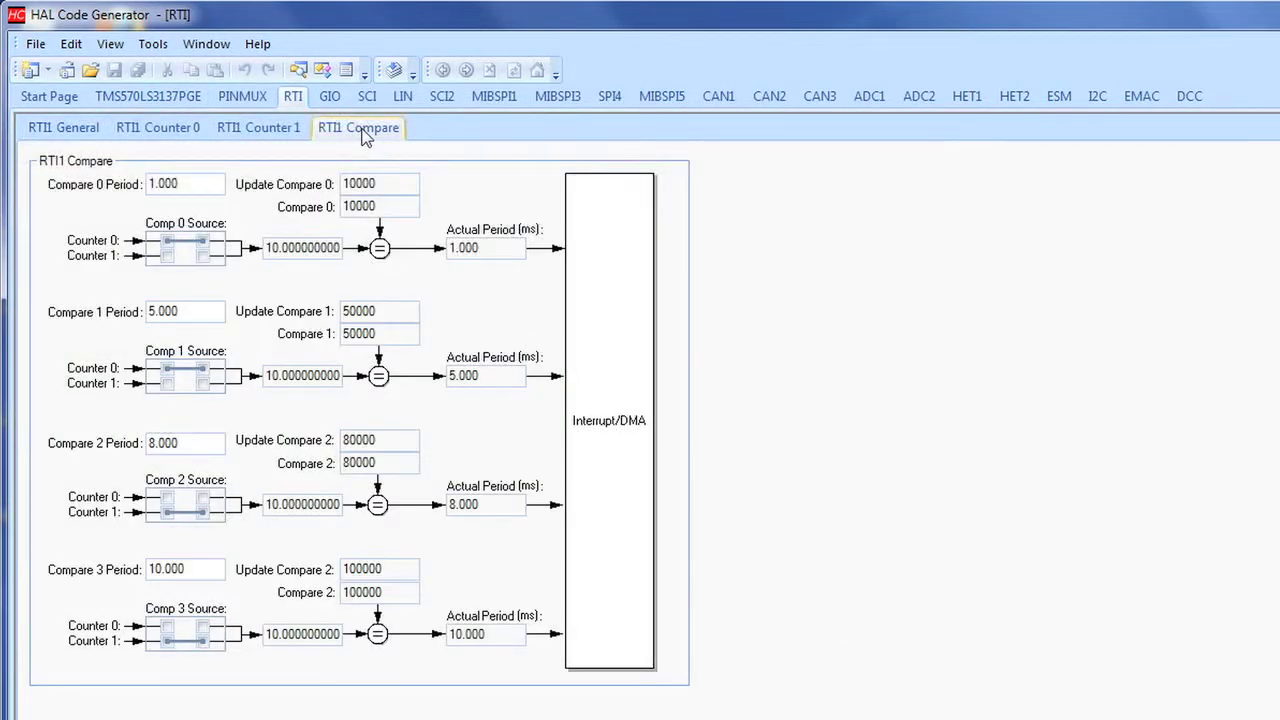
pyautogui.moveTo(90, 204)
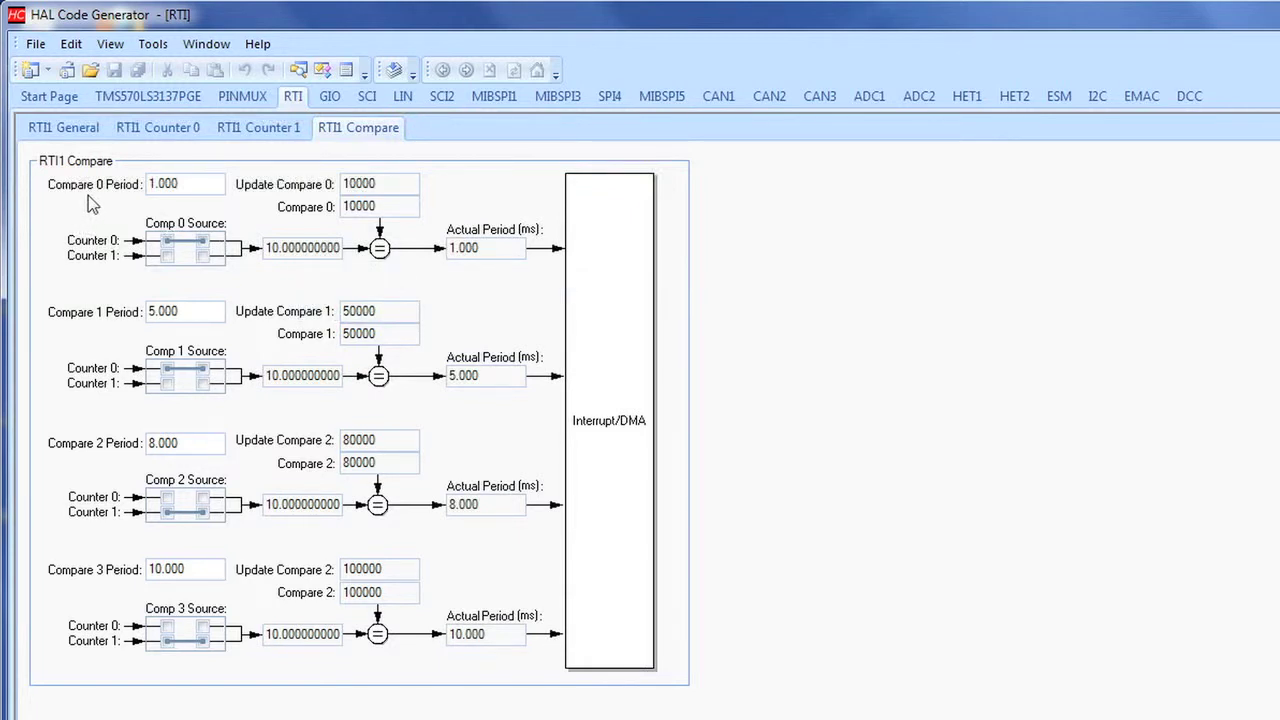
pyautogui.tripleClick(184, 184)
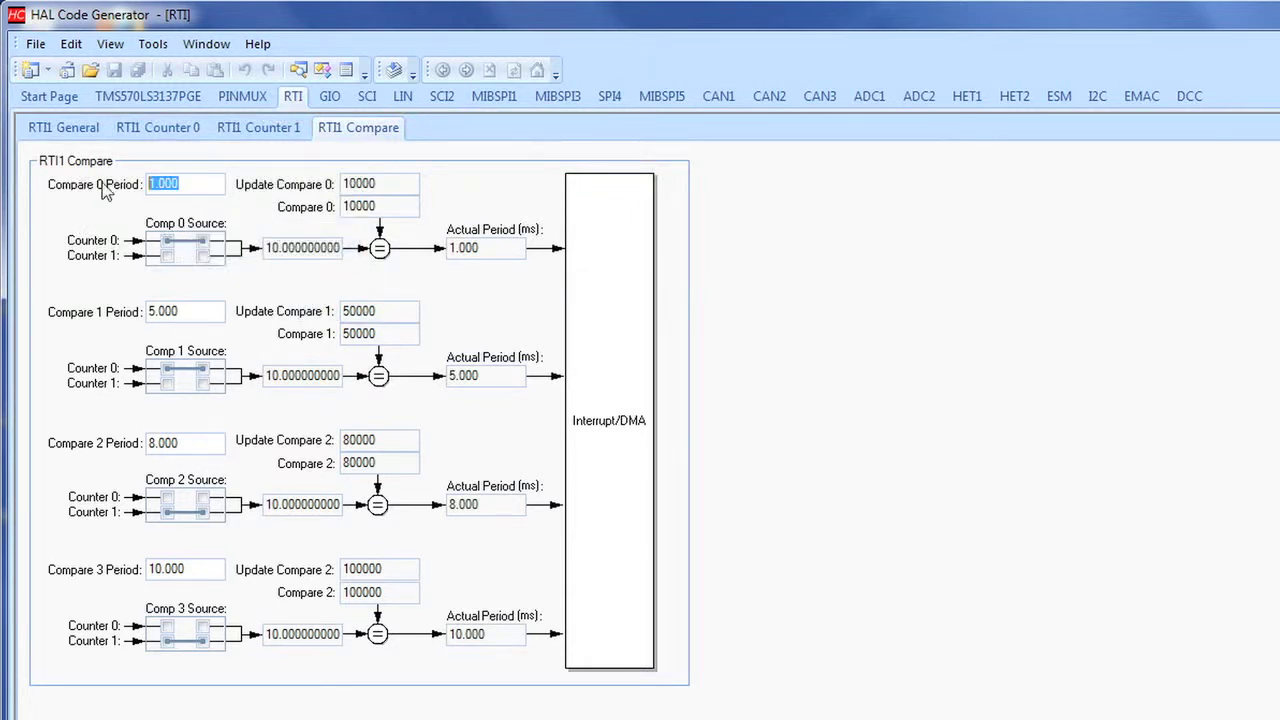
pyautogui.write('1000')
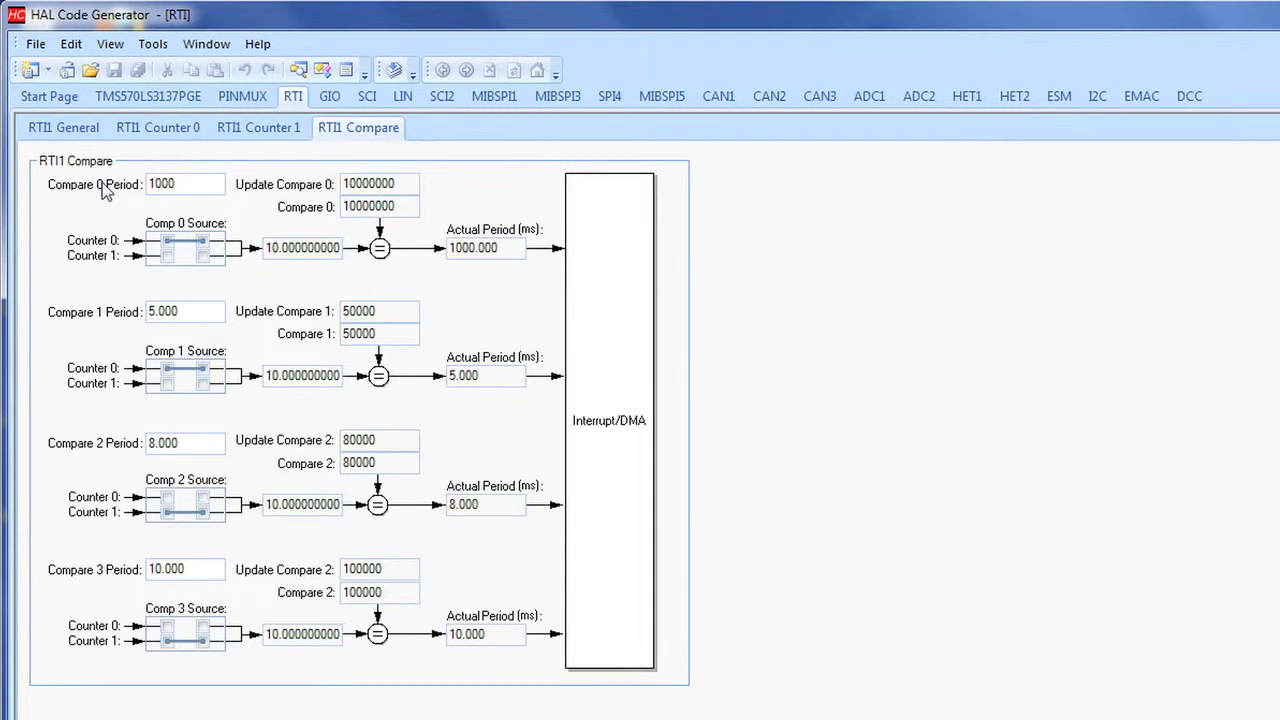
pyautogui.moveTo(490, 192)
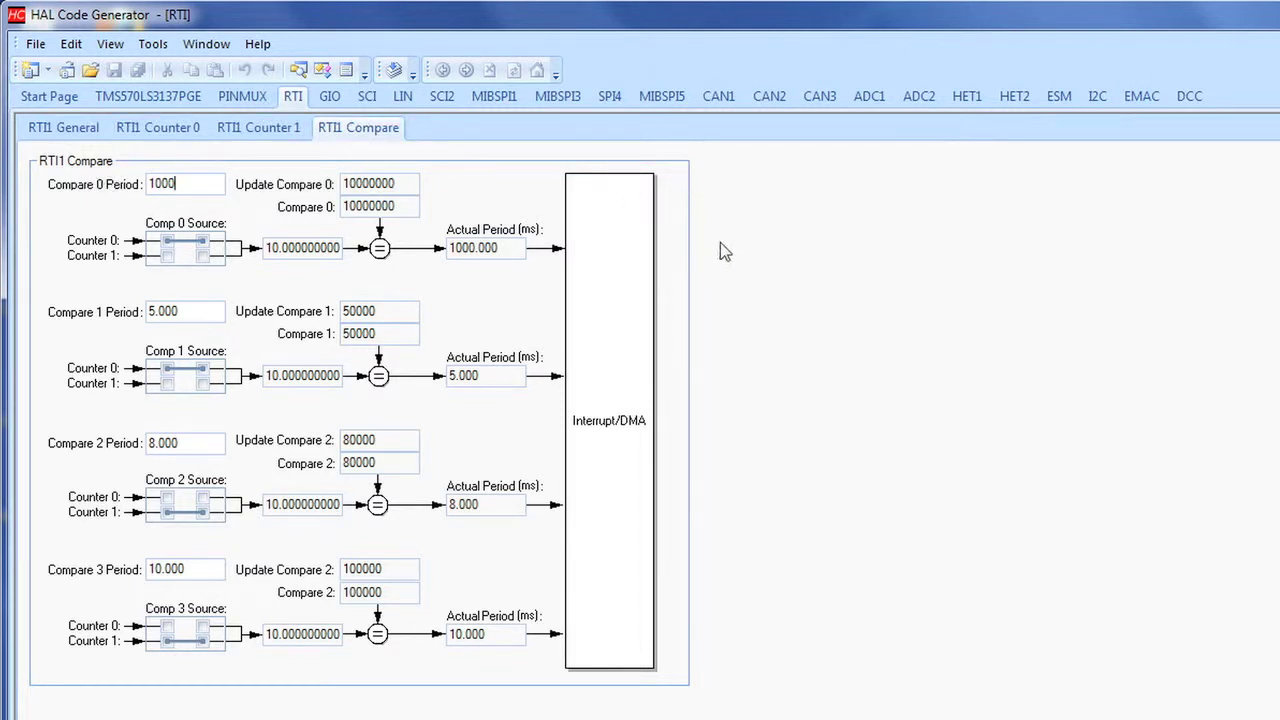
pyautogui.moveTo(736, 252)
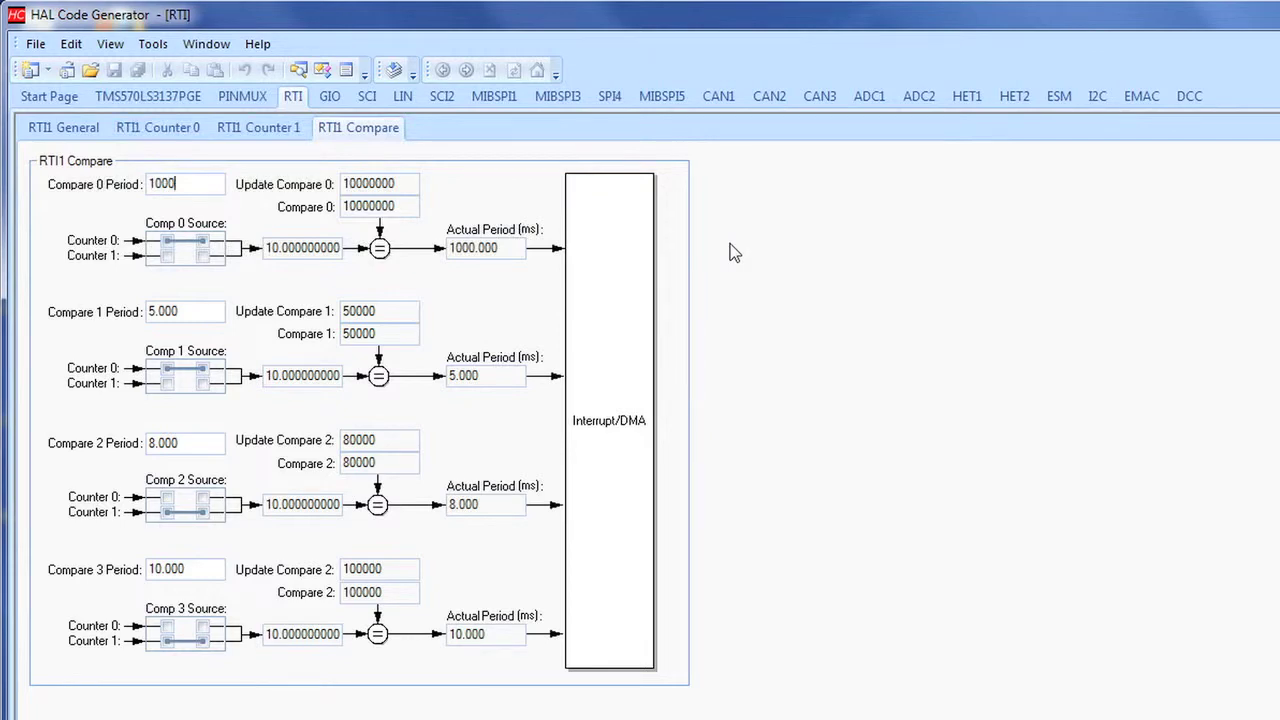
pyautogui.moveTo(970, 166)
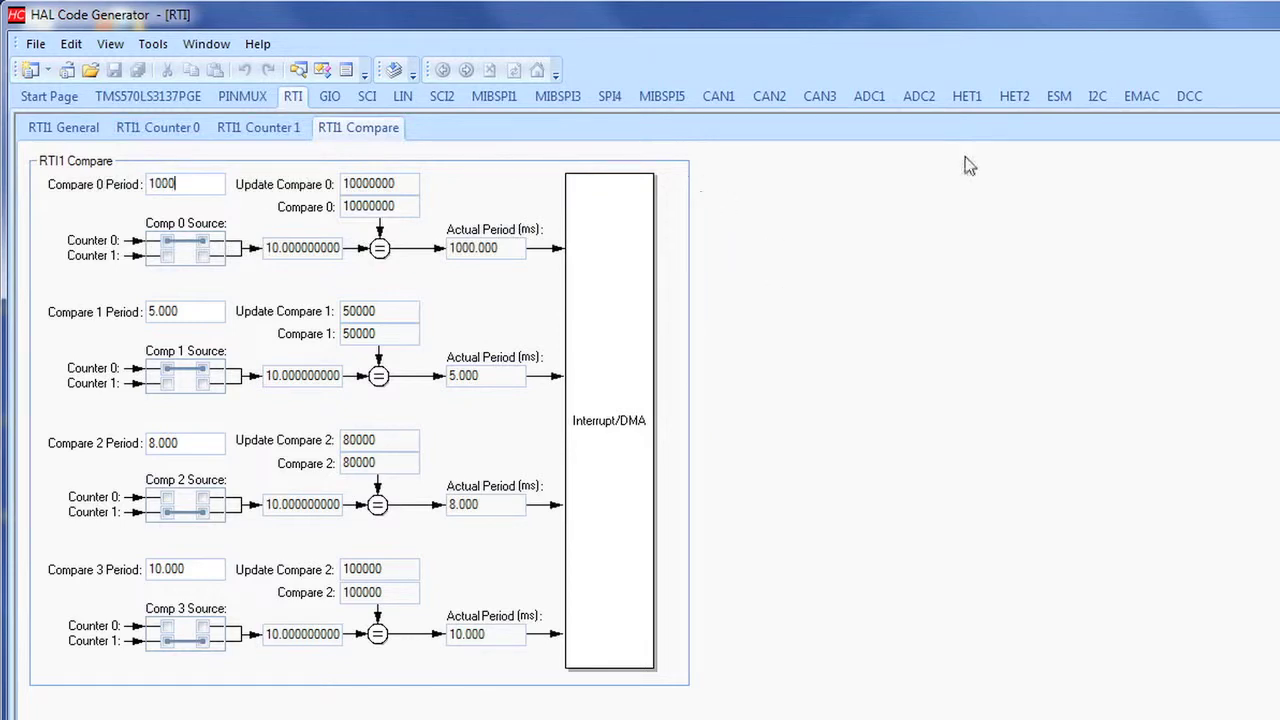
pyautogui.click(148, 96)
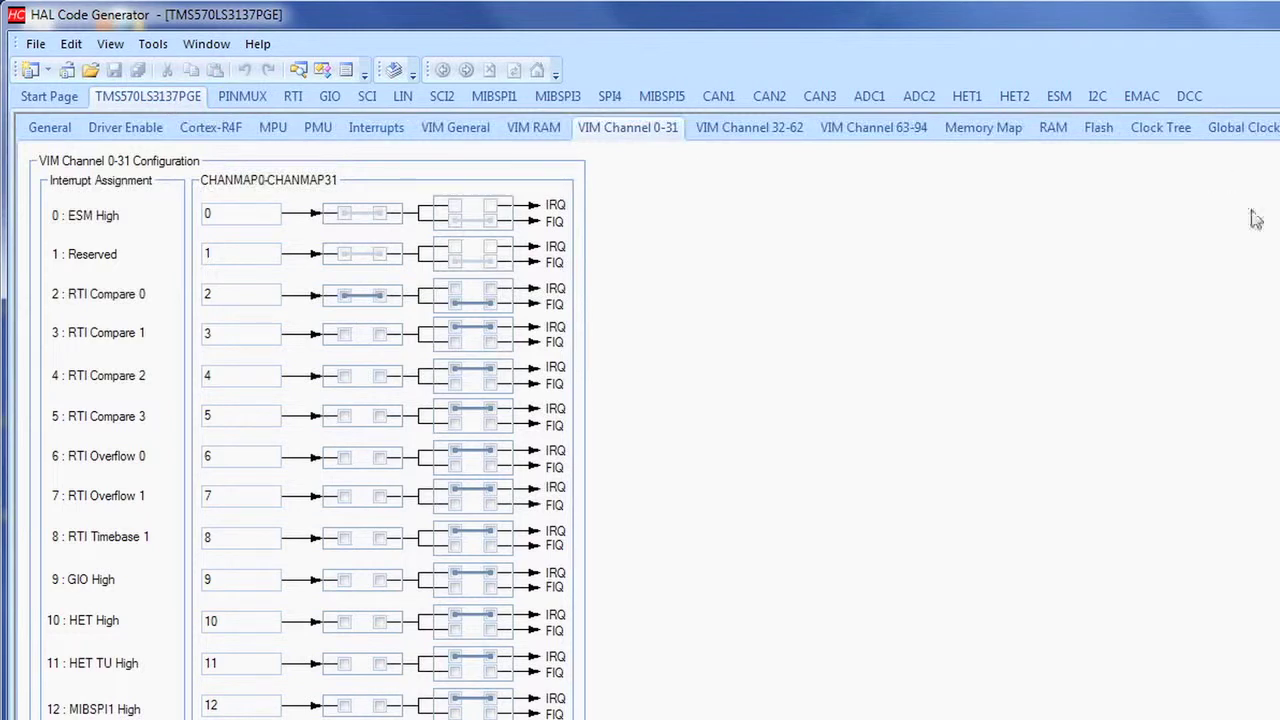
pyautogui.moveTo(660, 164)
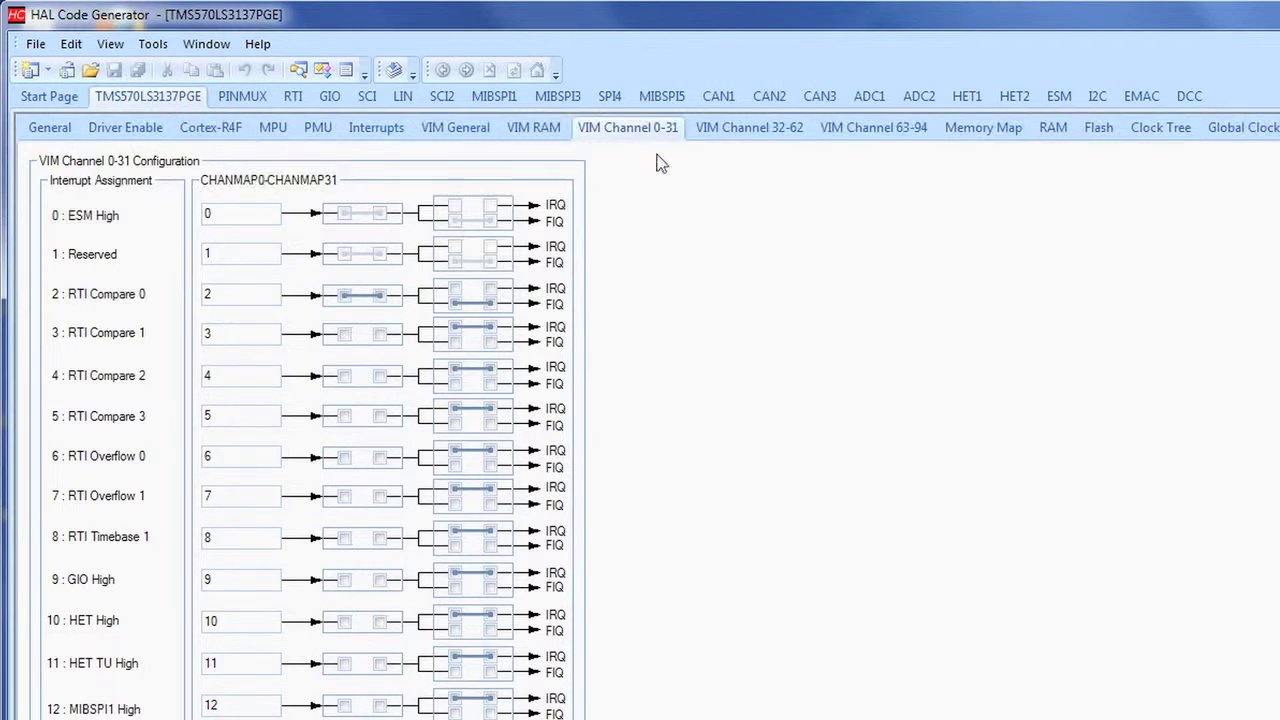
# Step: Review the ESM Channel 0-31 settings by scrolling through them
pyautogui.click(1058, 96)
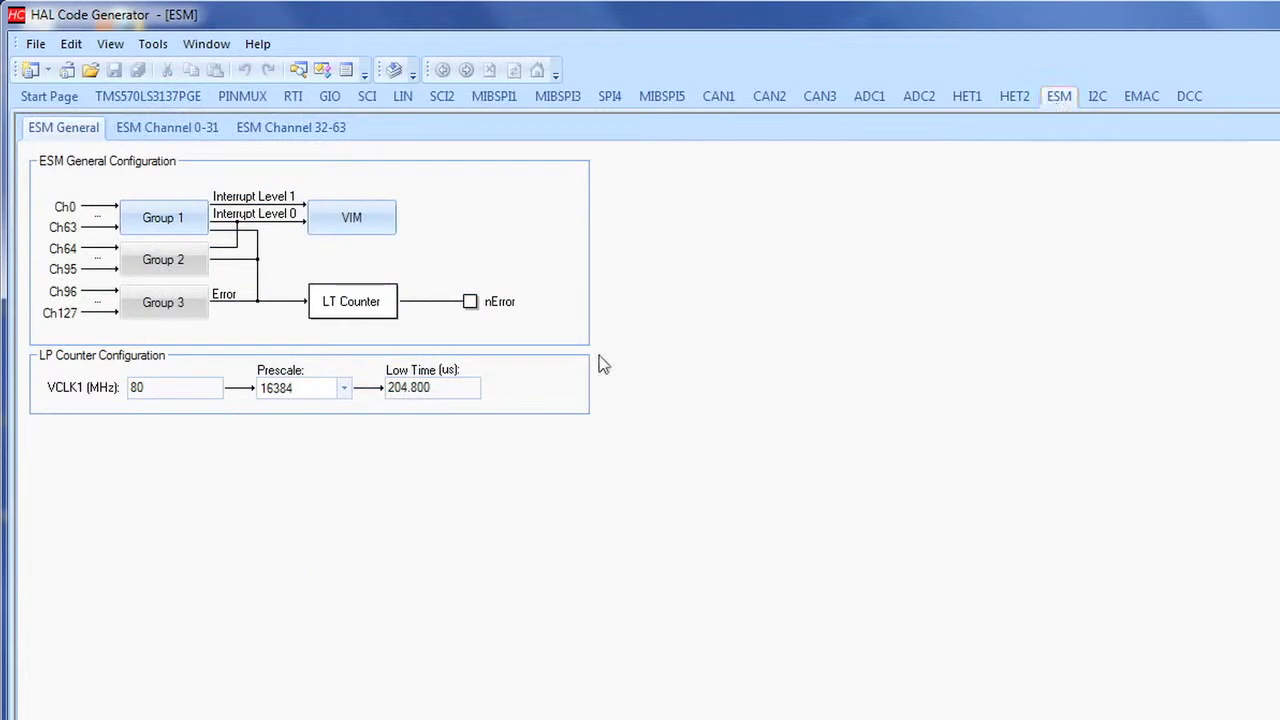
pyautogui.click(168, 128)
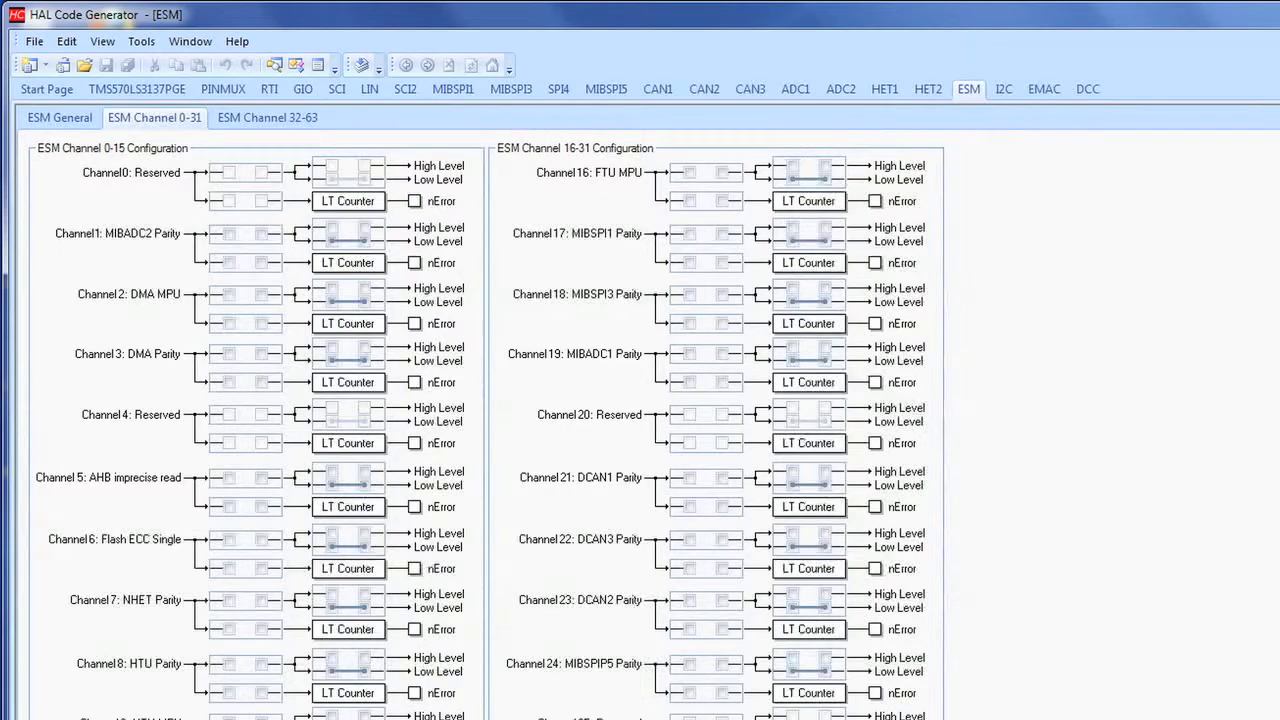
pyautogui.scroll(-3)
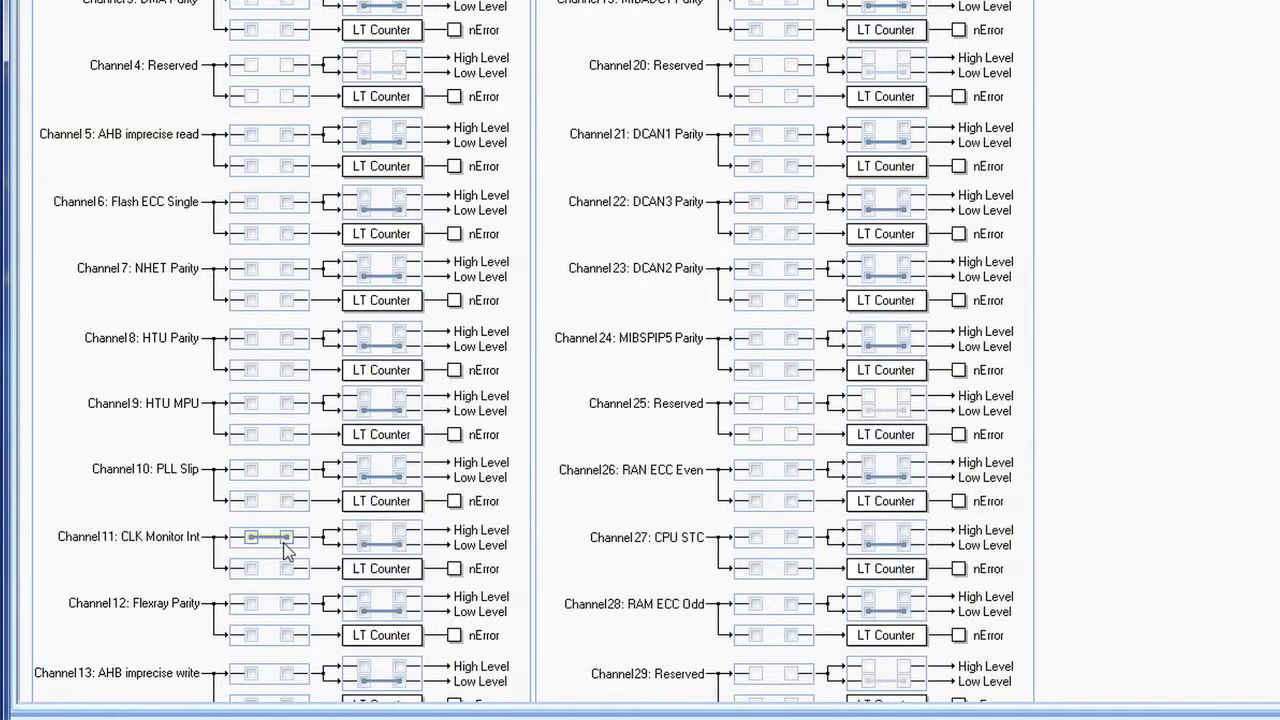
pyautogui.moveTo(884, 136)
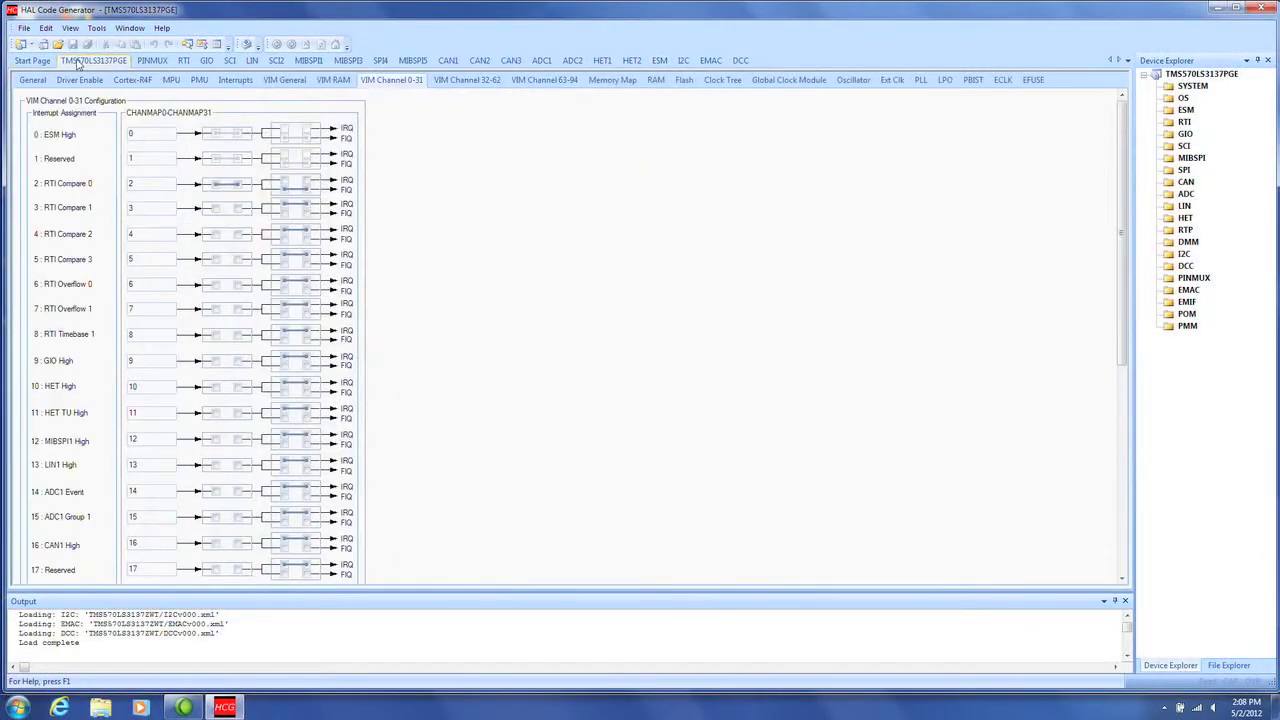
pyautogui.moveTo(376, 136)
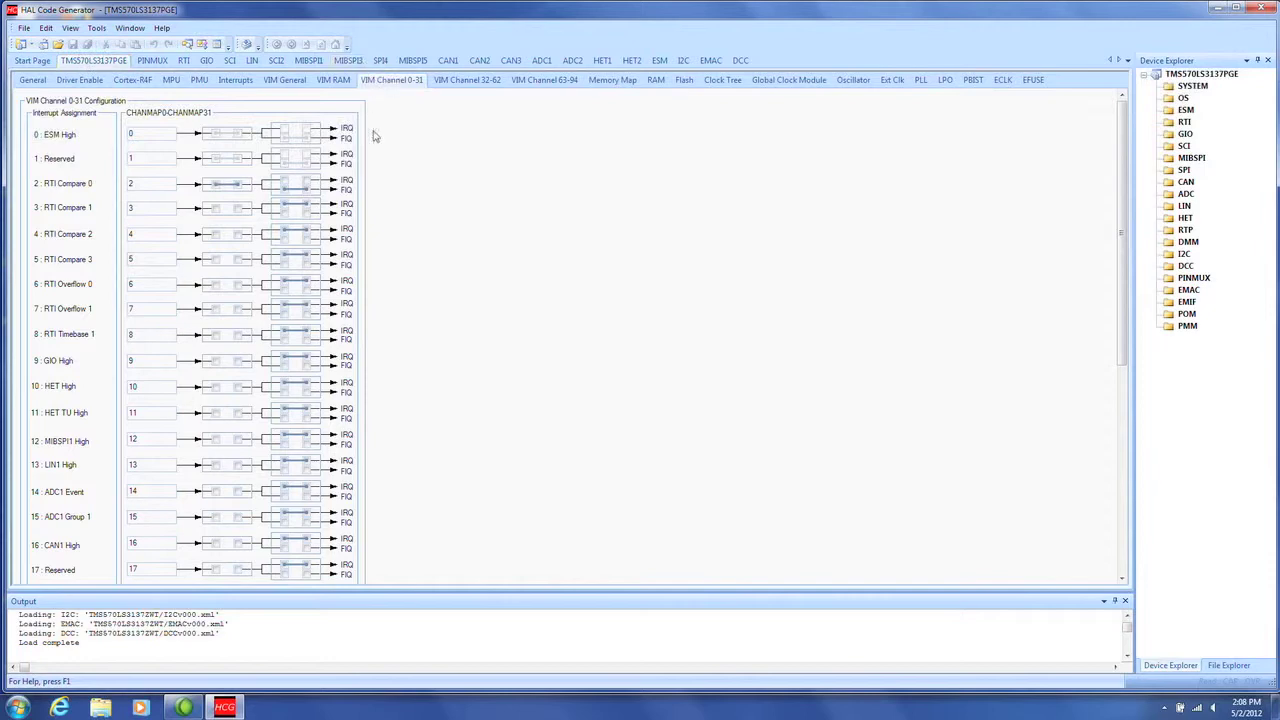
# Step: View the LPO configuration on the General tab, then generate the driver code via File > Generate Code
pyautogui.click(944, 80)
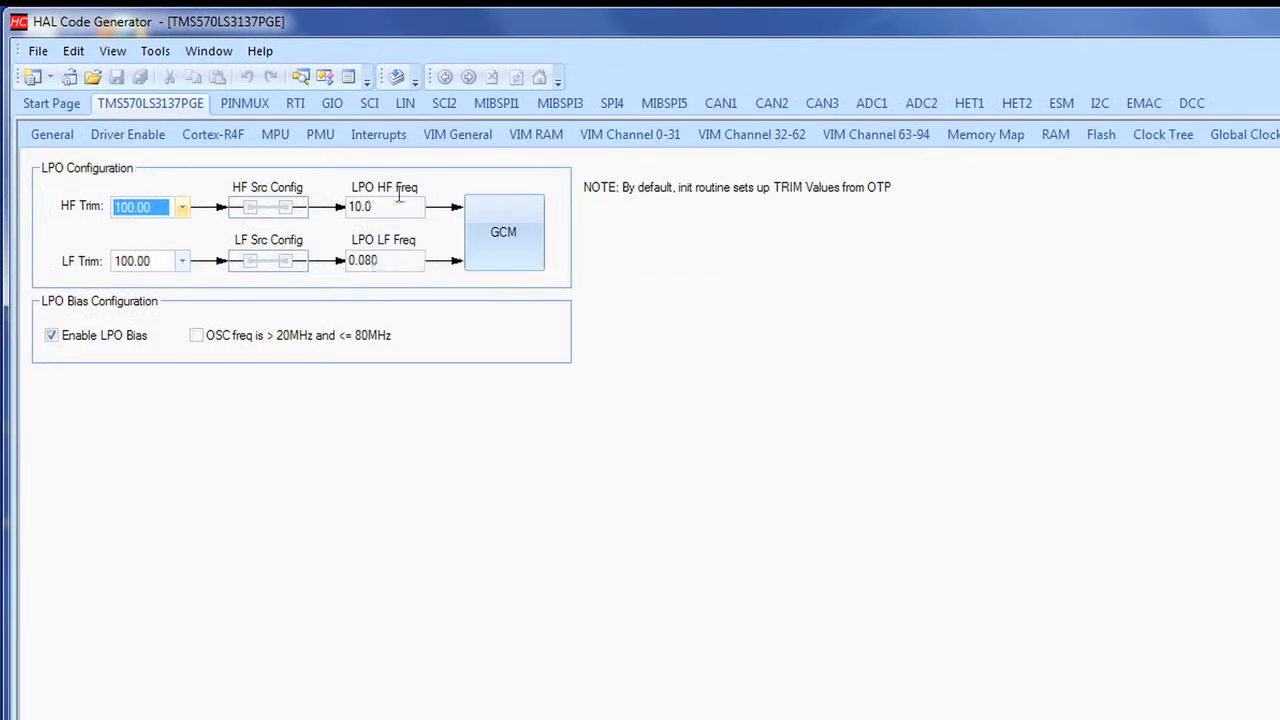
pyautogui.moveTo(390, 228)
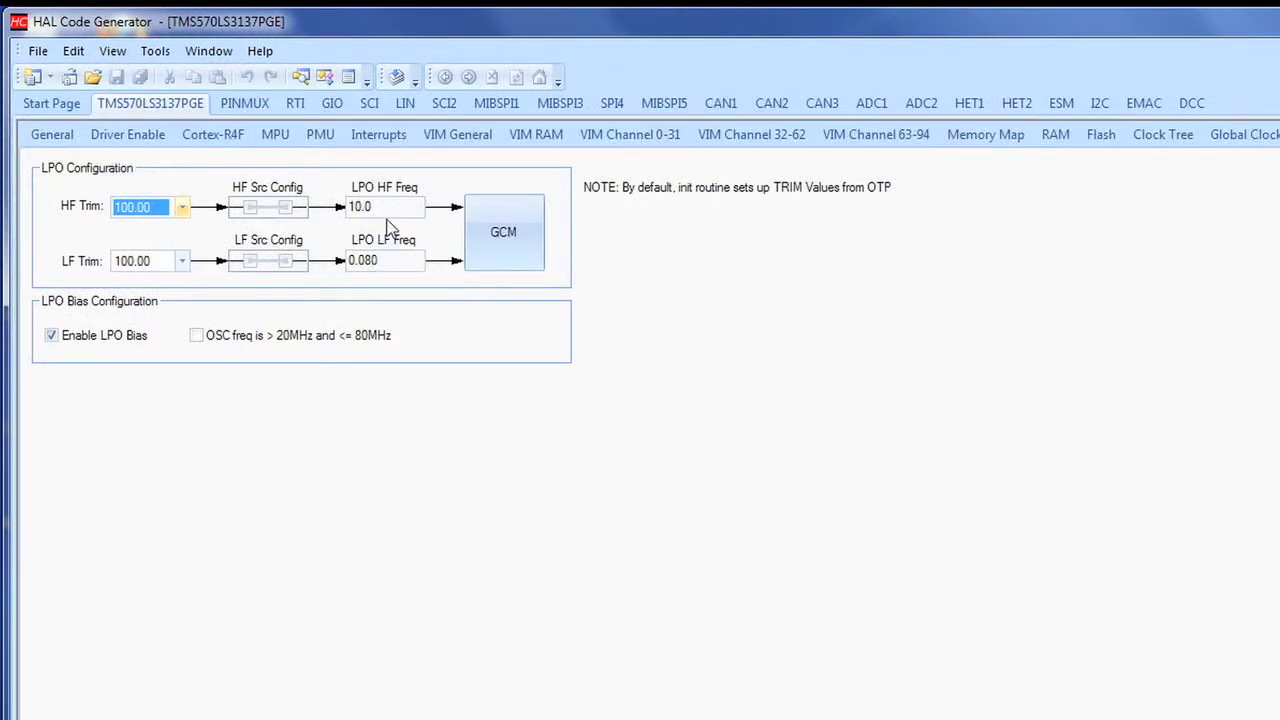
pyautogui.moveTo(384, 206)
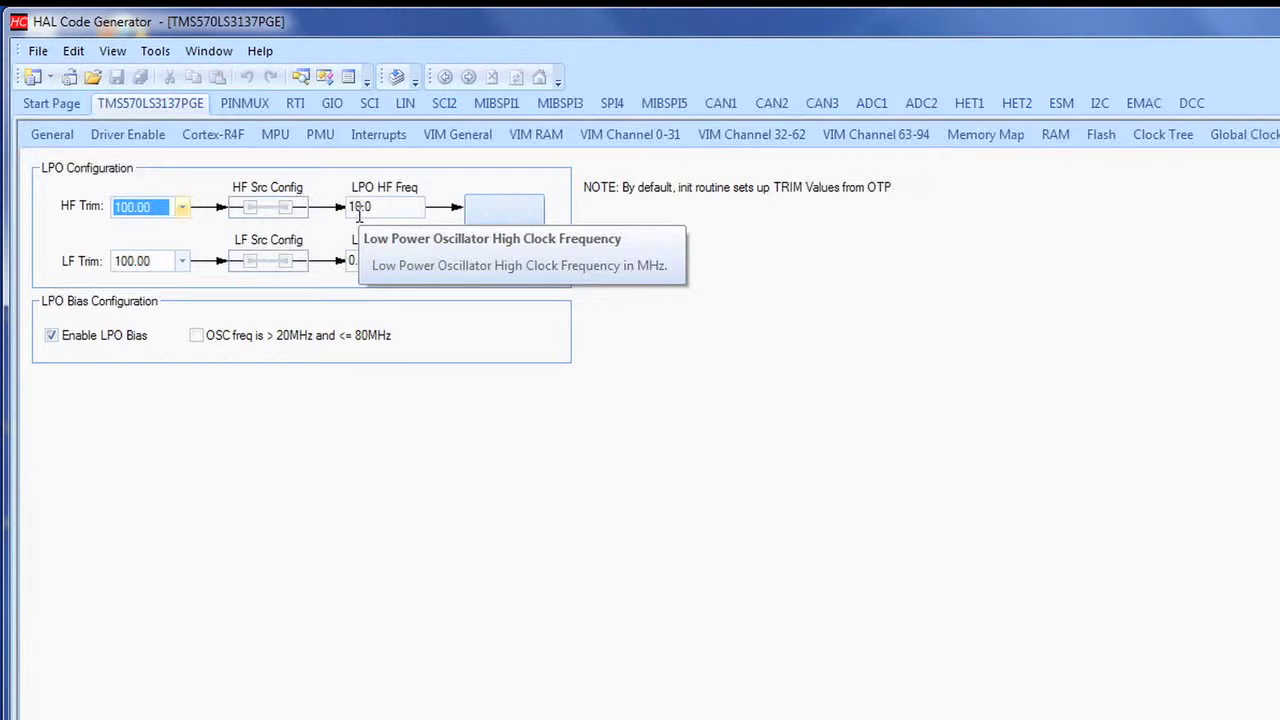
pyautogui.moveTo(364, 190)
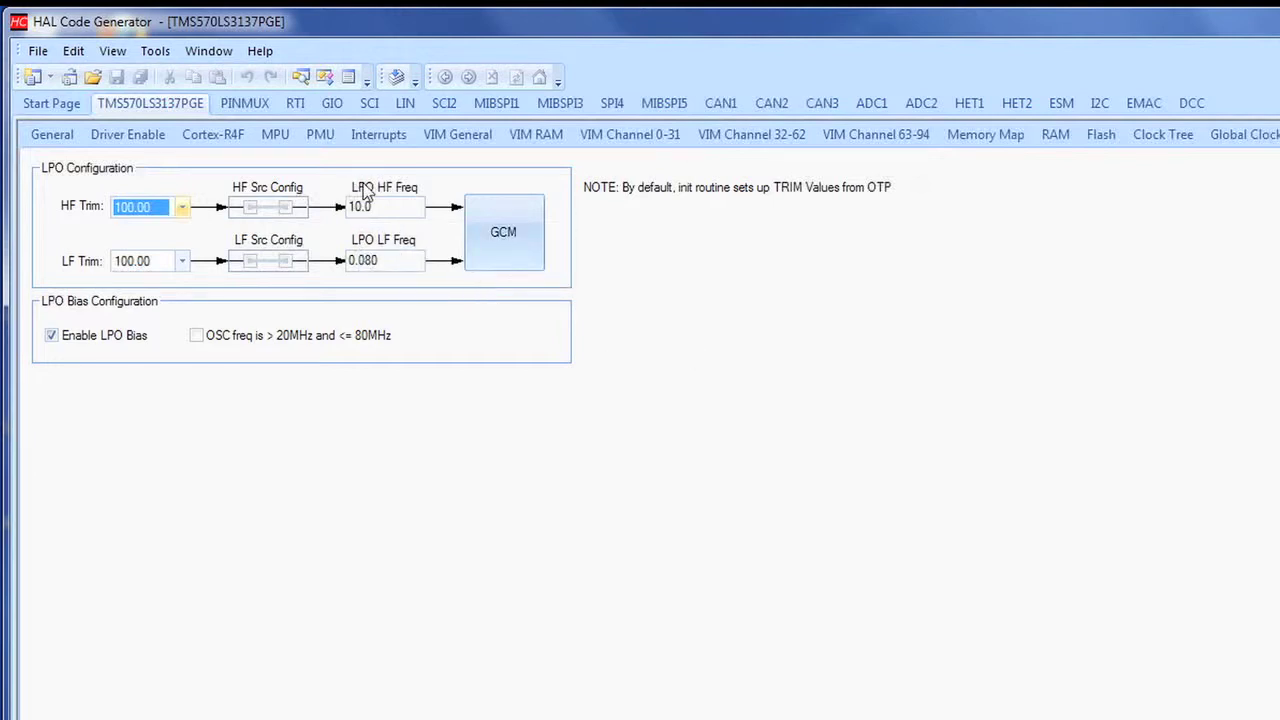
pyautogui.click(38, 52)
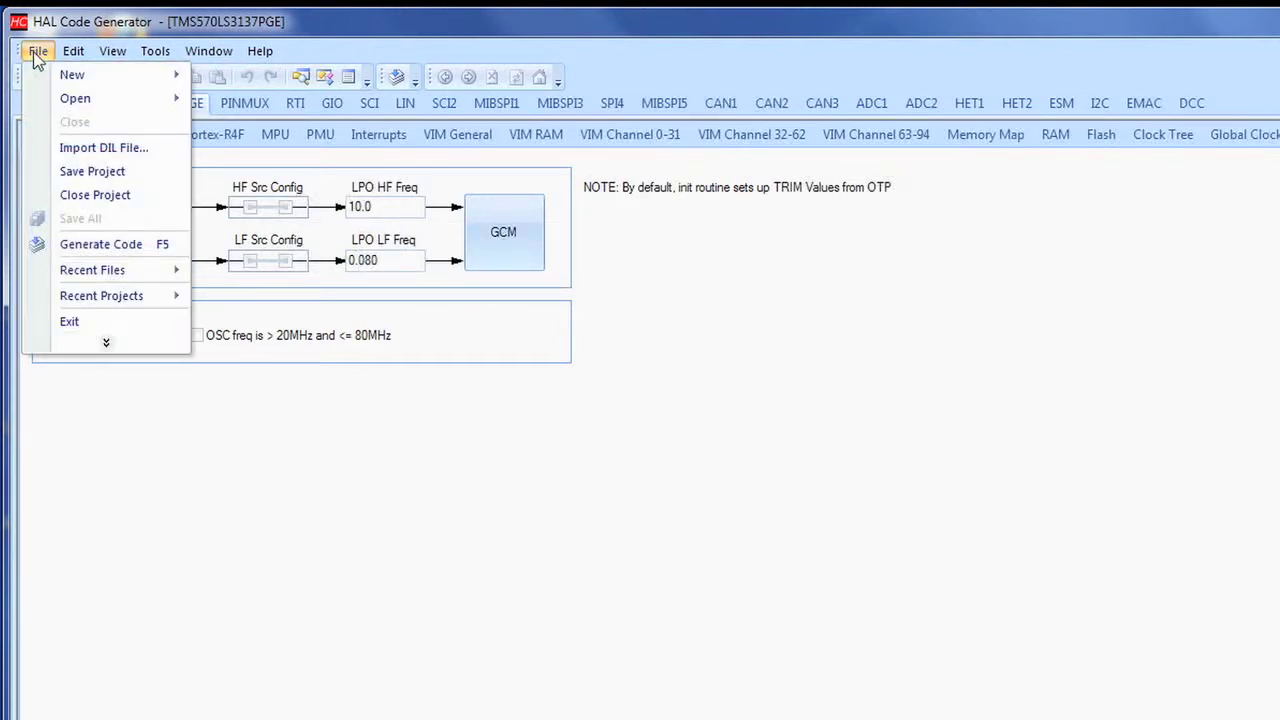
pyautogui.moveTo(100, 244)
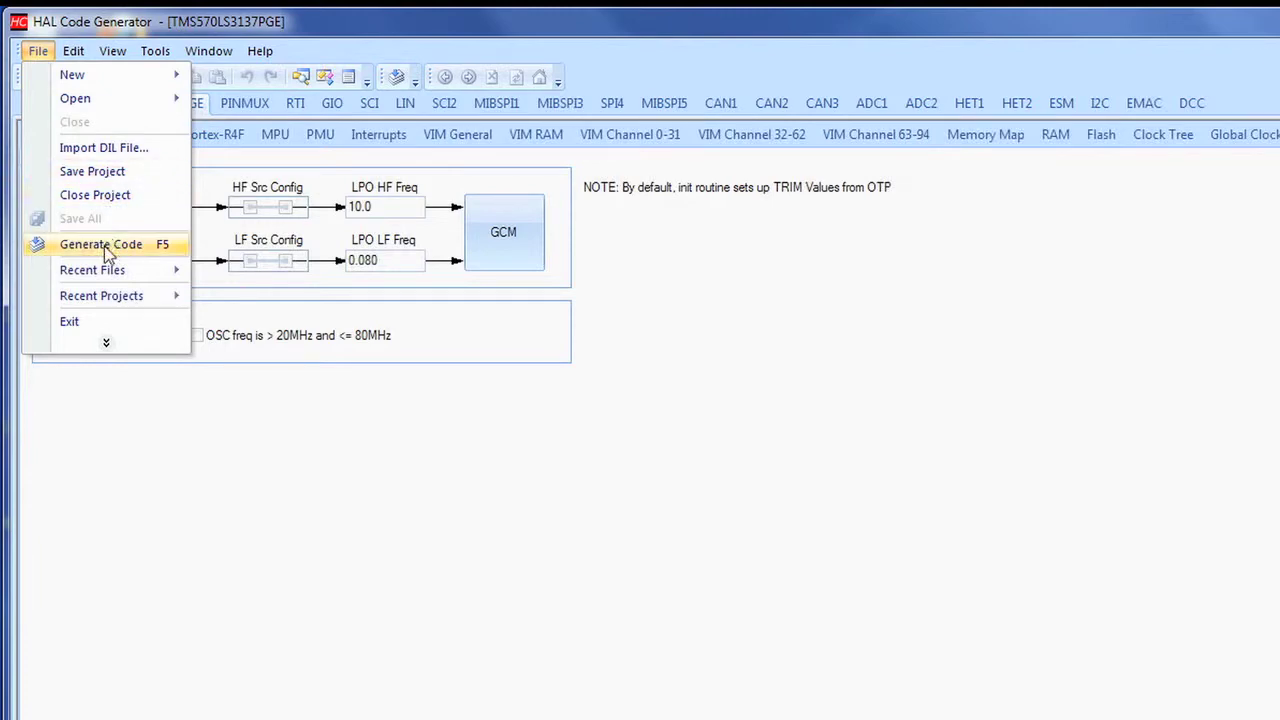
pyautogui.click(100, 244)
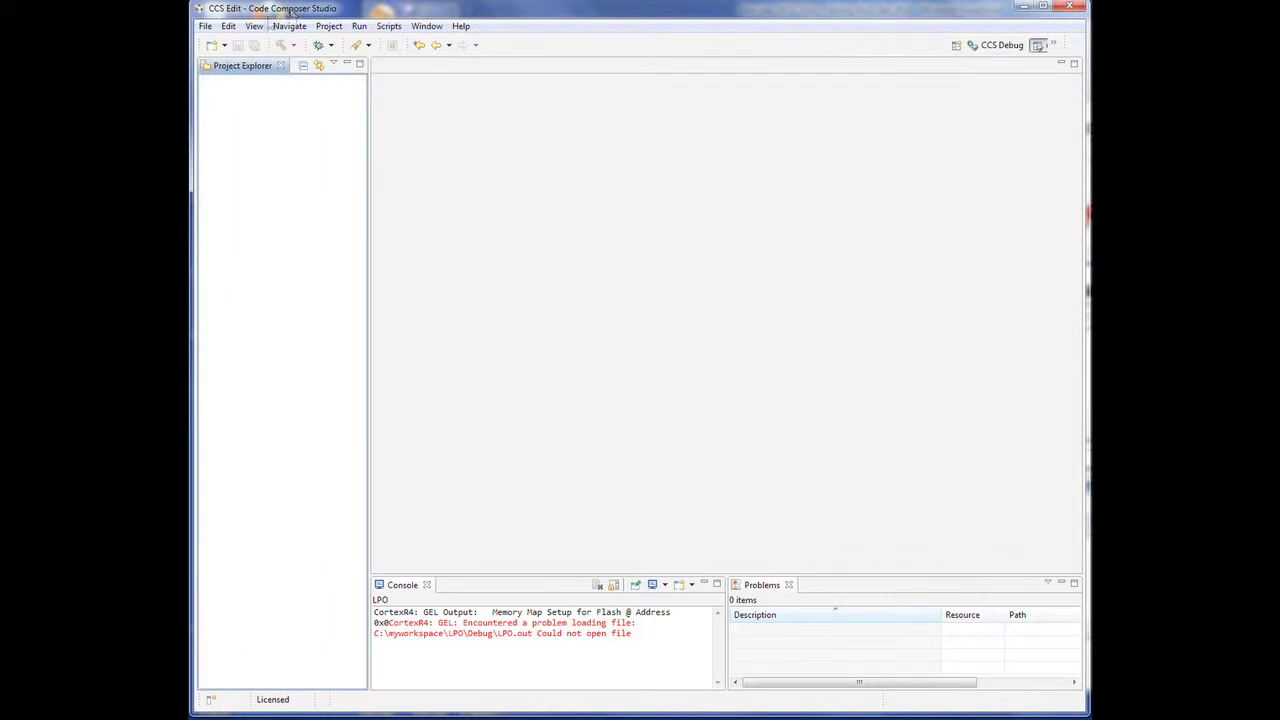
pyautogui.moveTo(204, 26)
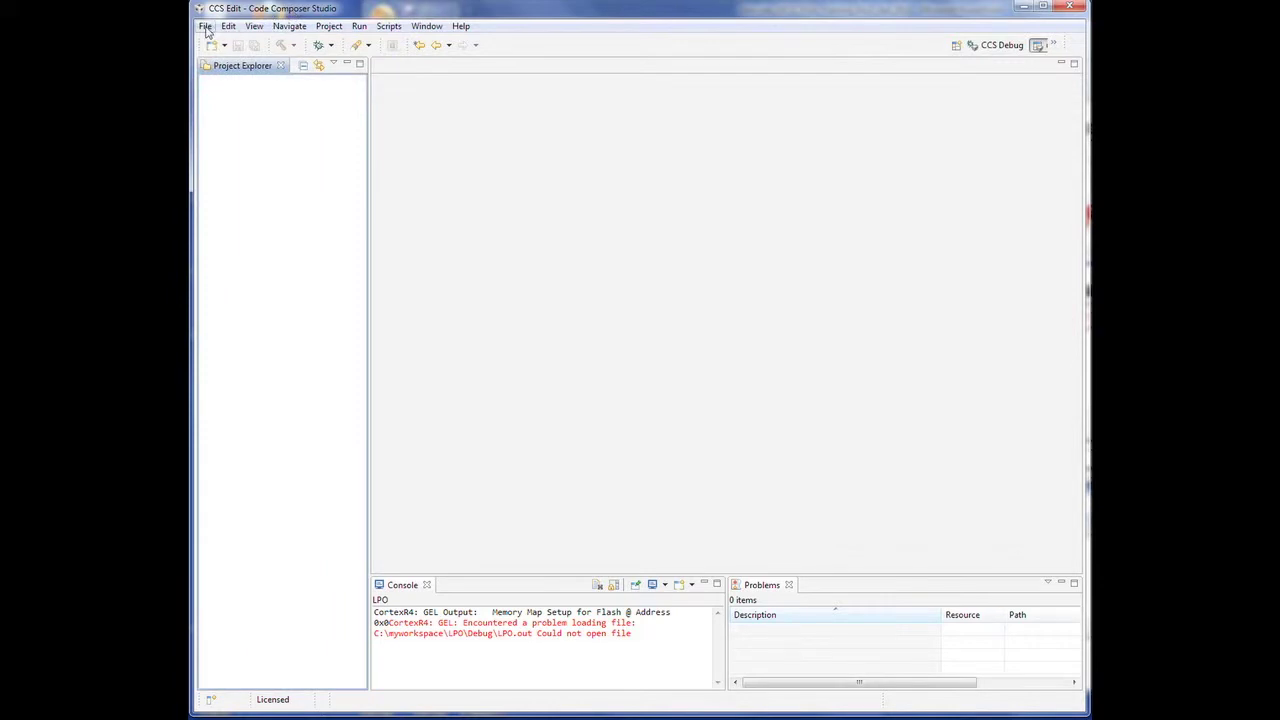
# Step: Start a new CCS project named LPO
pyautogui.click(204, 24)
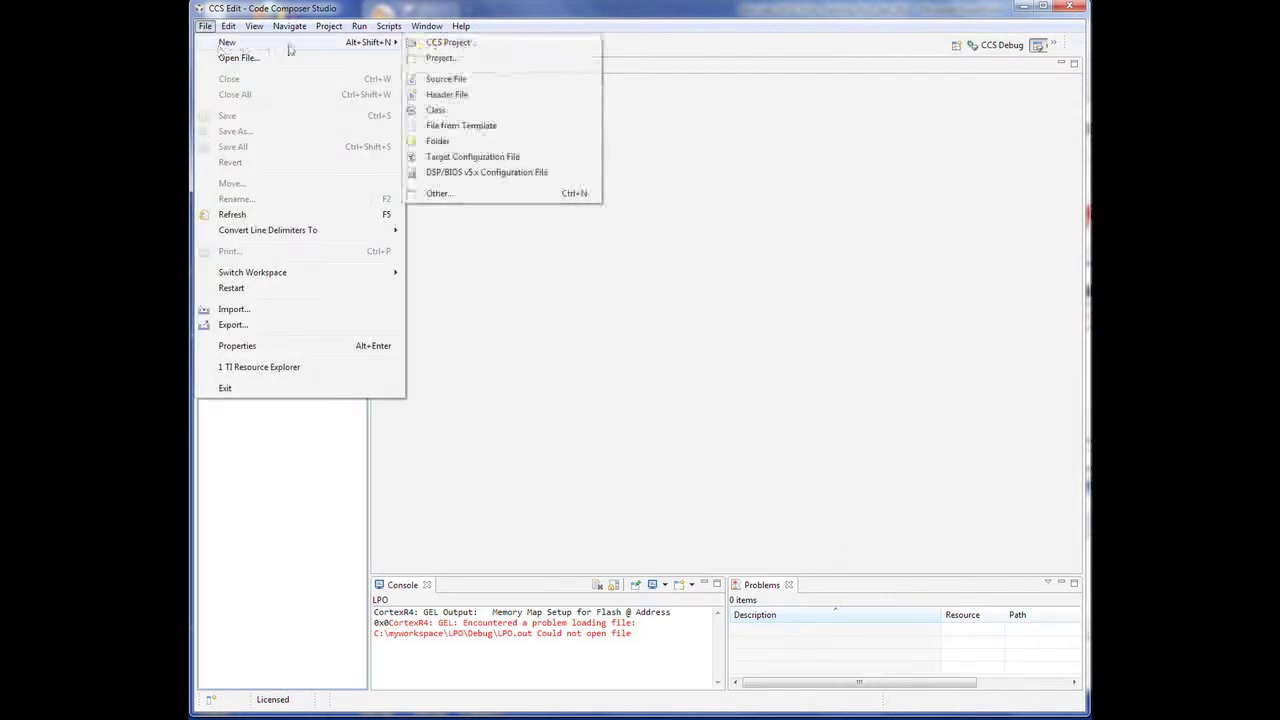
pyautogui.click(448, 42)
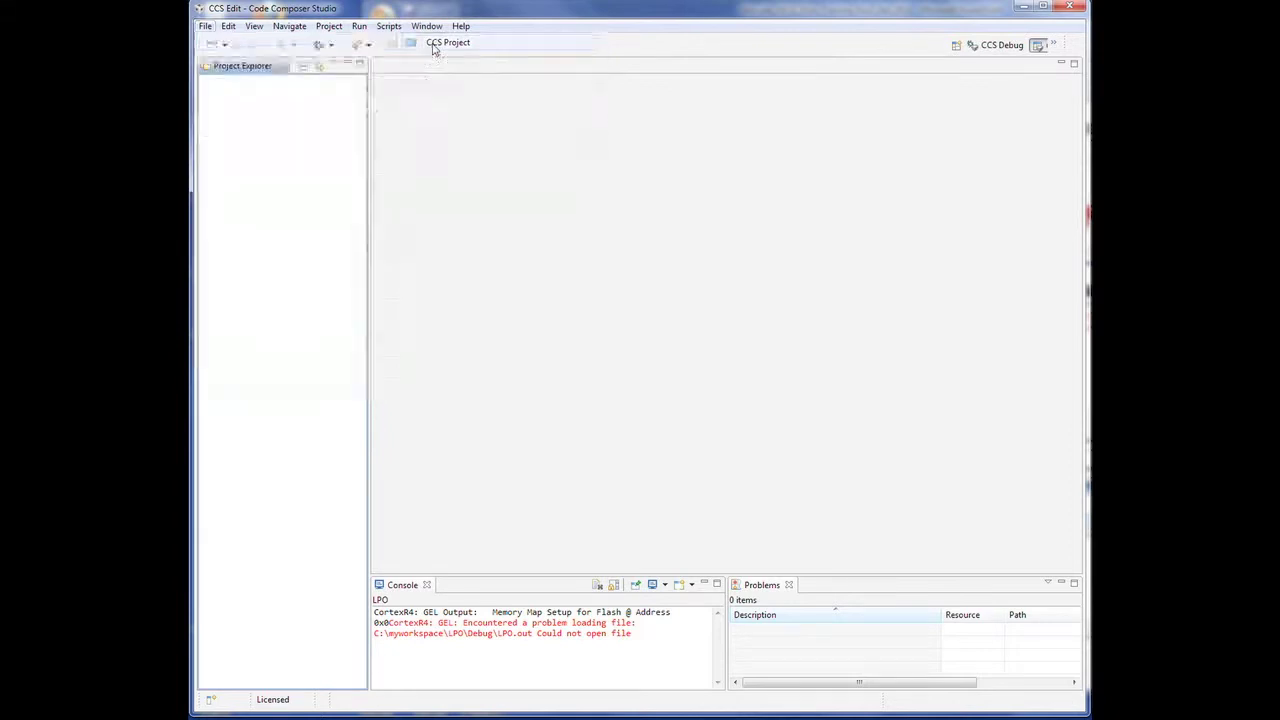
pyautogui.click(448, 42)
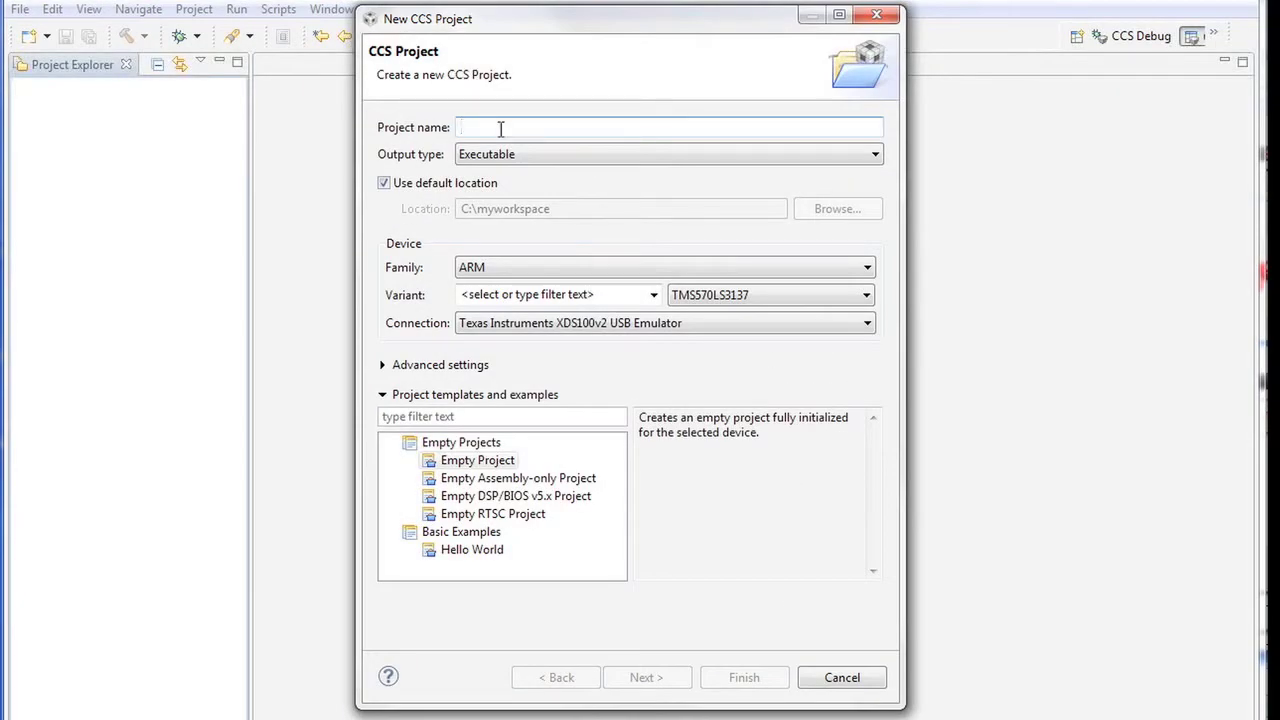
pyautogui.write('LPO')
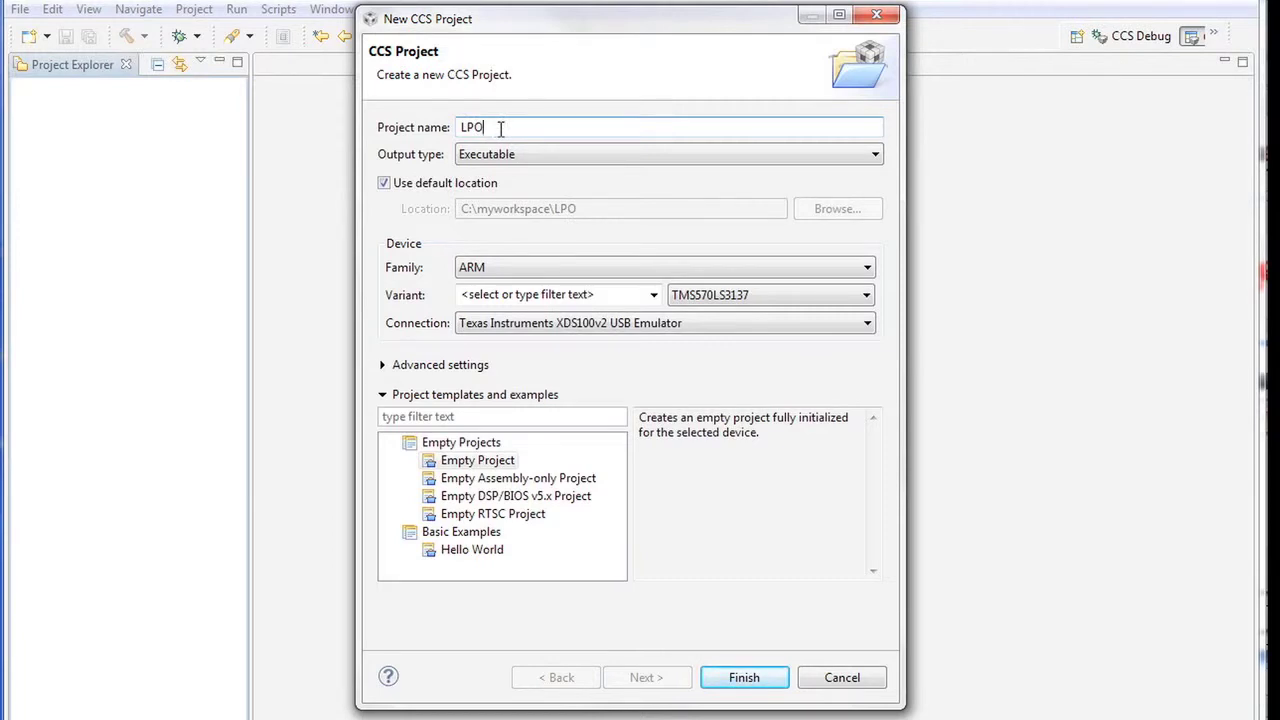
pyautogui.moveTo(596, 262)
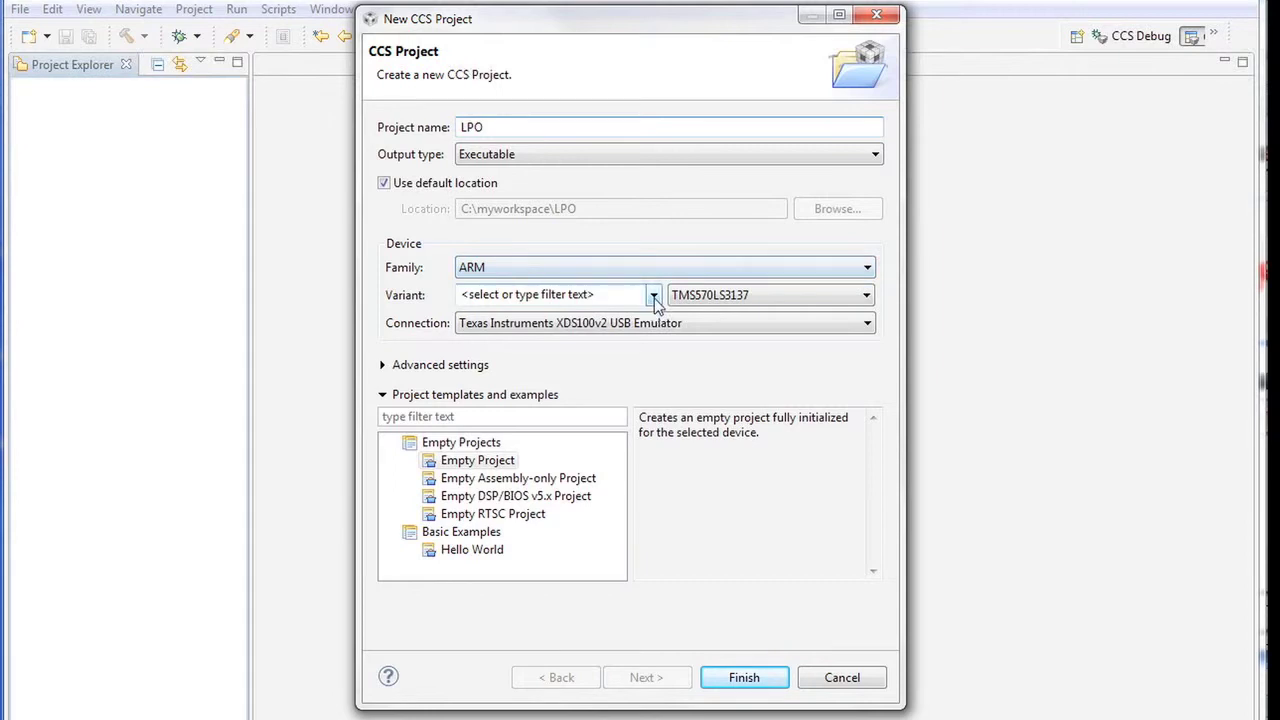
# Step: Choose Cortex R variant, TMS570LS3137 device, XDS100v2 USB Emulator connection and finish creating the project
pyautogui.click(652, 294)
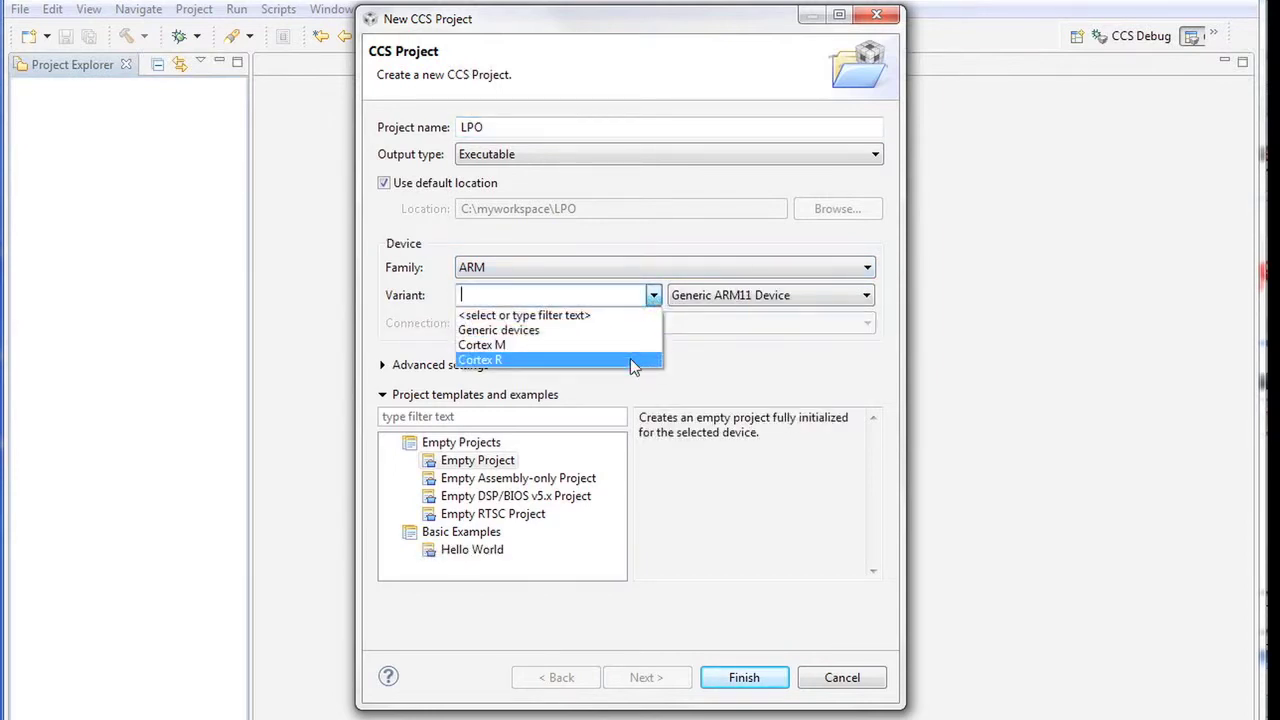
pyautogui.click(480, 360)
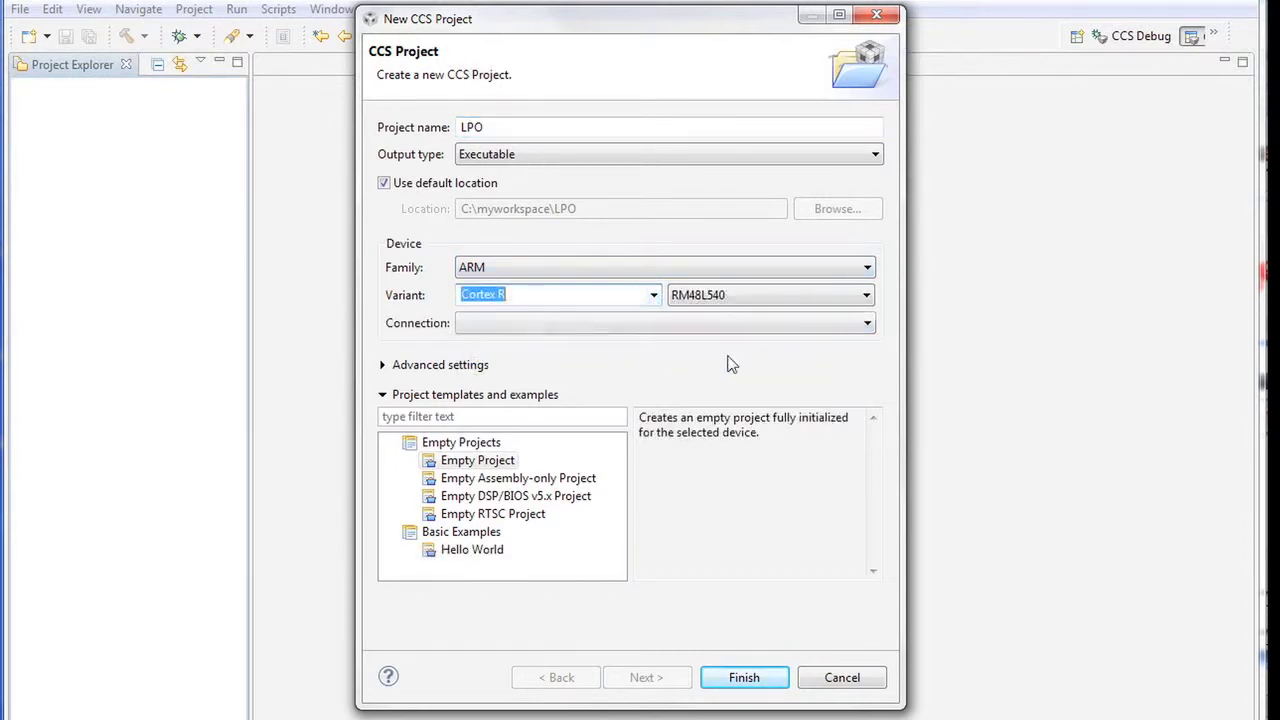
pyautogui.click(864, 294)
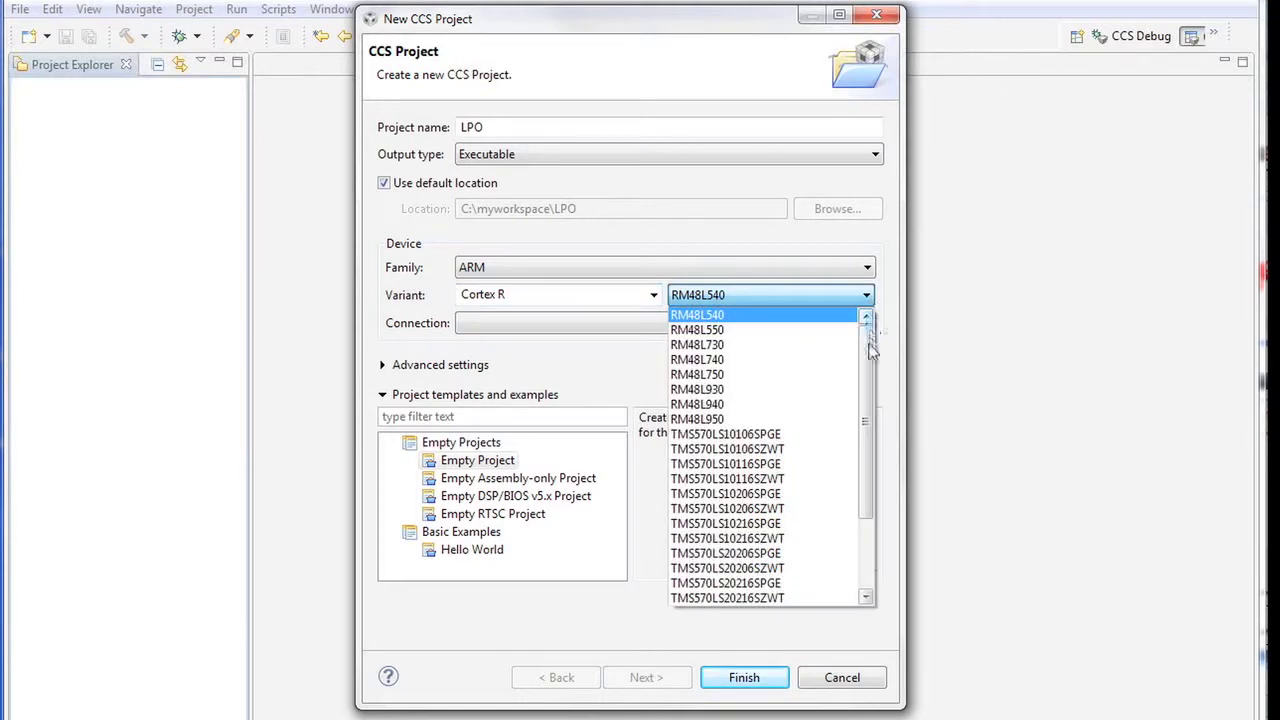
pyautogui.scroll(-3)
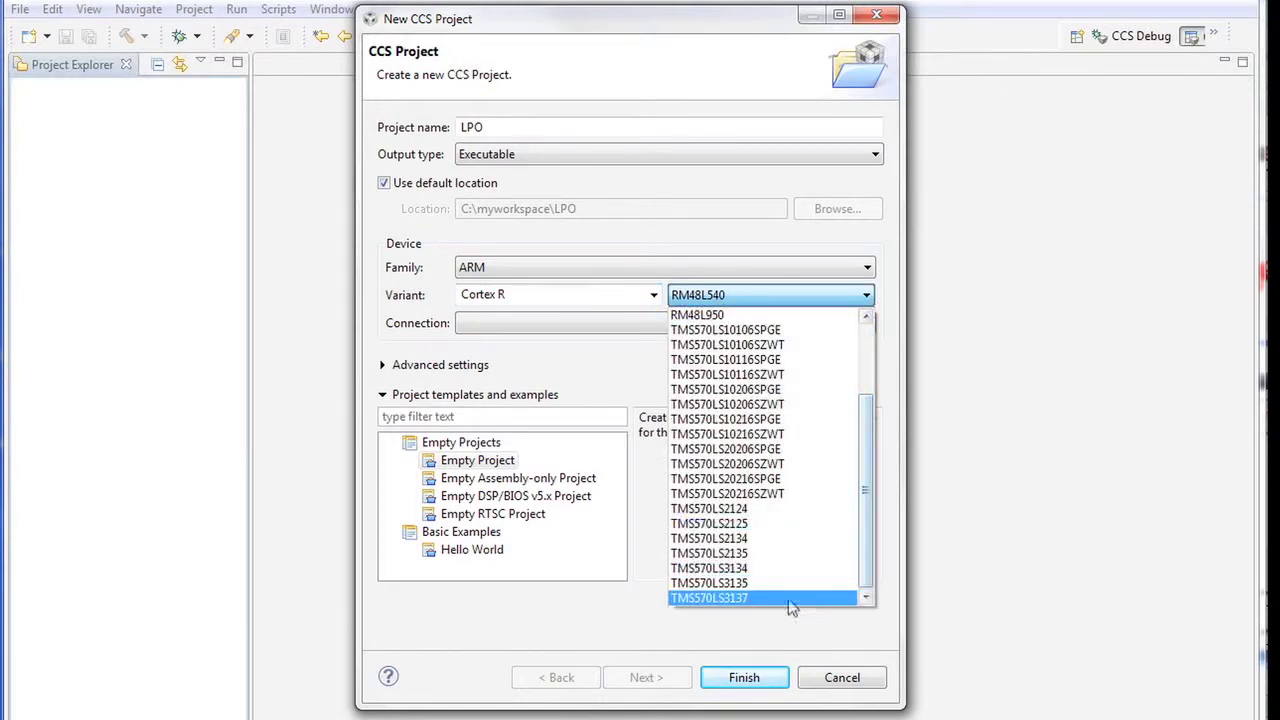
pyautogui.moveTo(770, 608)
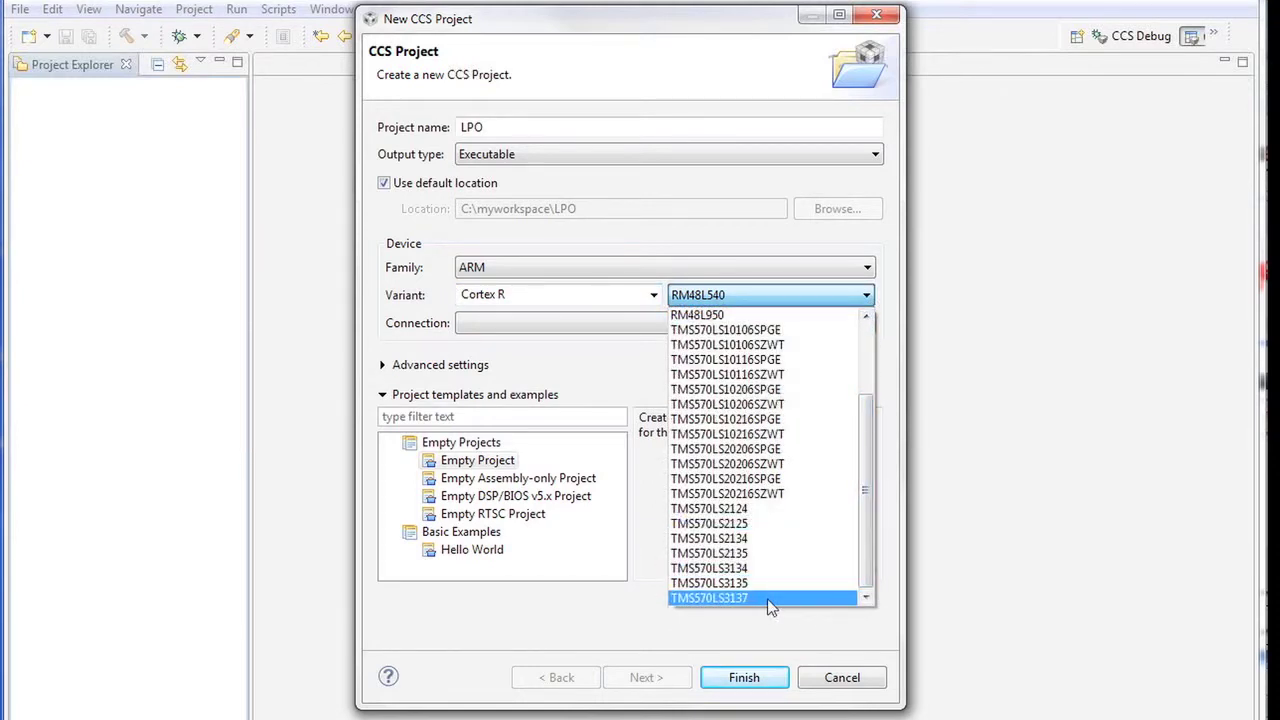
pyautogui.click(708, 596)
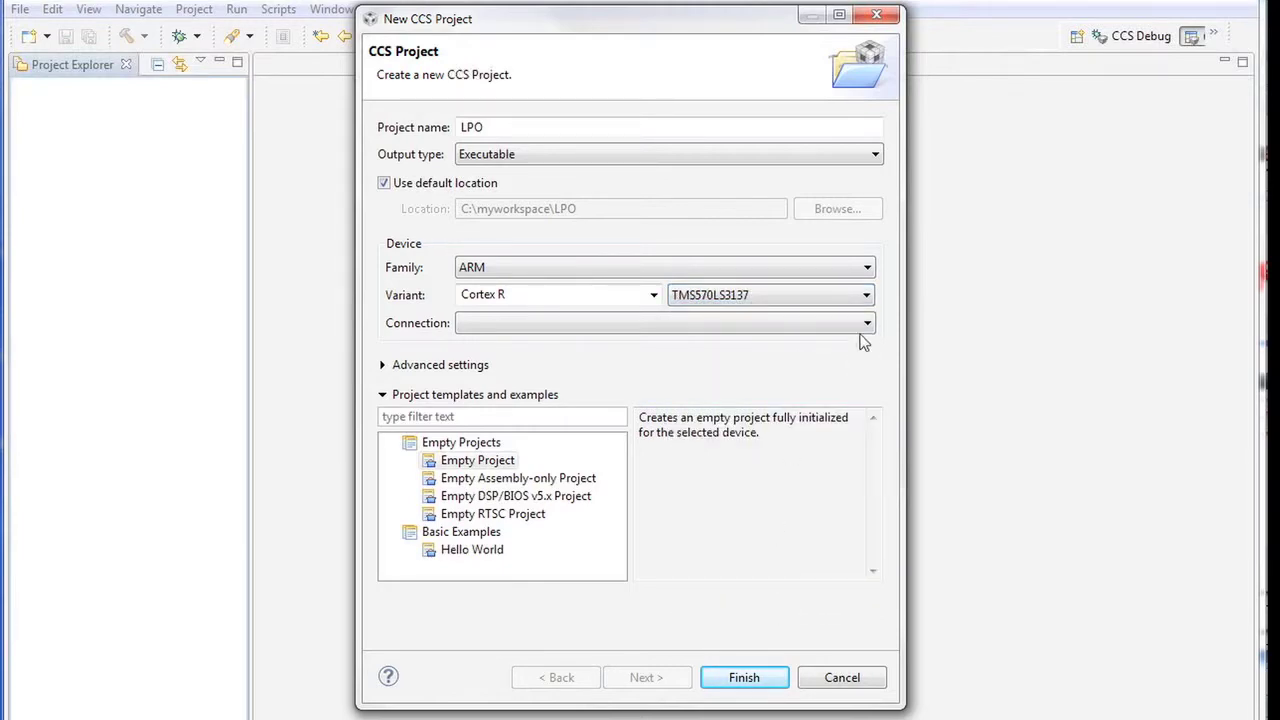
pyautogui.click(864, 322)
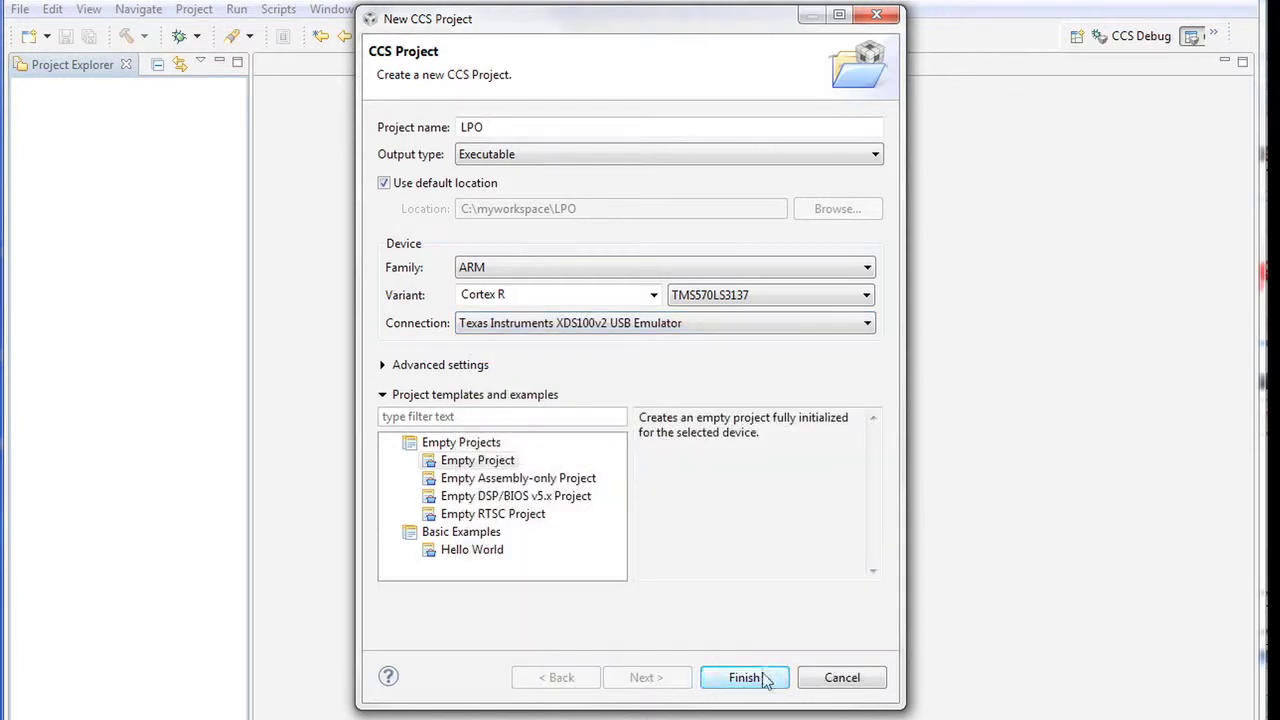
pyautogui.click(744, 676)
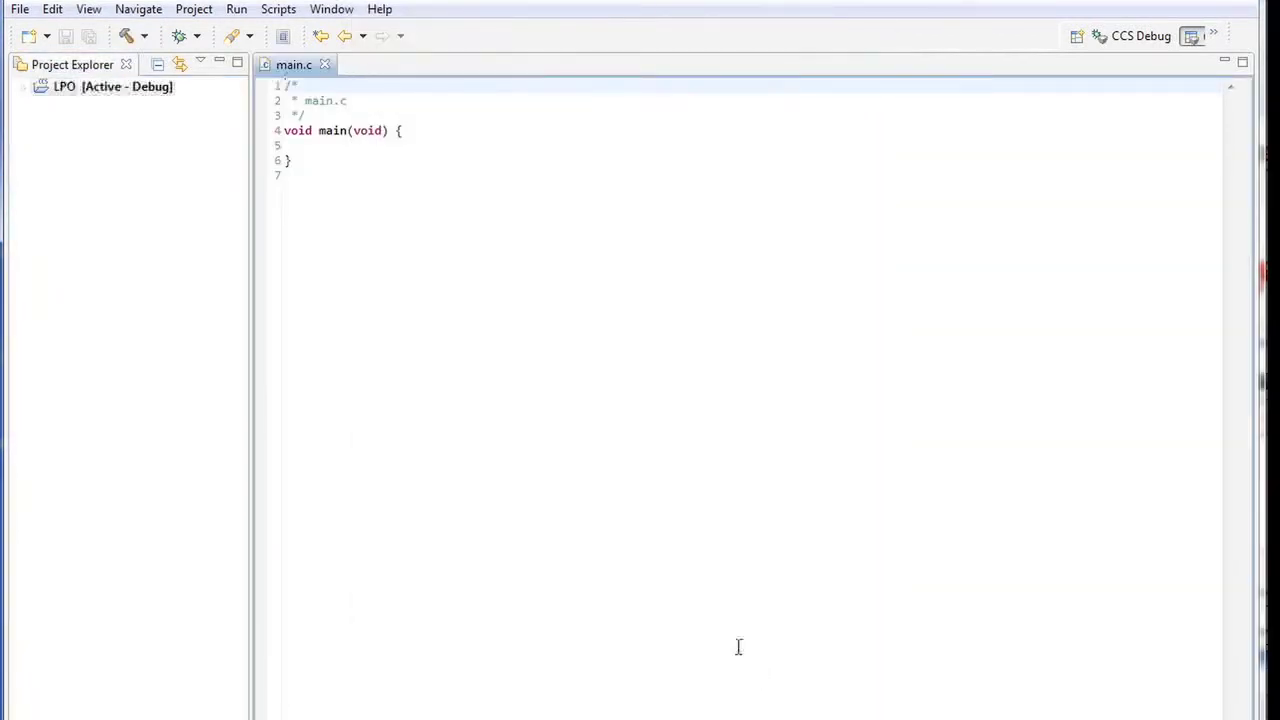
pyautogui.moveTo(56, 136)
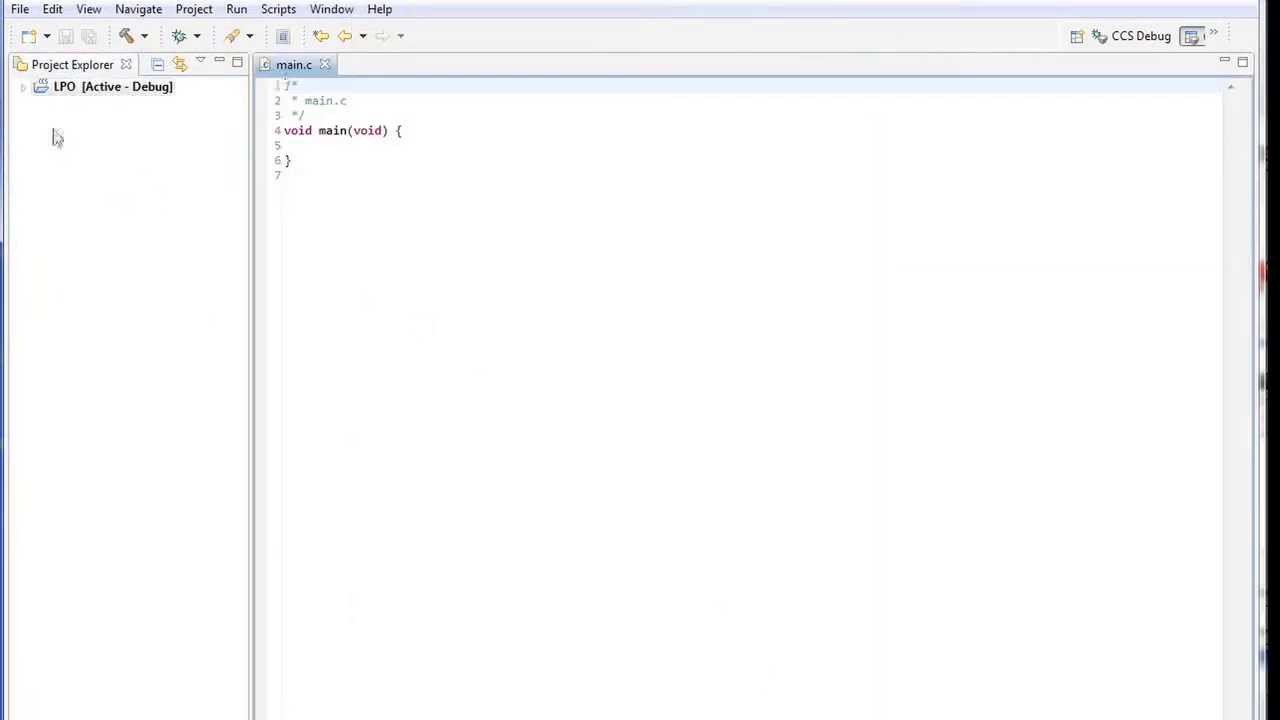
# Step: Delete the default main.c from the LPO project, removing it from disk
pyautogui.click(24, 86)
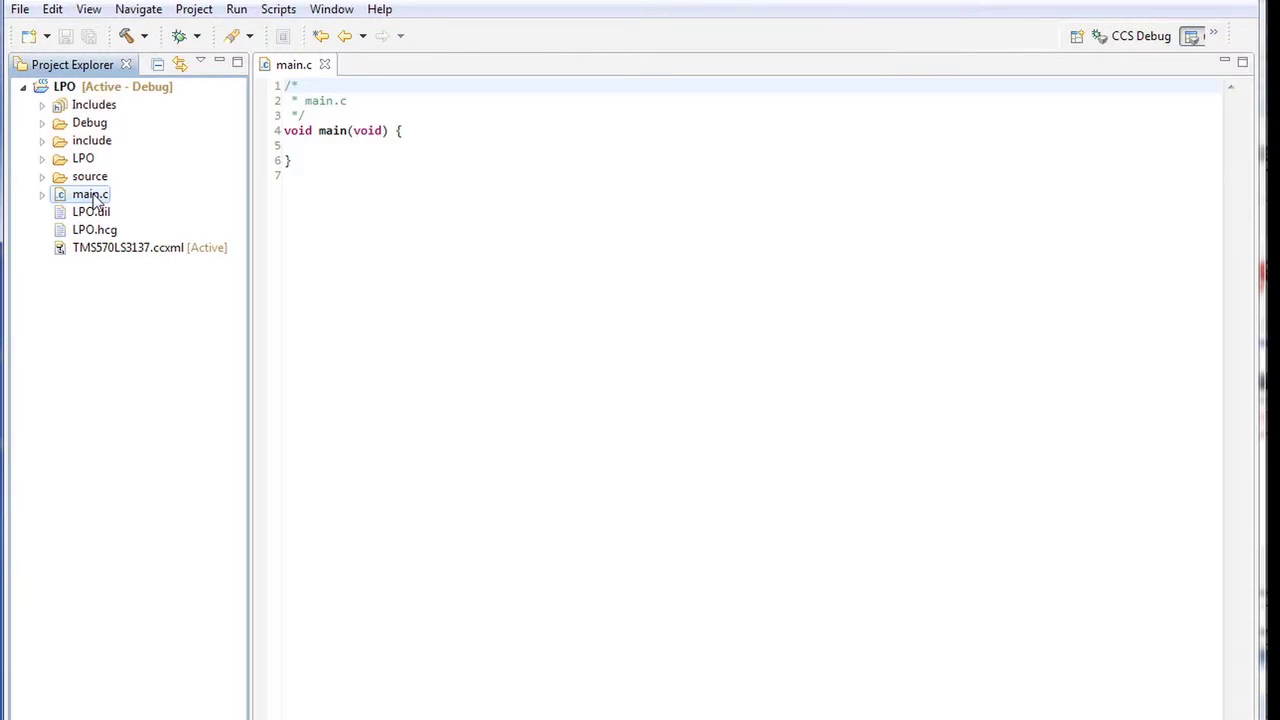
pyautogui.press('Delete')
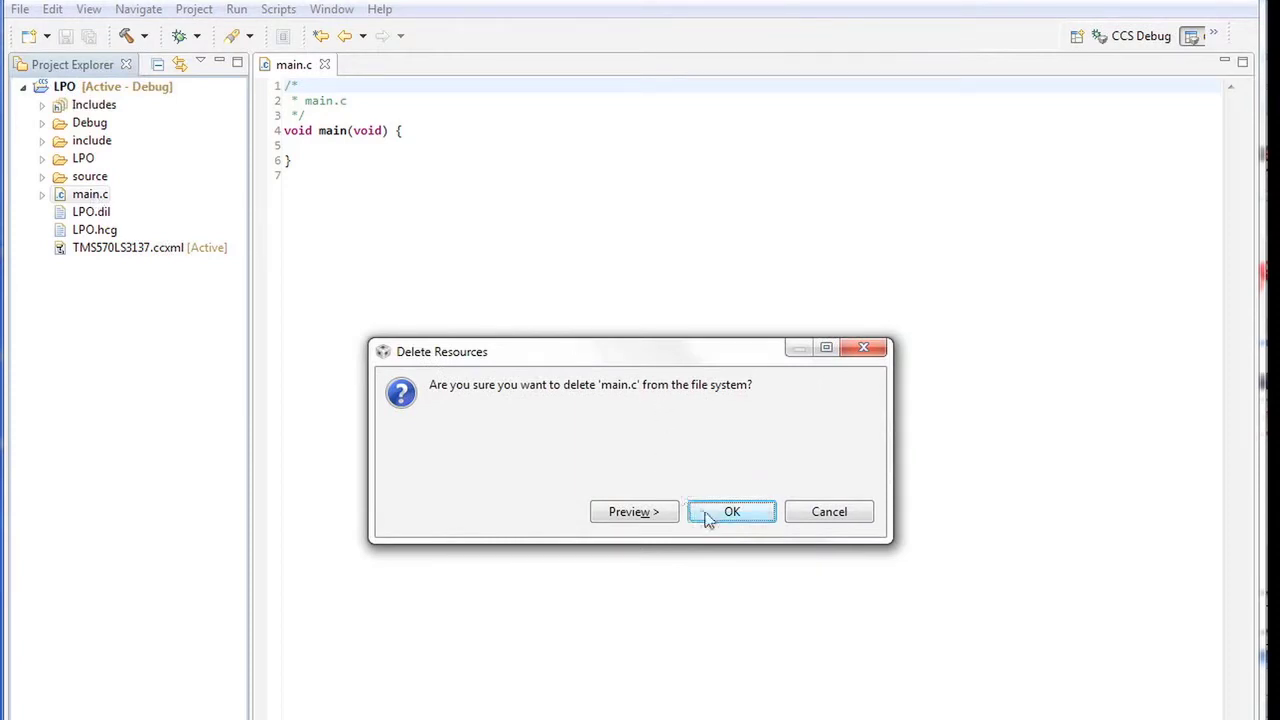
pyautogui.click(732, 512)
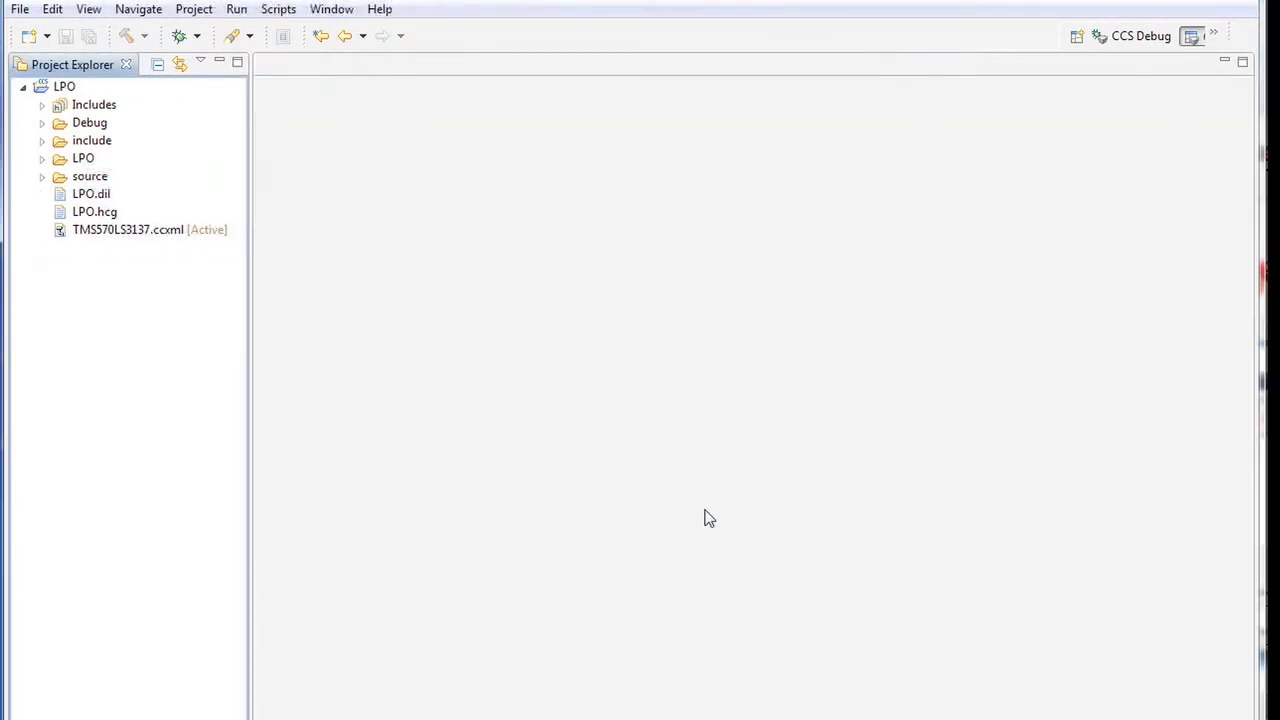
pyautogui.moveTo(196, 270)
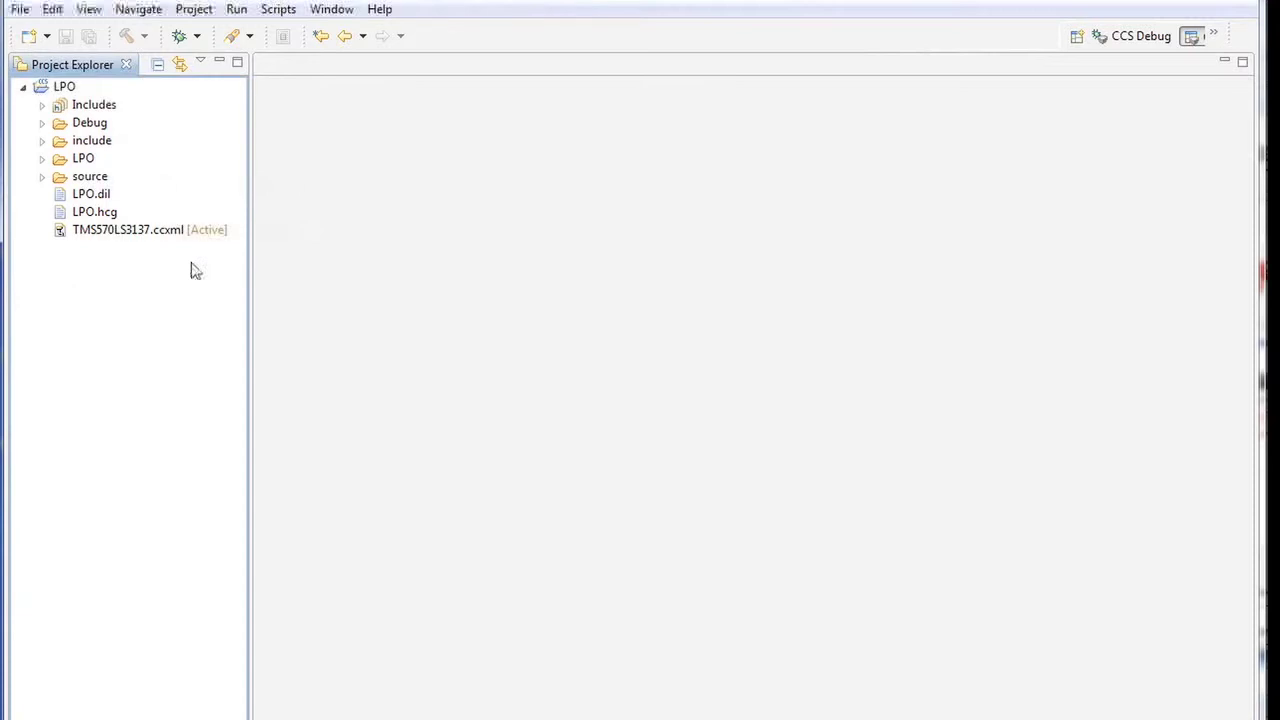
pyautogui.moveTo(190, 148)
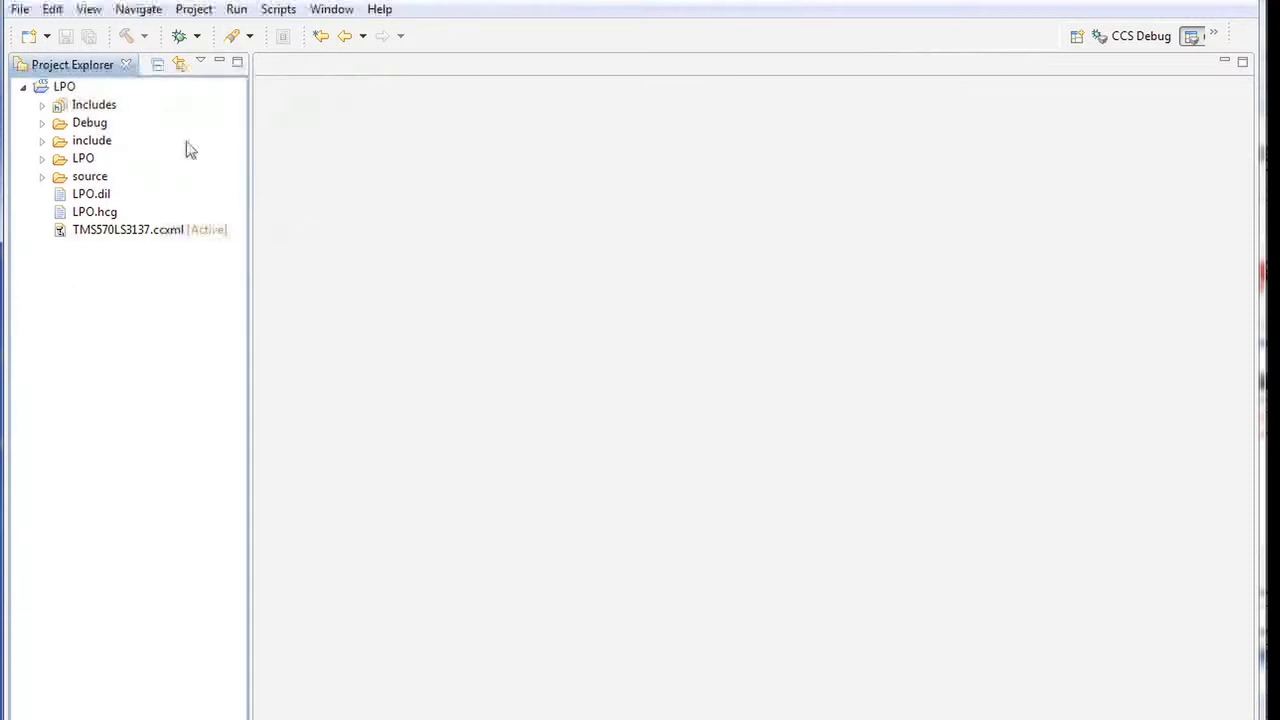
# Step: Bring up the LPO project's ARM Compiler Include Options in its properties
pyautogui.rightClick(64, 86)
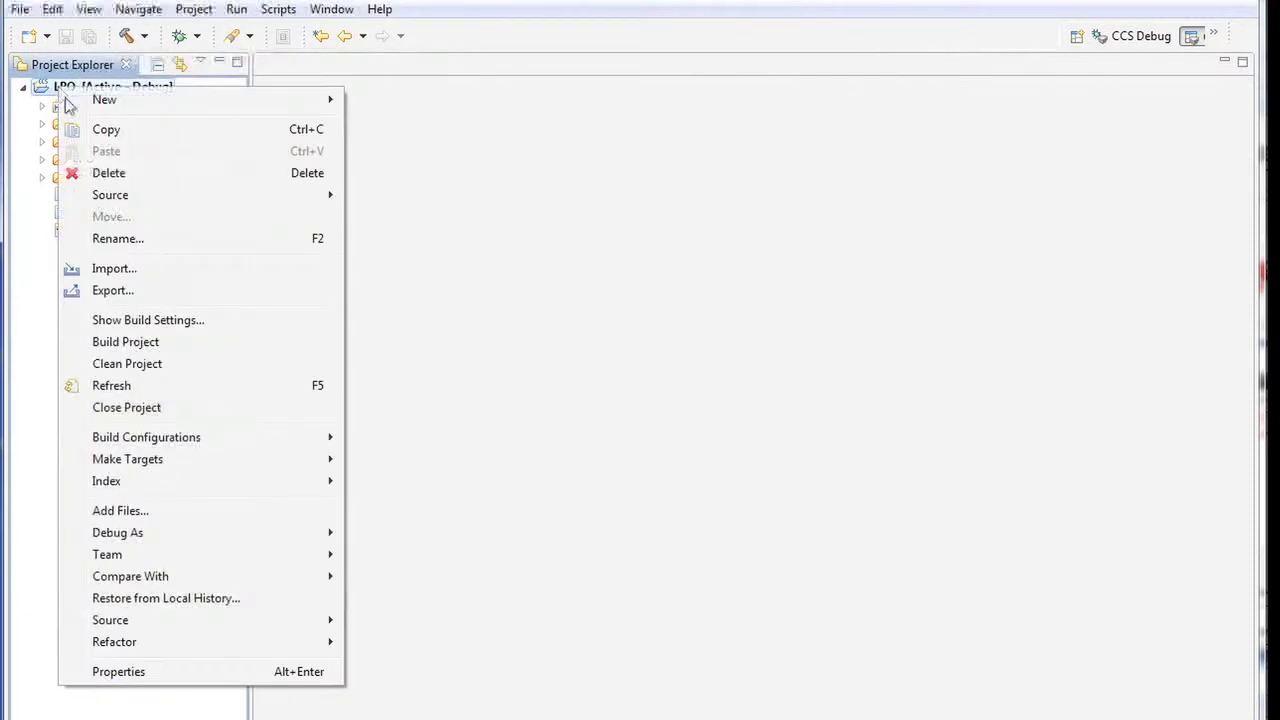
pyautogui.moveTo(118, 672)
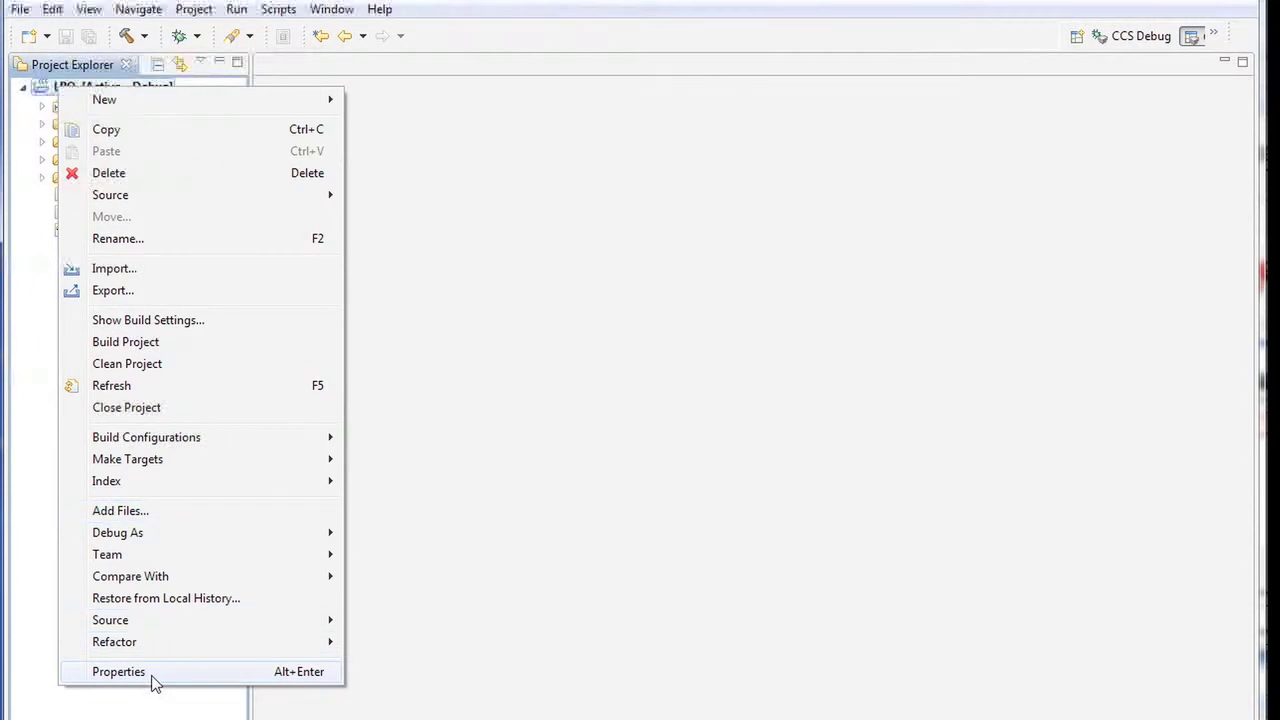
pyautogui.click(118, 672)
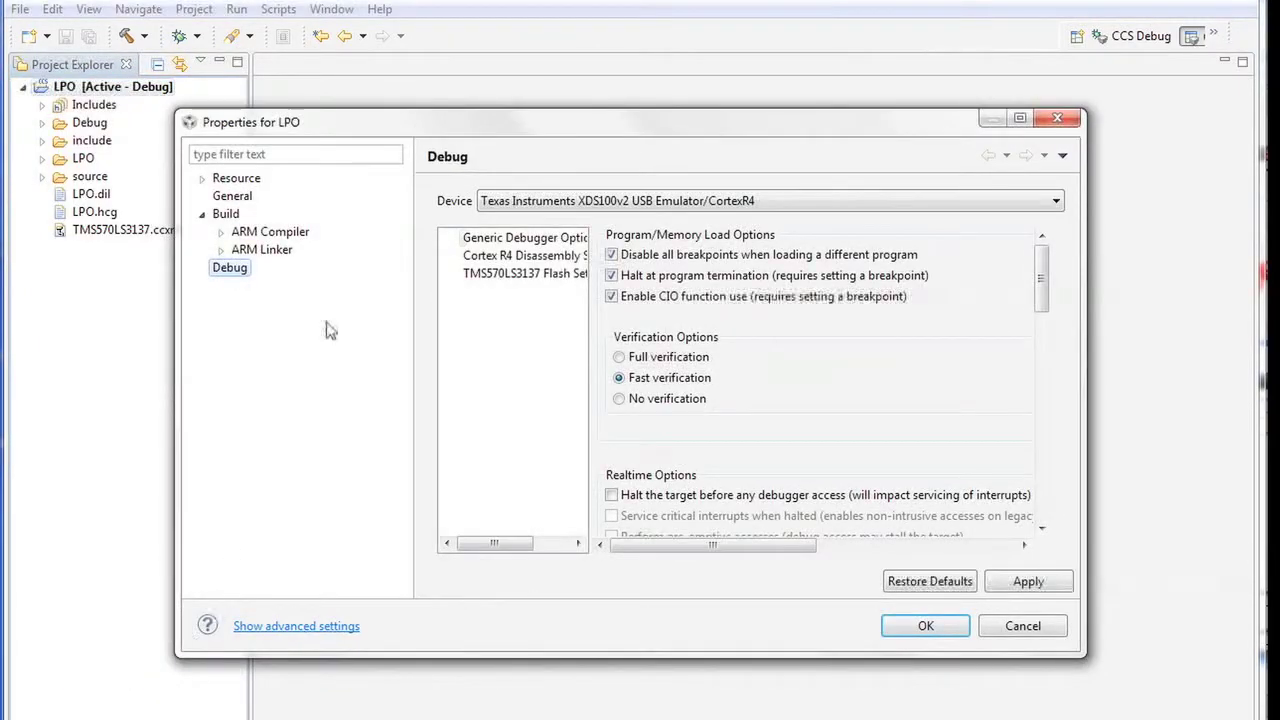
pyautogui.click(220, 248)
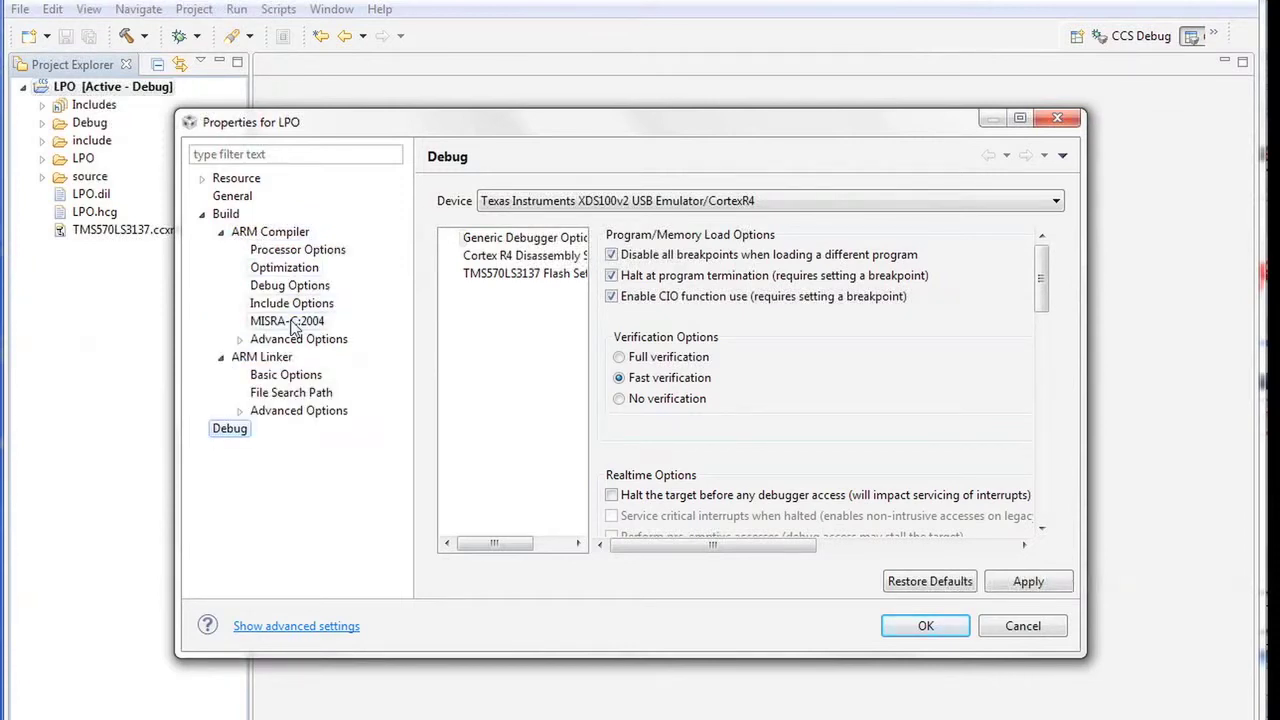
pyautogui.click(292, 304)
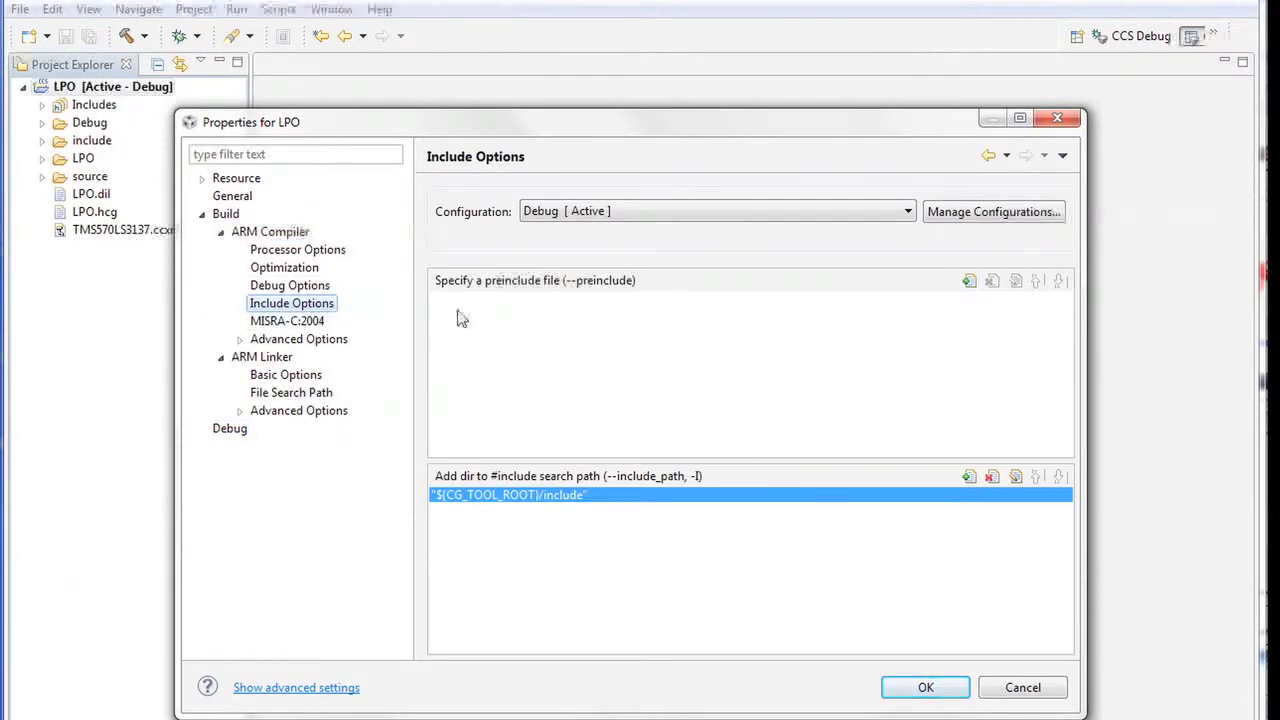
# Step: Add the workspace folder LPO/include to the compiler include search paths
pyautogui.click(968, 476)
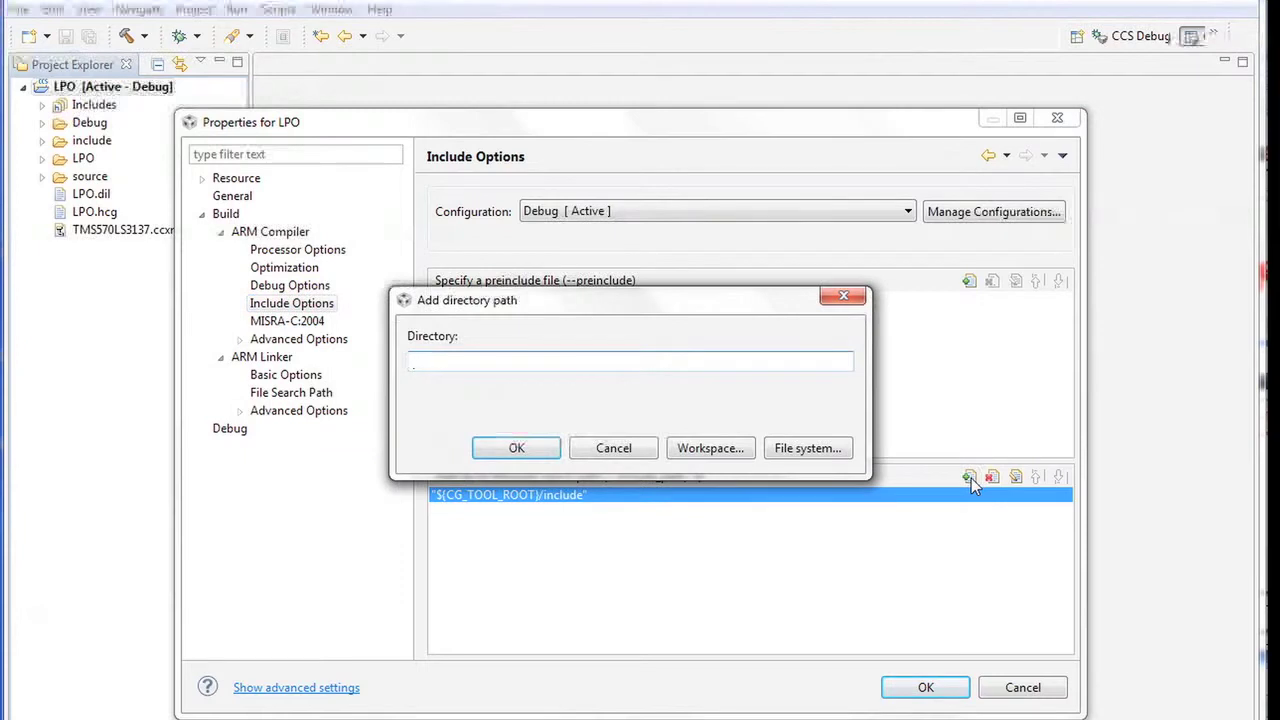
pyautogui.click(710, 448)
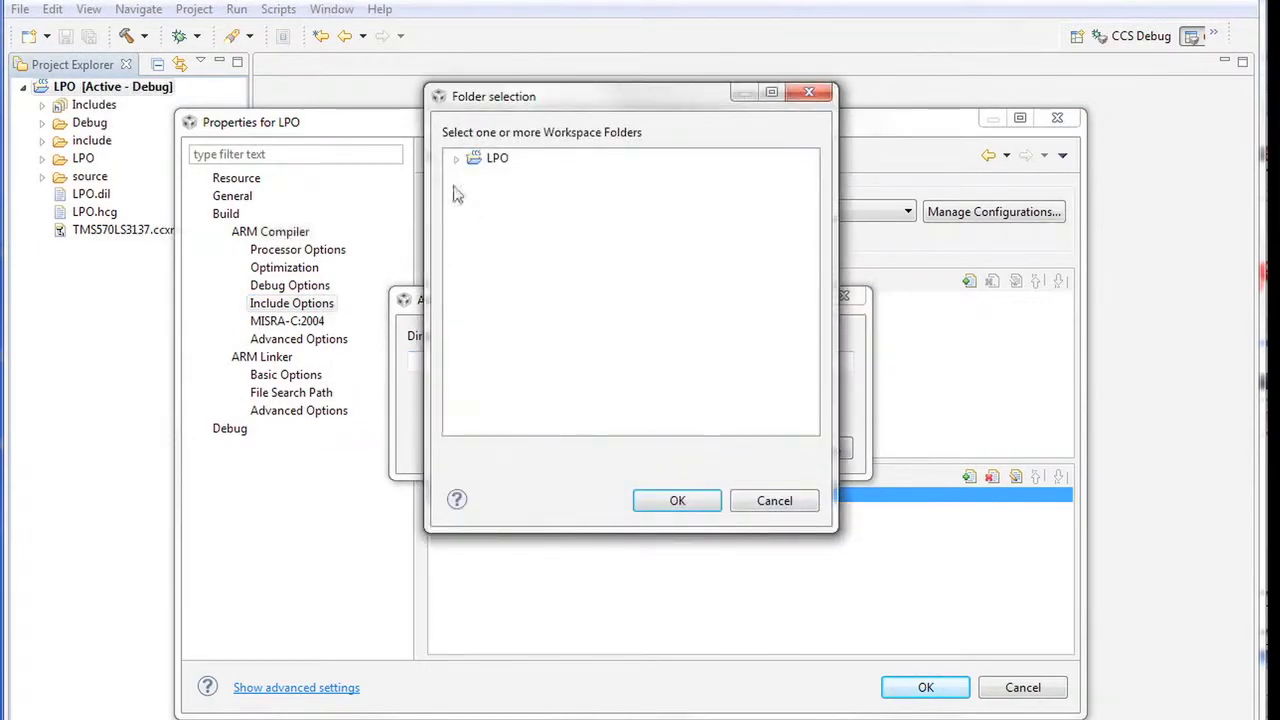
pyautogui.click(456, 158)
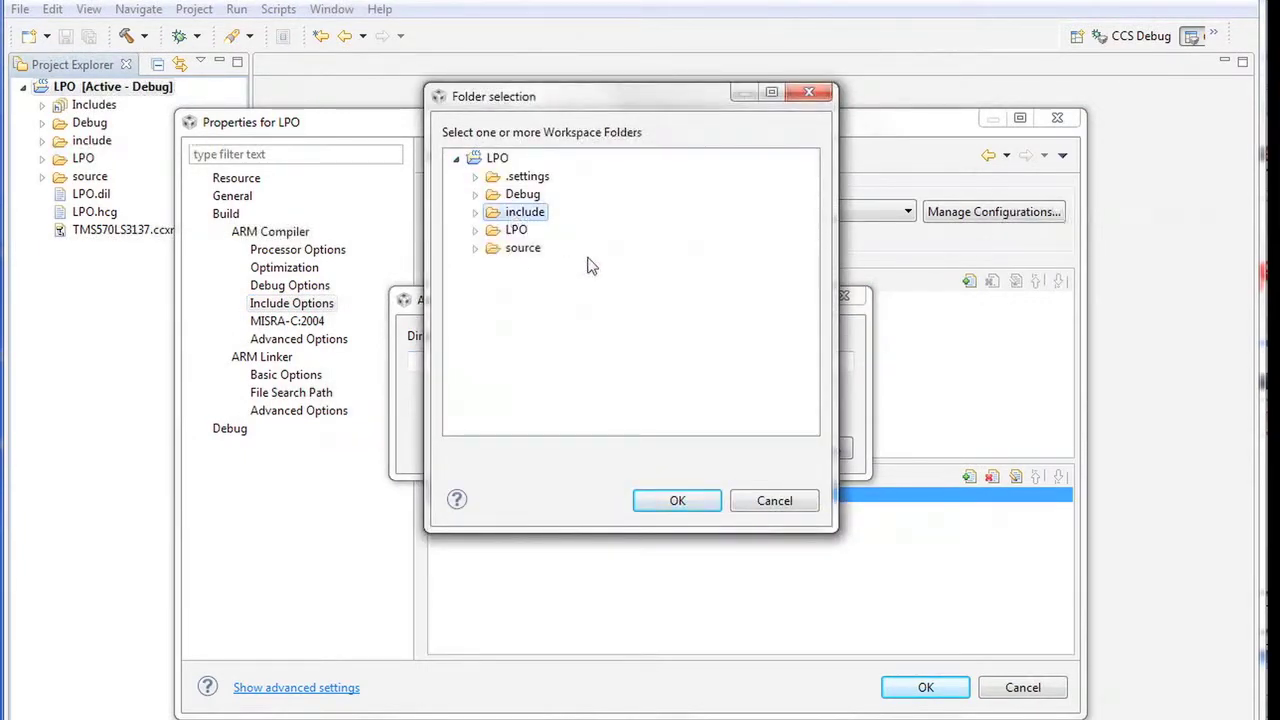
pyautogui.click(676, 500)
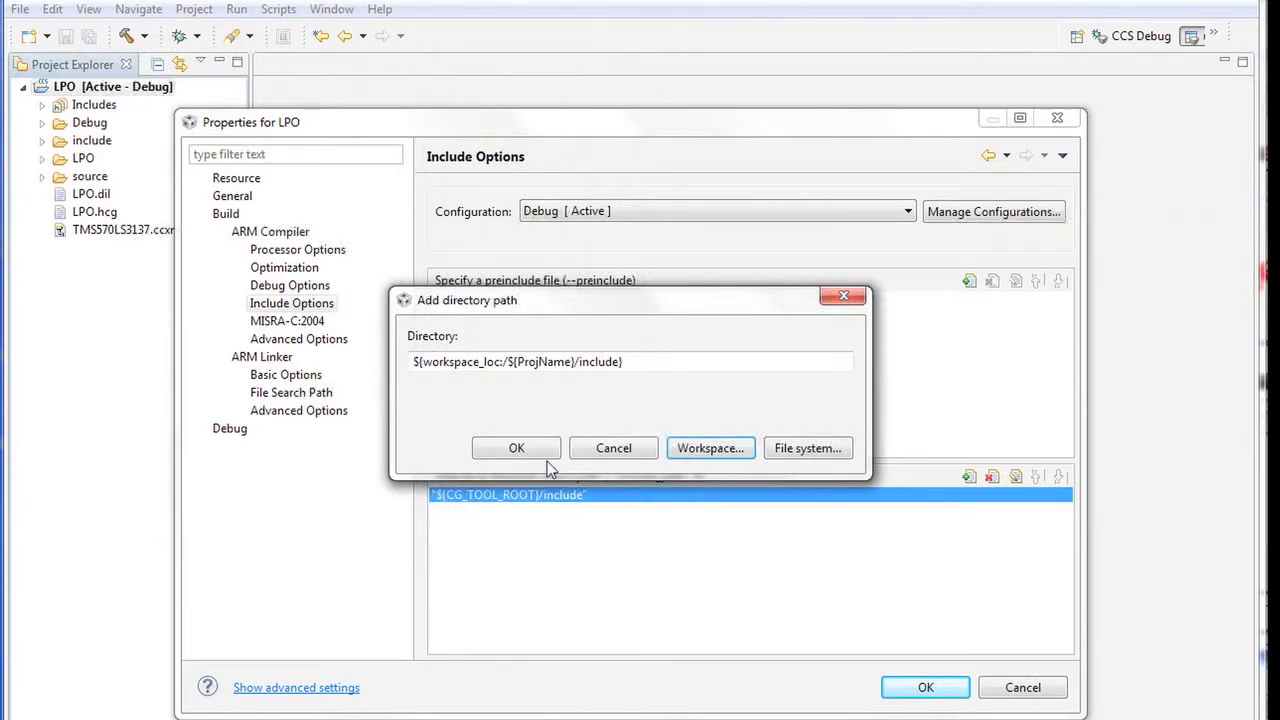
pyautogui.click(516, 448)
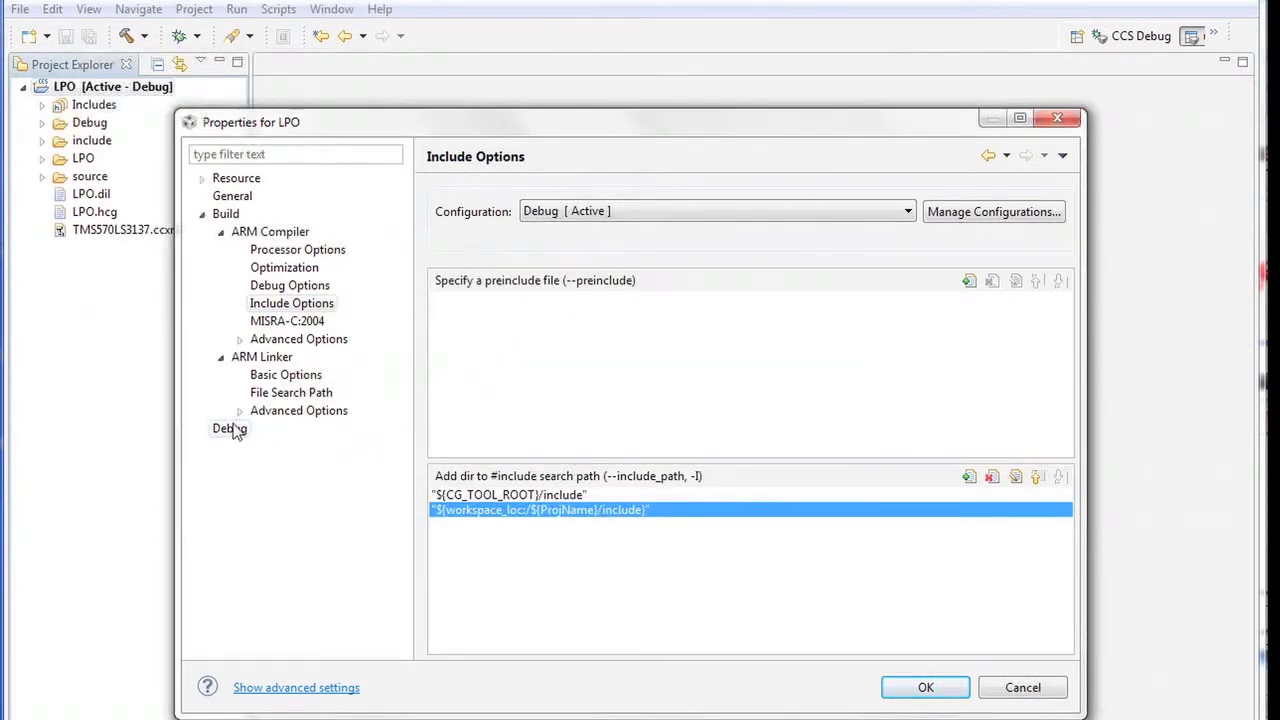
# Step: Under Debug, keep TMS570LS3137 flash erase at Necessary Sectors Only and close properties with OK
pyautogui.click(228, 428)
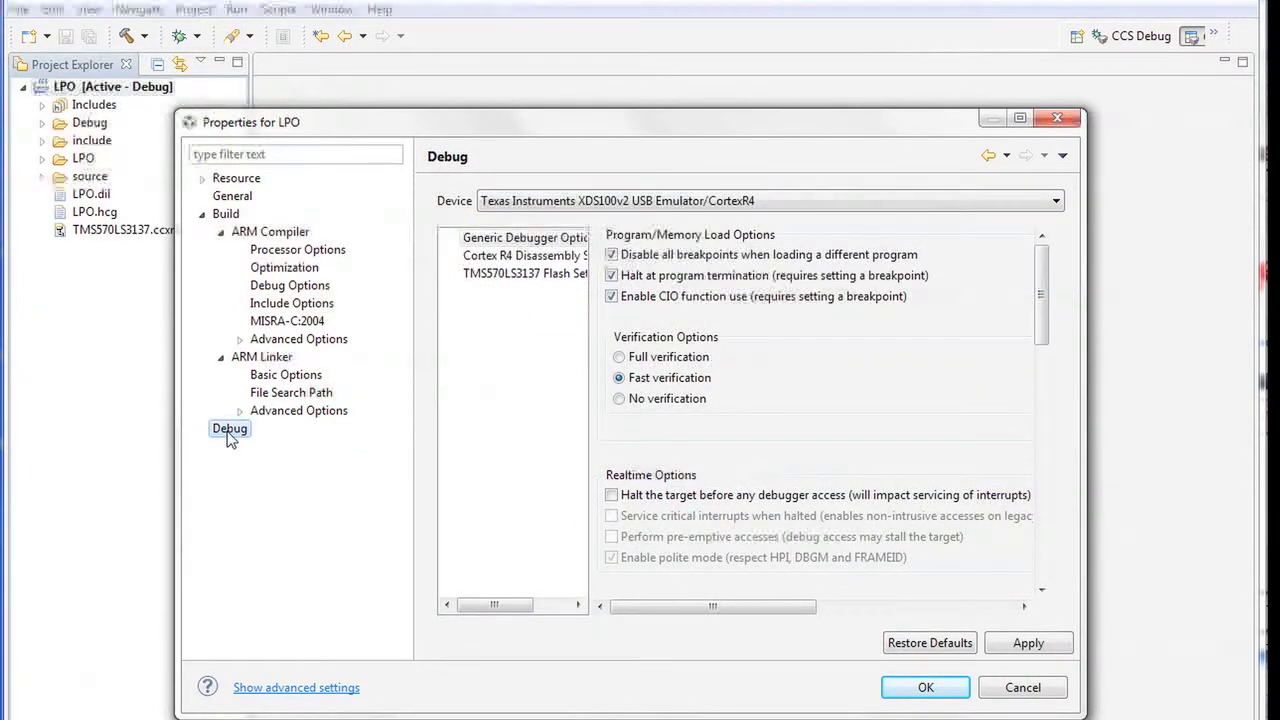
pyautogui.click(524, 272)
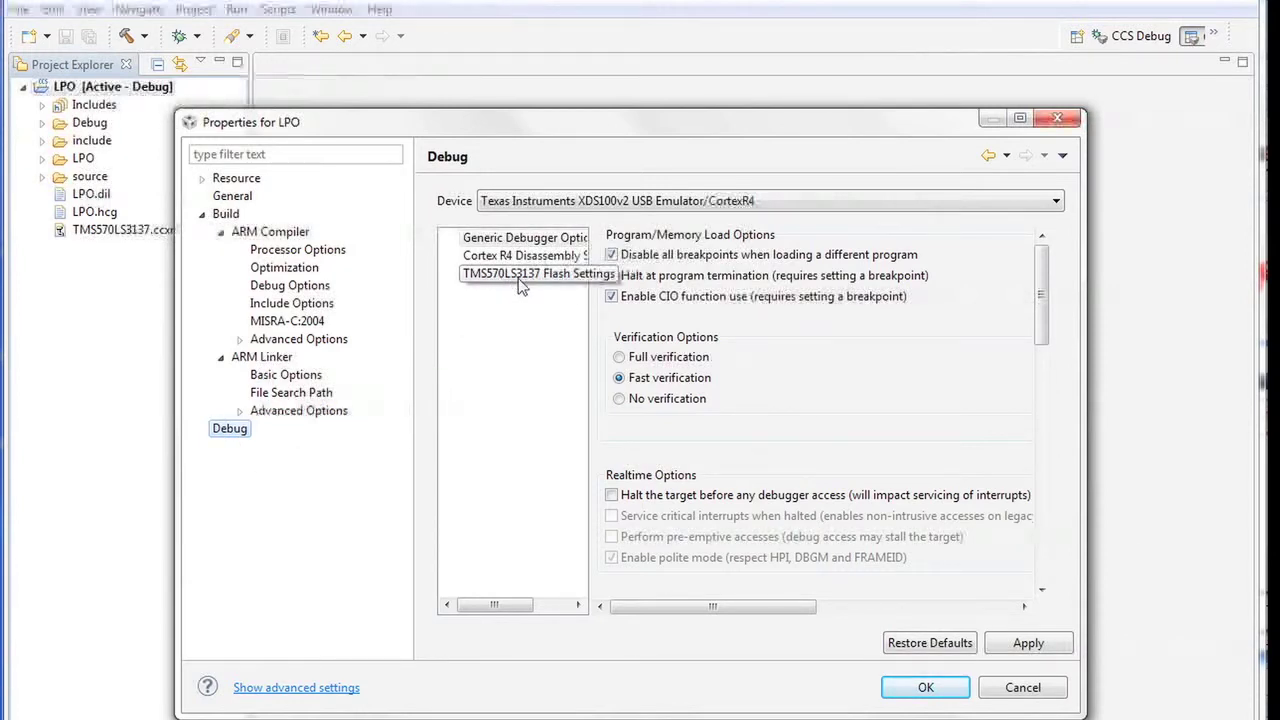
pyautogui.click(538, 272)
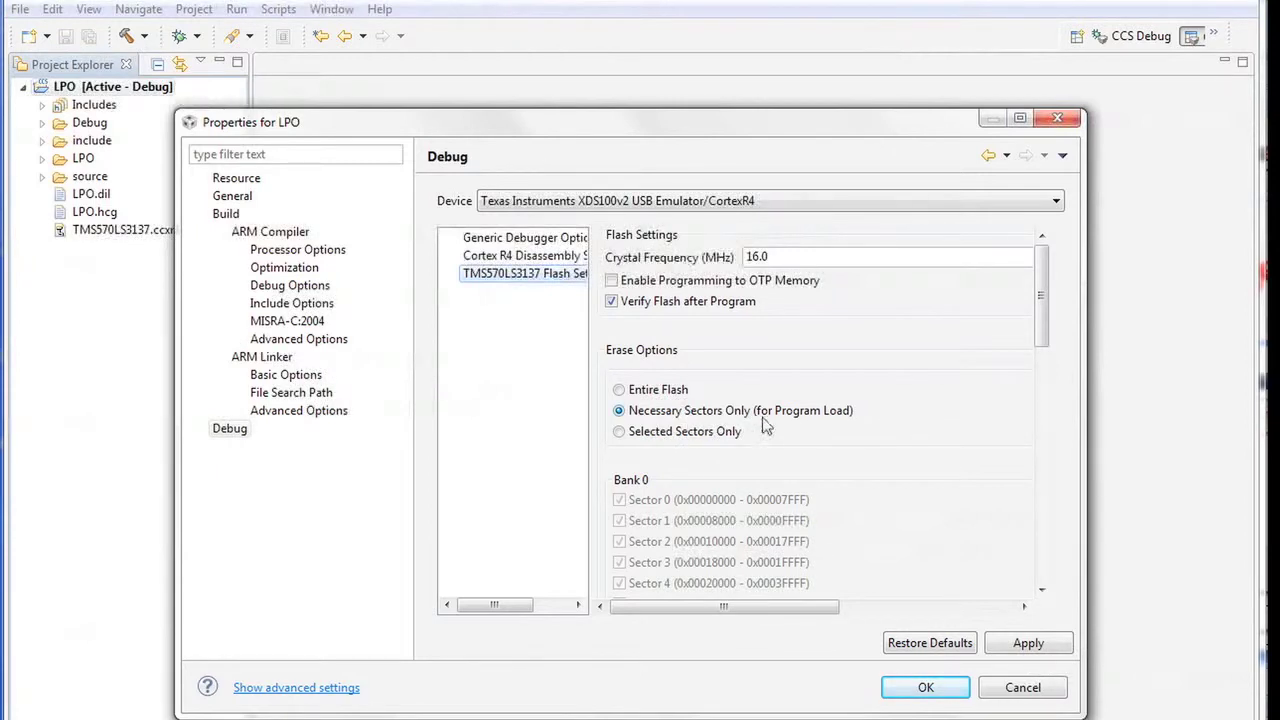
pyautogui.moveTo(820, 444)
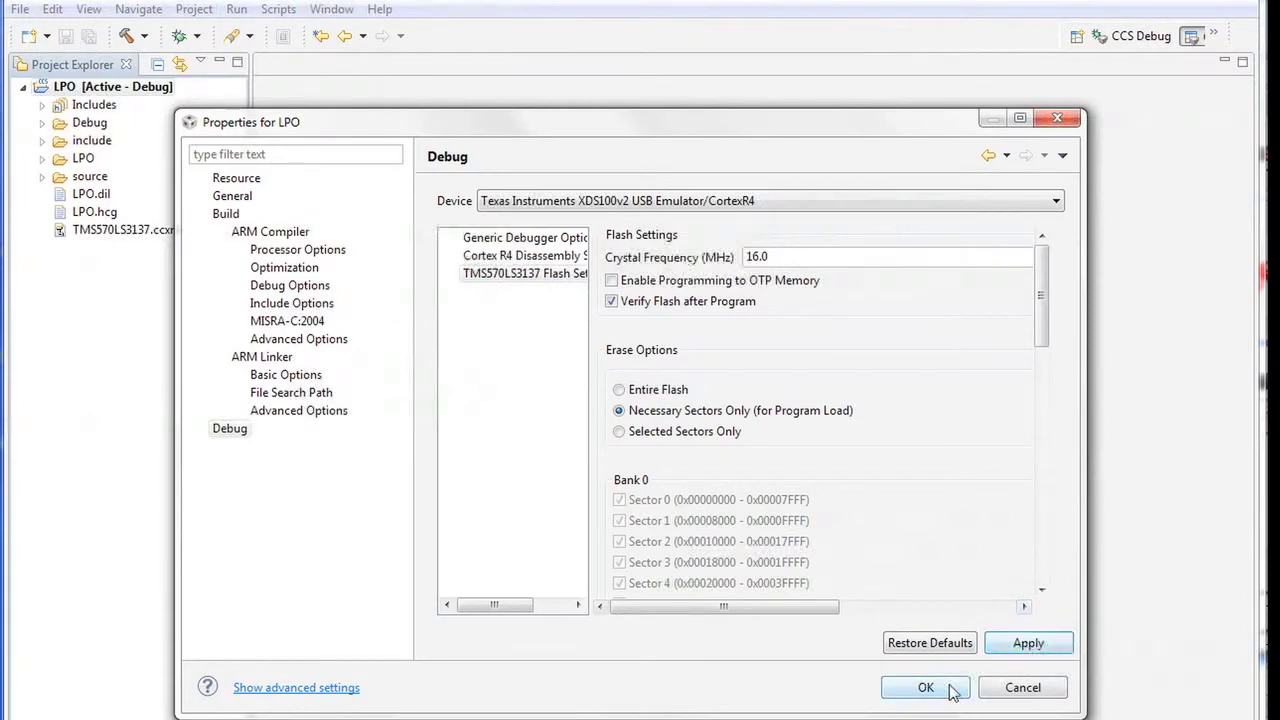
pyautogui.click(924, 688)
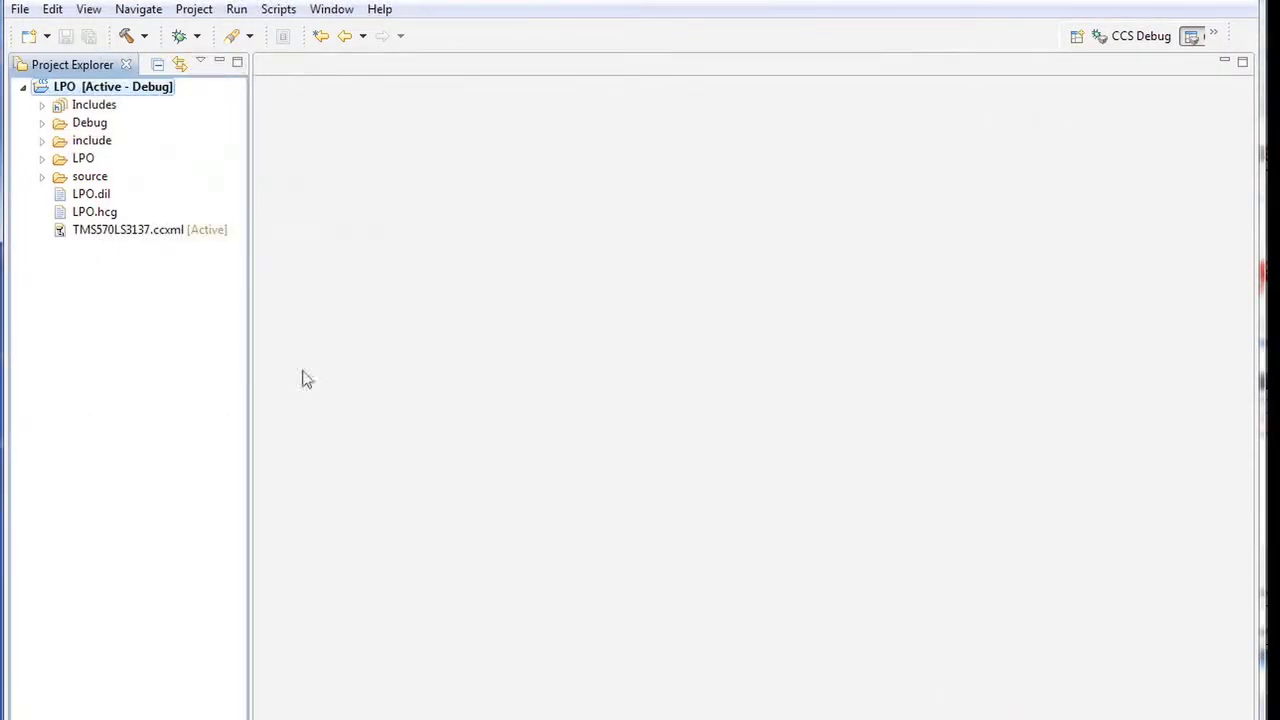
pyautogui.moveTo(108, 308)
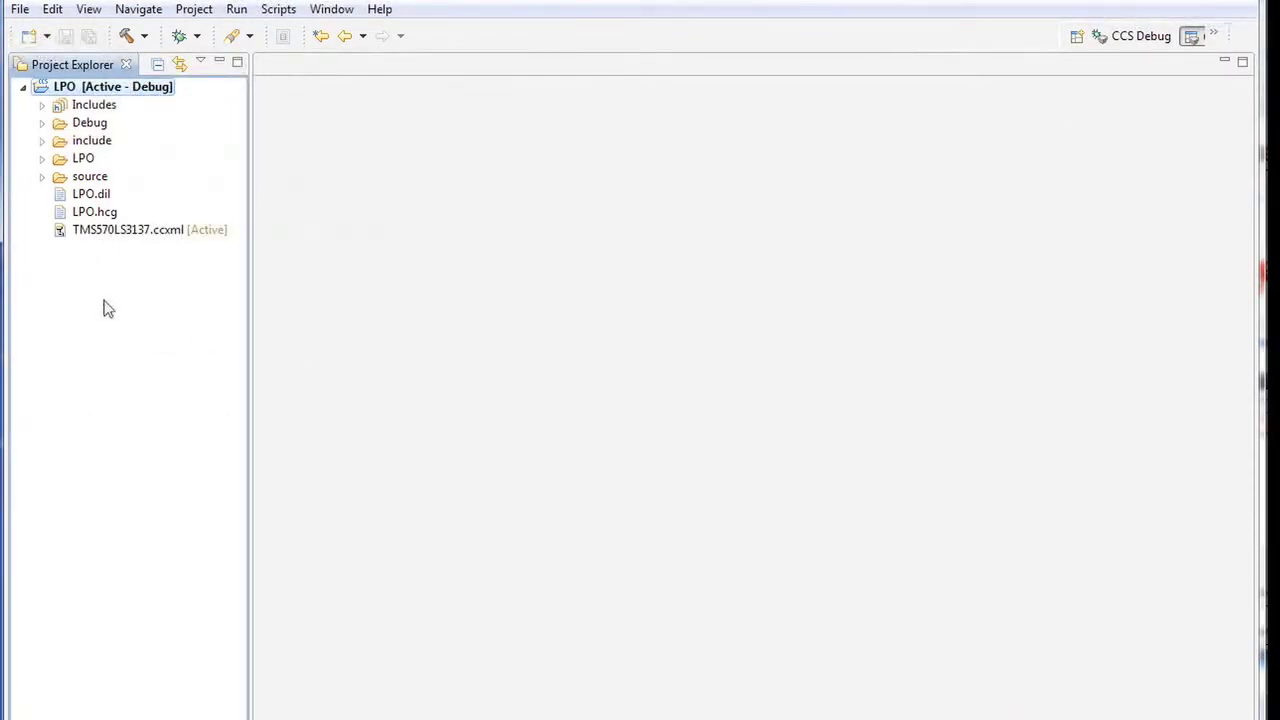
# Step: Open sys_main.c from the source folder and add #include lines for rti.h, het.h and sys_esm.h
pyautogui.click(44, 176)
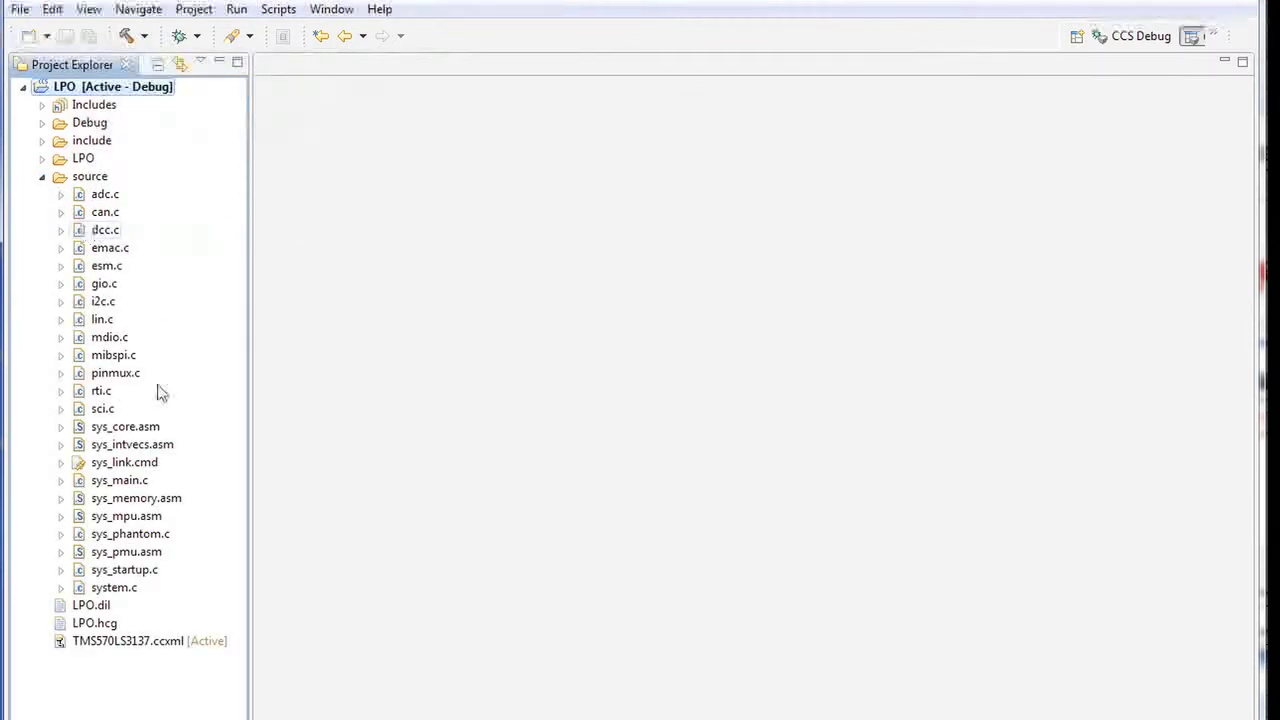
pyautogui.moveTo(128, 488)
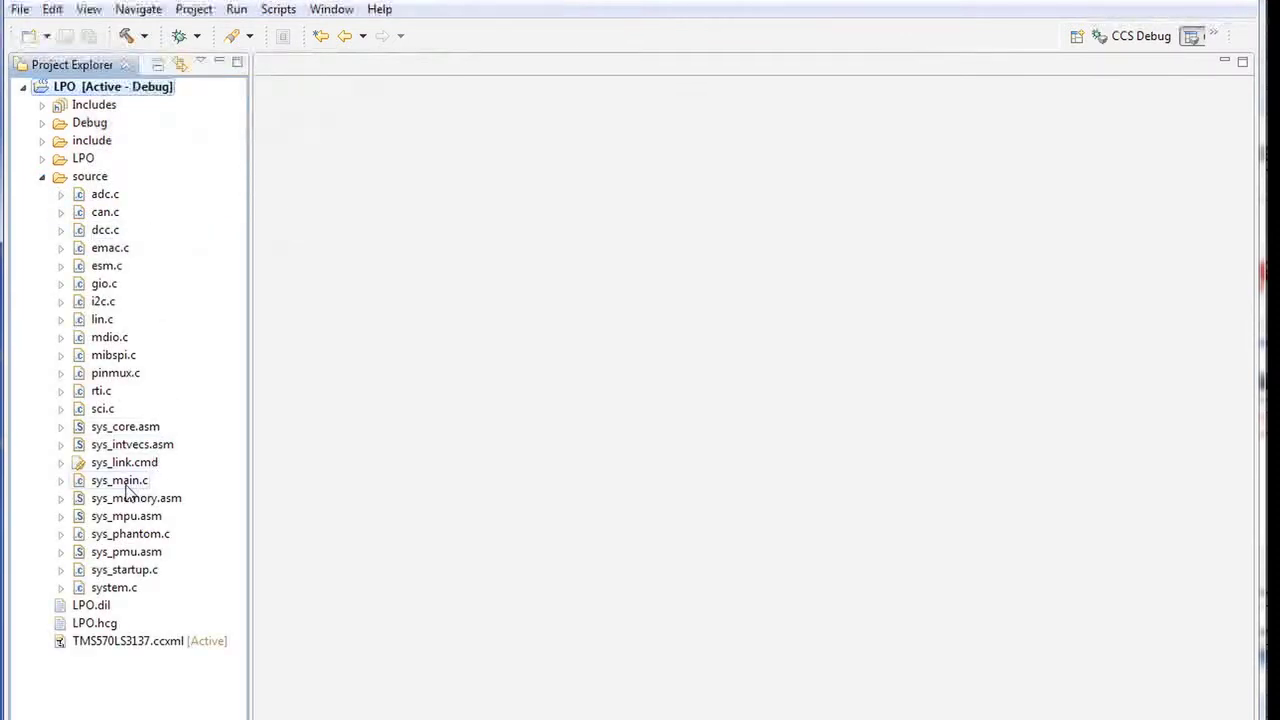
pyautogui.doubleClick(120, 480)
pyautogui.write('#include "sys_esm.h"')
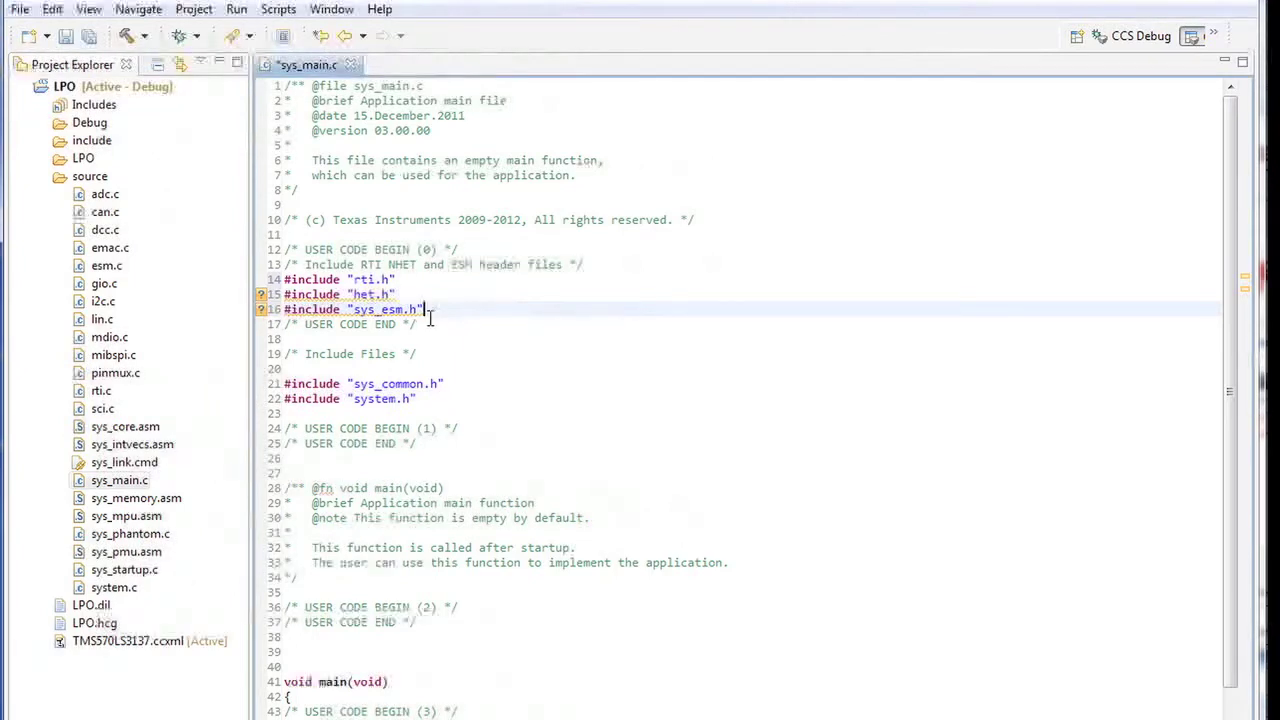
pyautogui.scroll(-3)
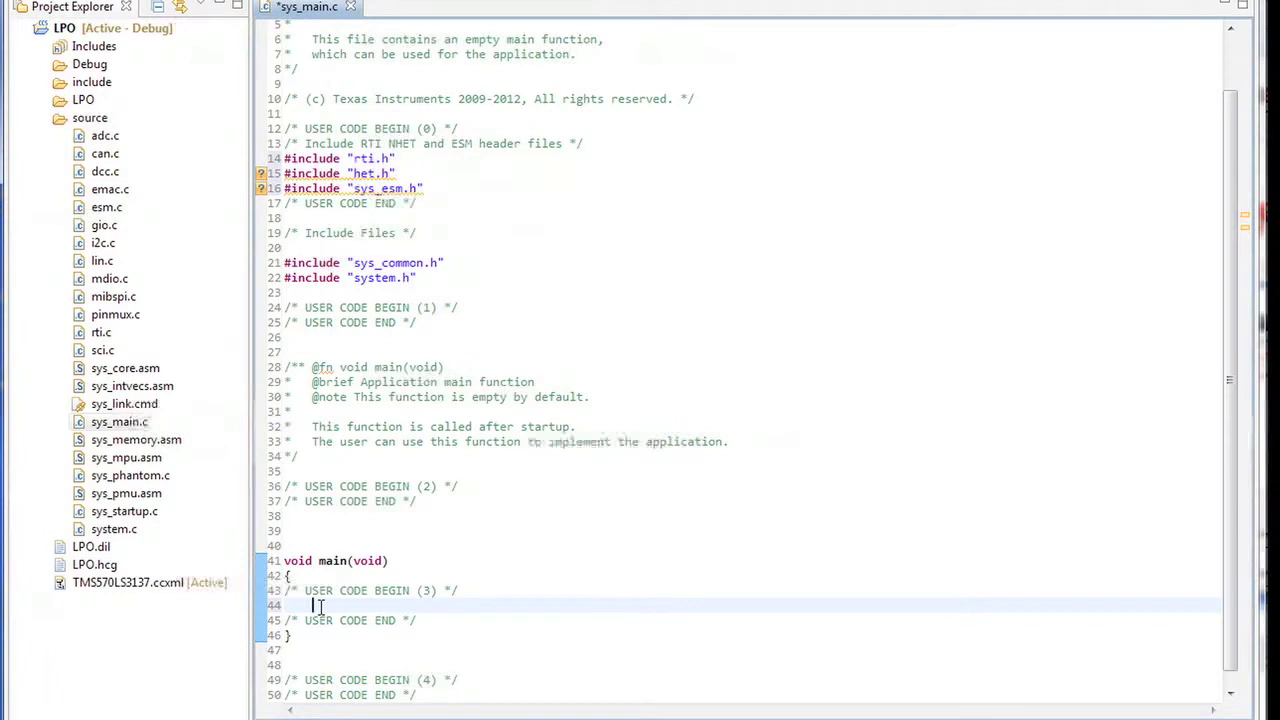
# Step: Write rtiInit, esmInit, gioSetDirection, rtiEnableNotification, _enable_FIQ, rtiStartCounter and while(1) in main()
pyautogui.scroll(-3)
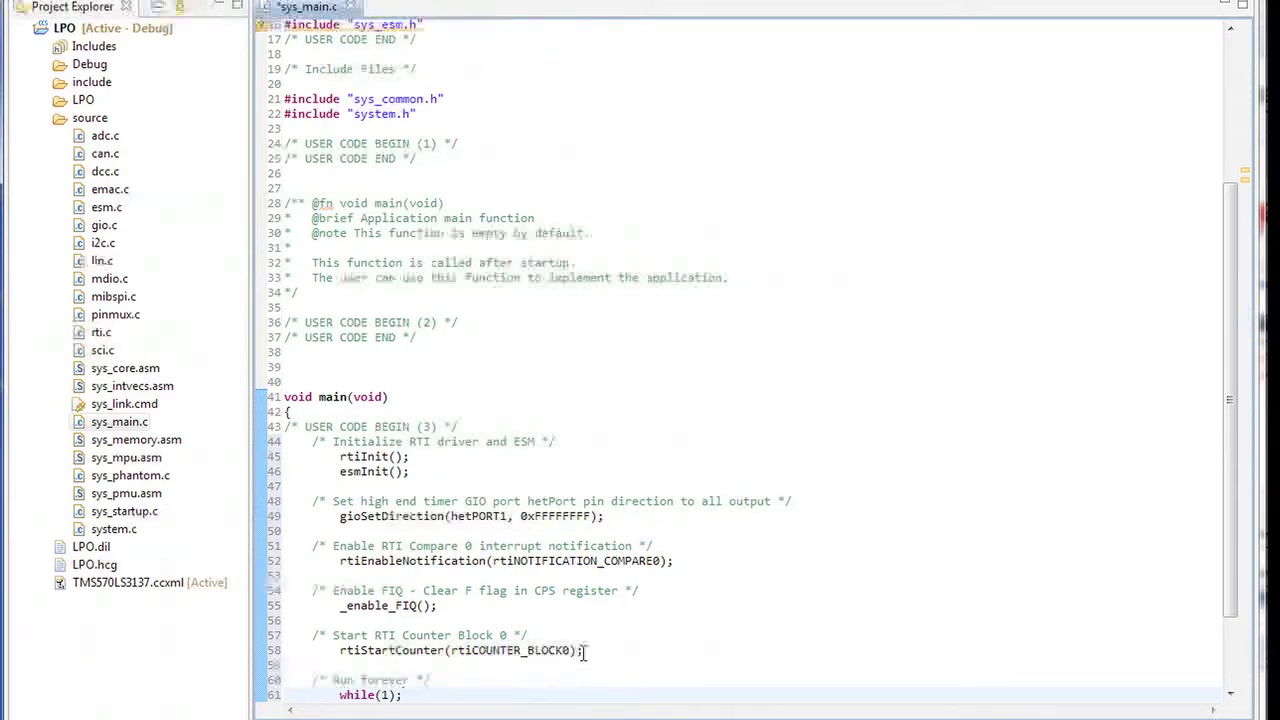
pyautogui.scroll(-3)
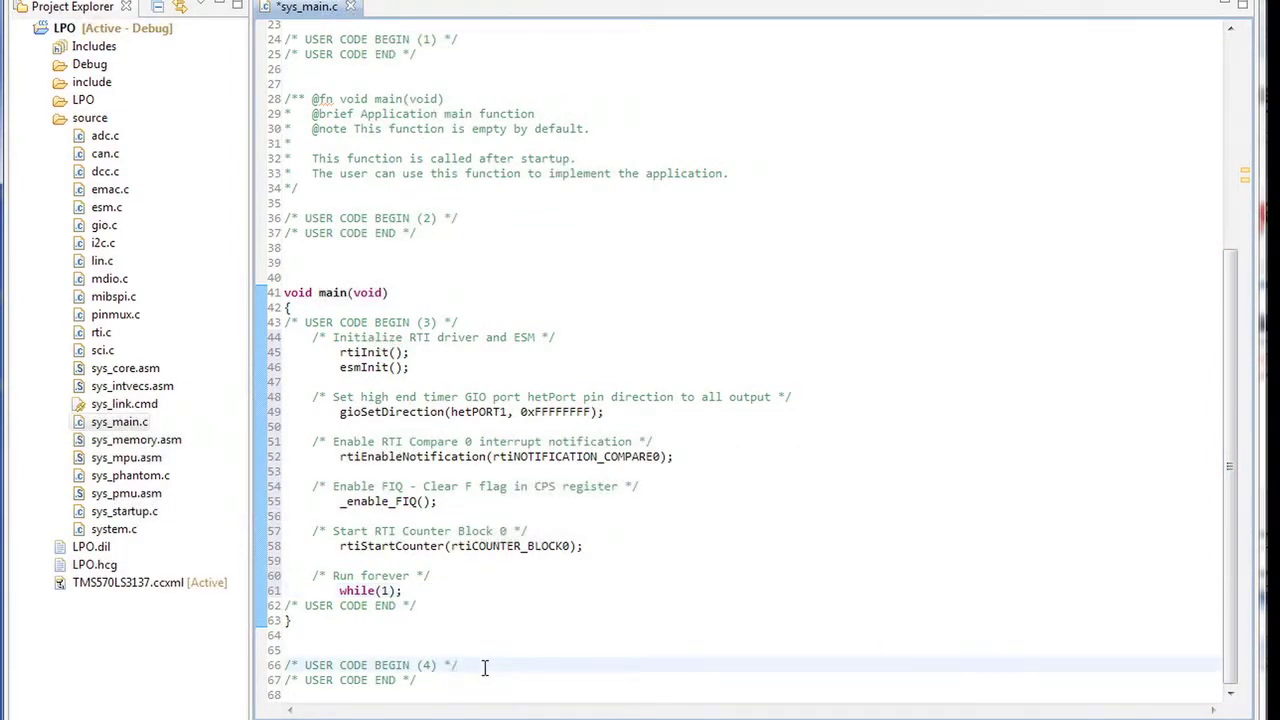
# Step: Define rtiNotification toggling hetPORT1 bit 0, plus empty gioNotification and ESM group handler stubs
pyautogui.click(878, 512)
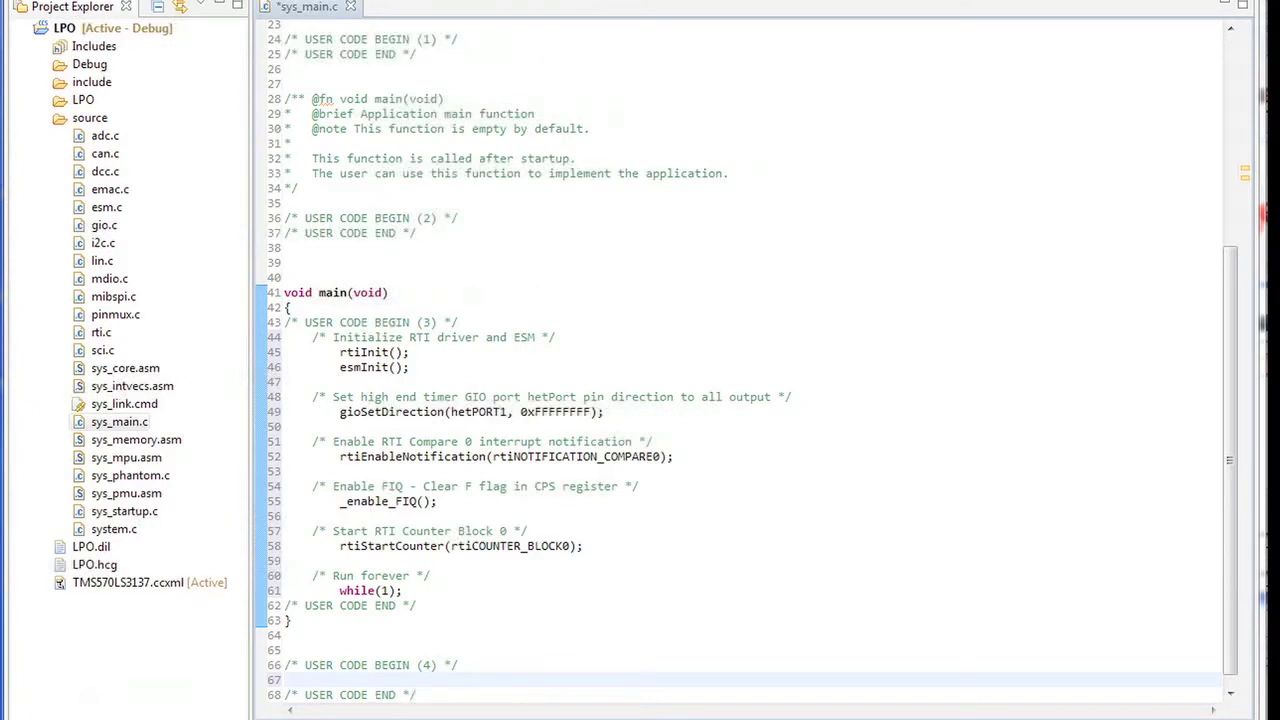
pyautogui.scroll(-3)
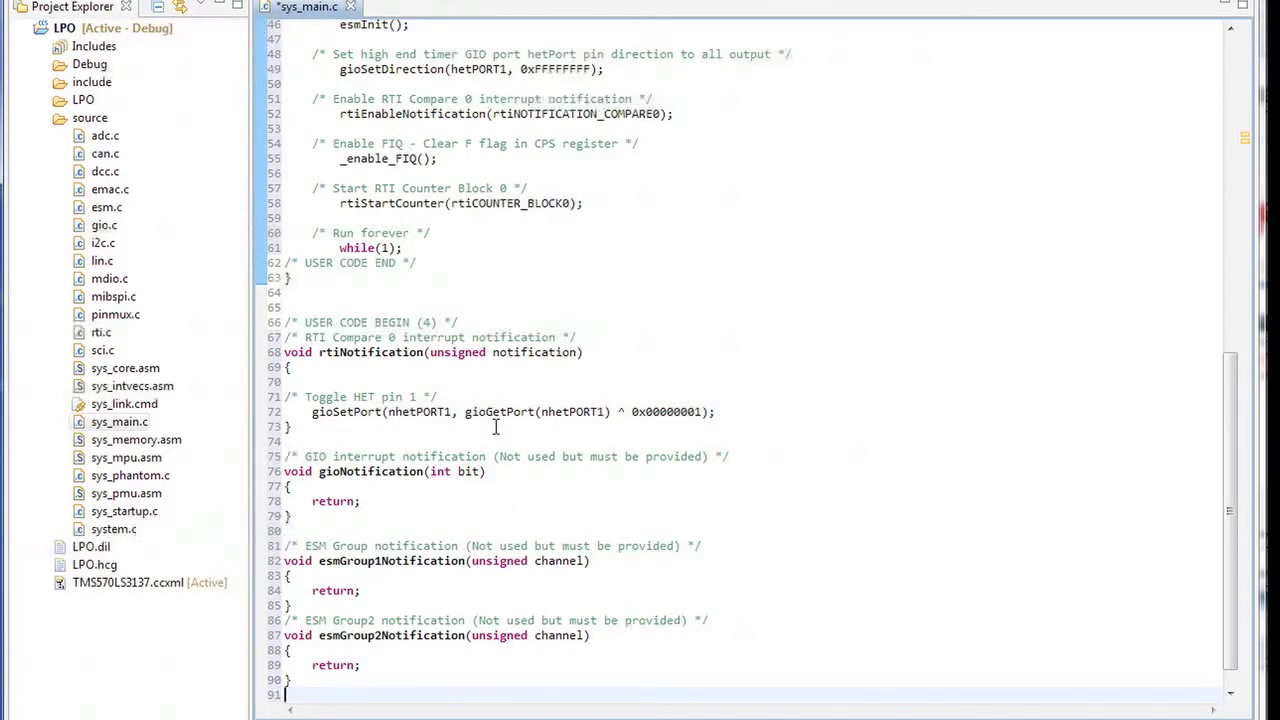
pyautogui.moveTo(530, 616)
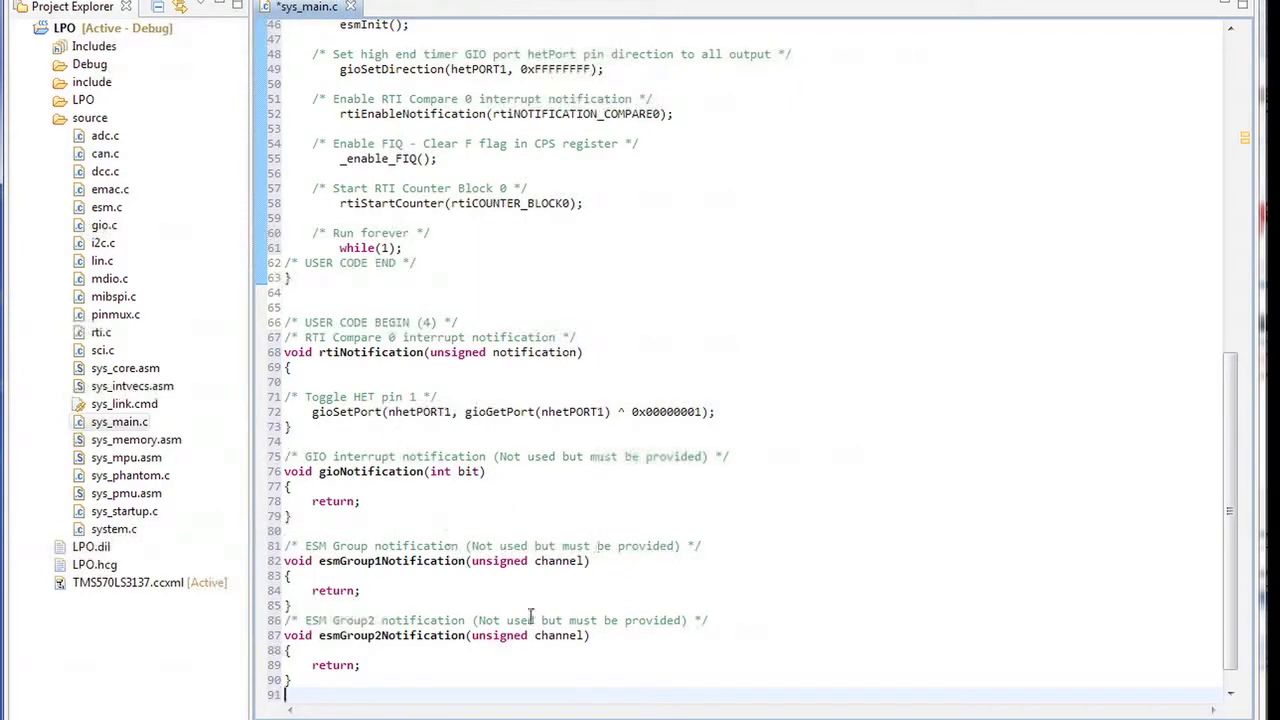
pyautogui.moveTo(568, 590)
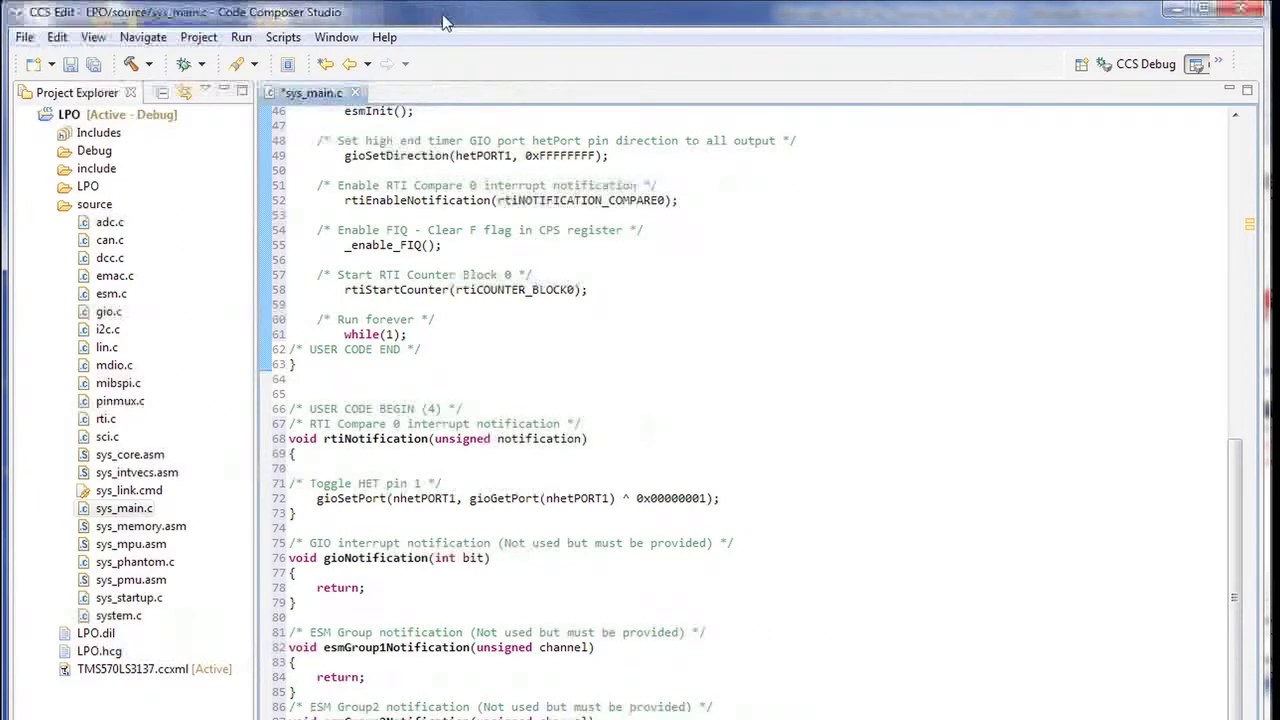
pyautogui.moveTo(240, 36)
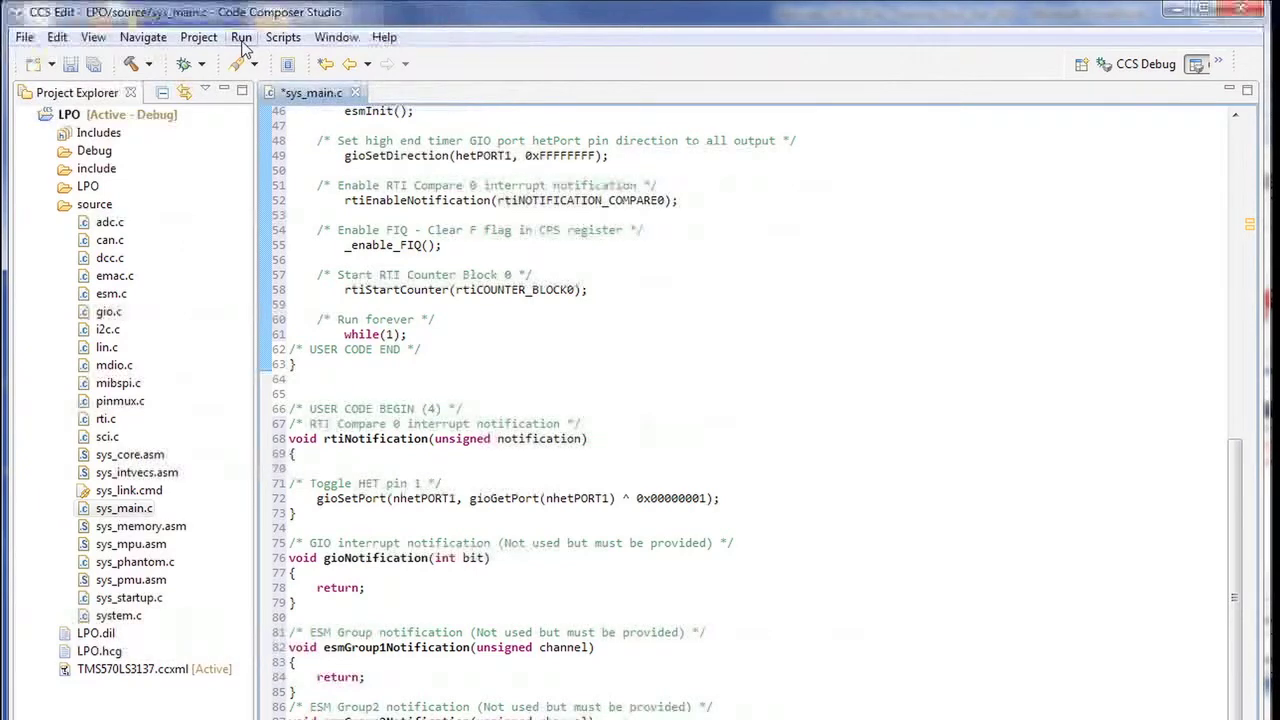
# Step: Launch Run > Debug for LPO, saving sys_main.c in the Save and Launch dialog
pyautogui.click(240, 36)
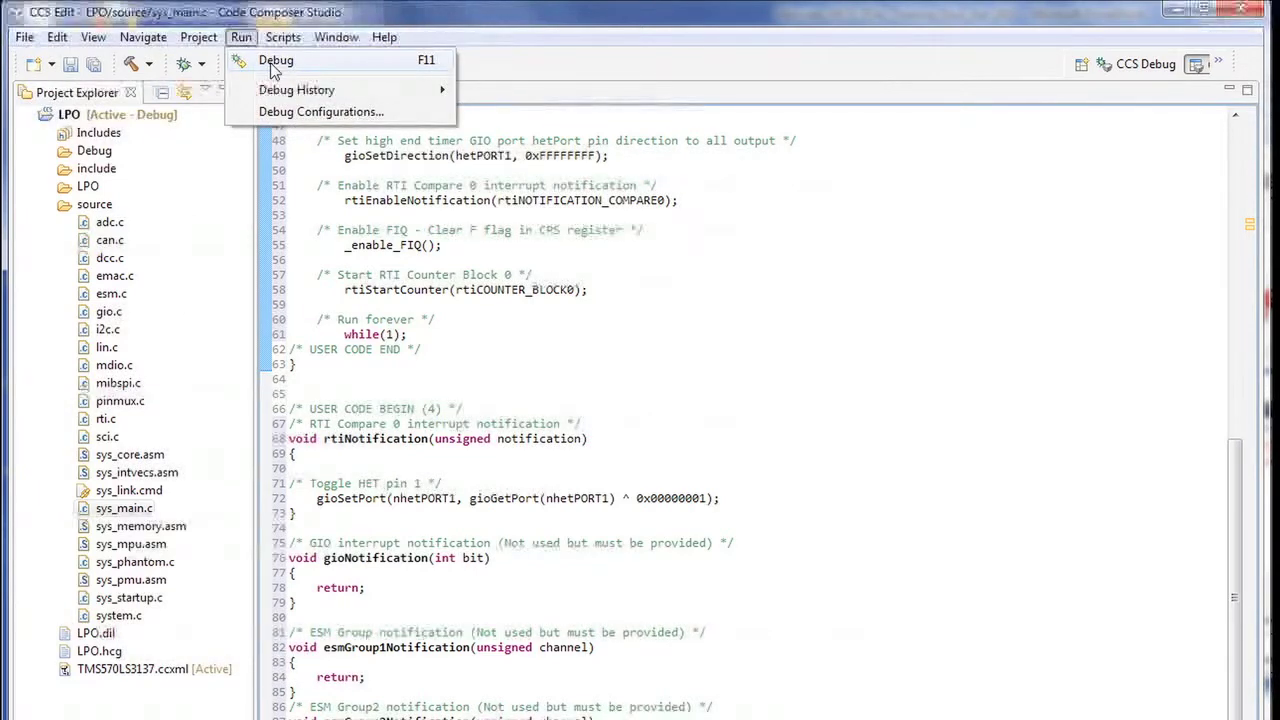
pyautogui.click(276, 60)
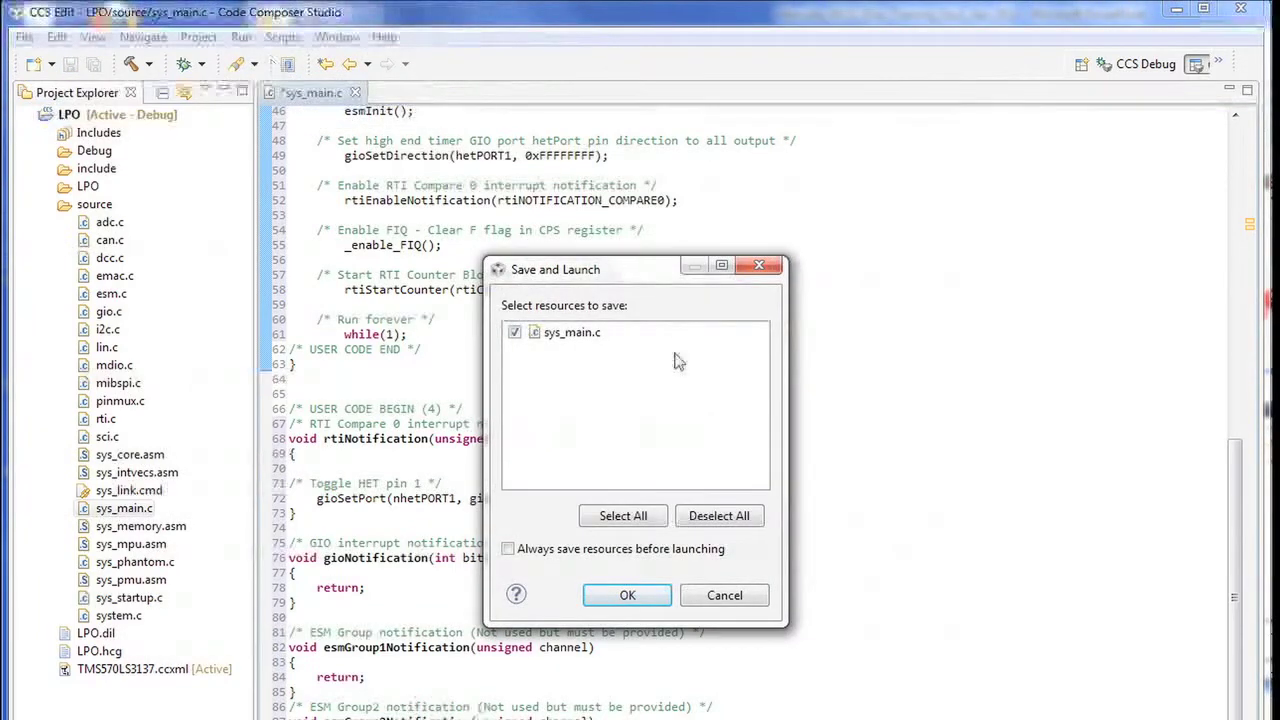
pyautogui.click(628, 596)
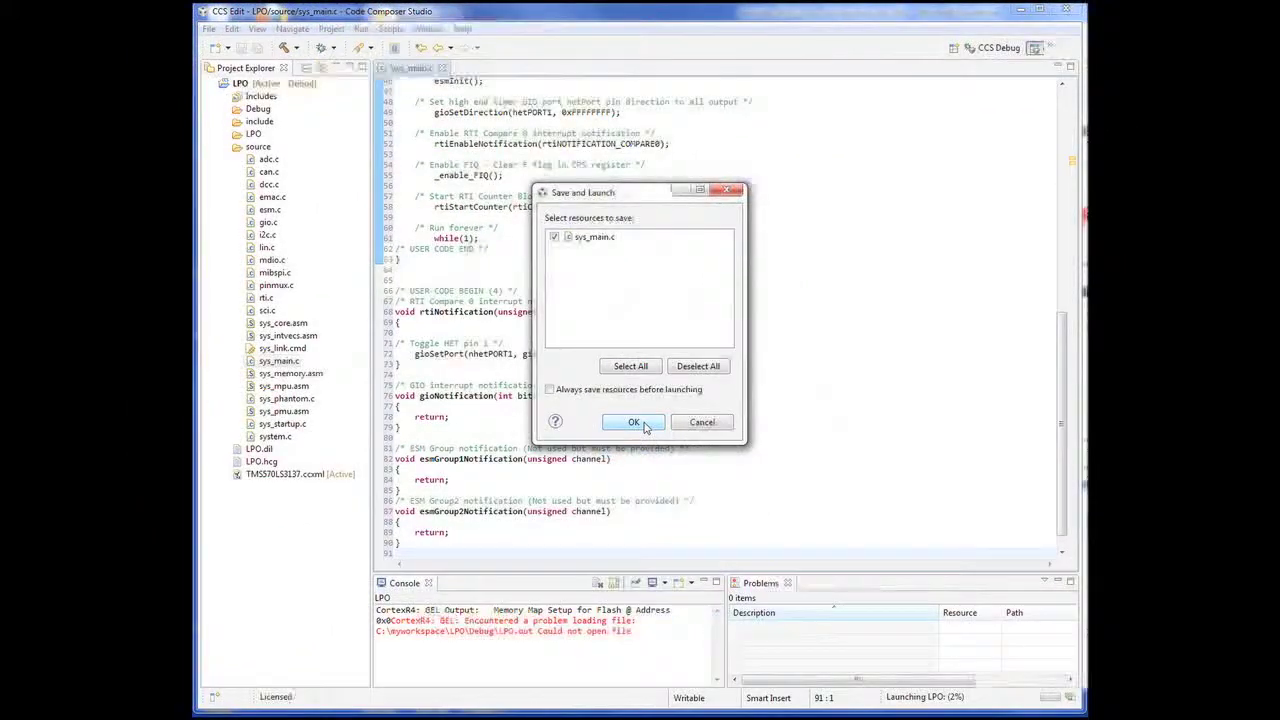
pyautogui.click(632, 420)
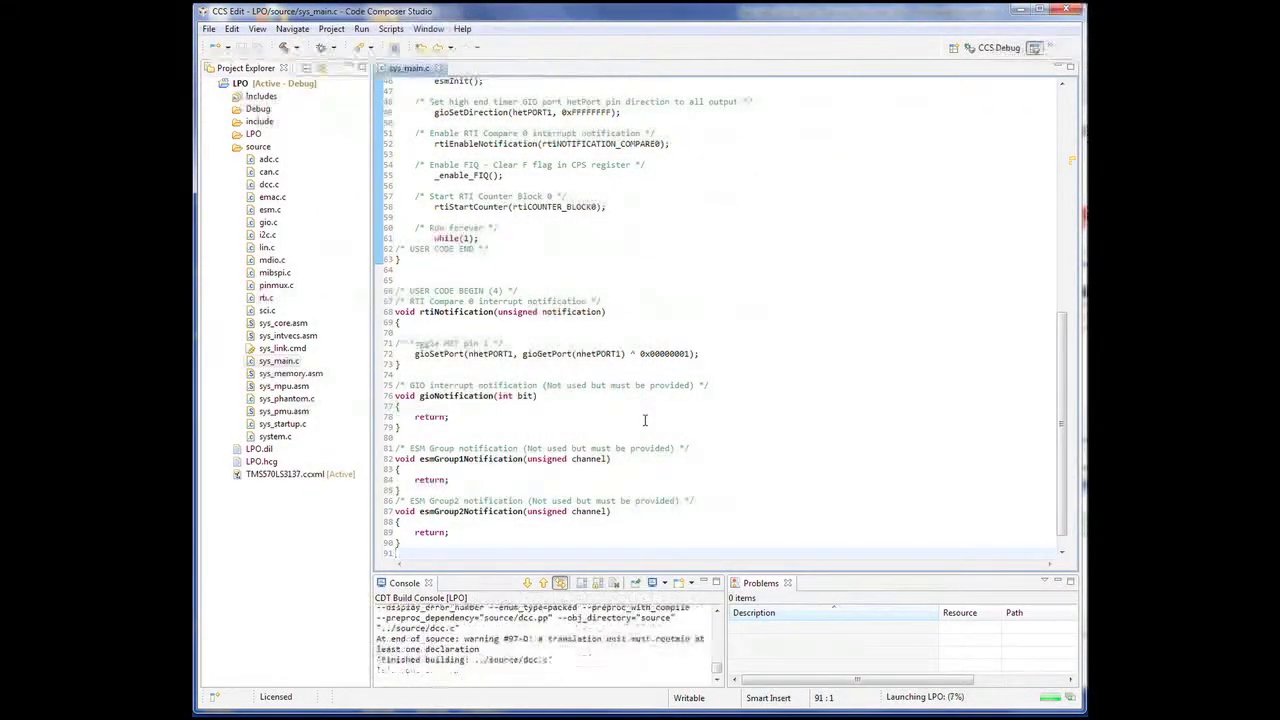